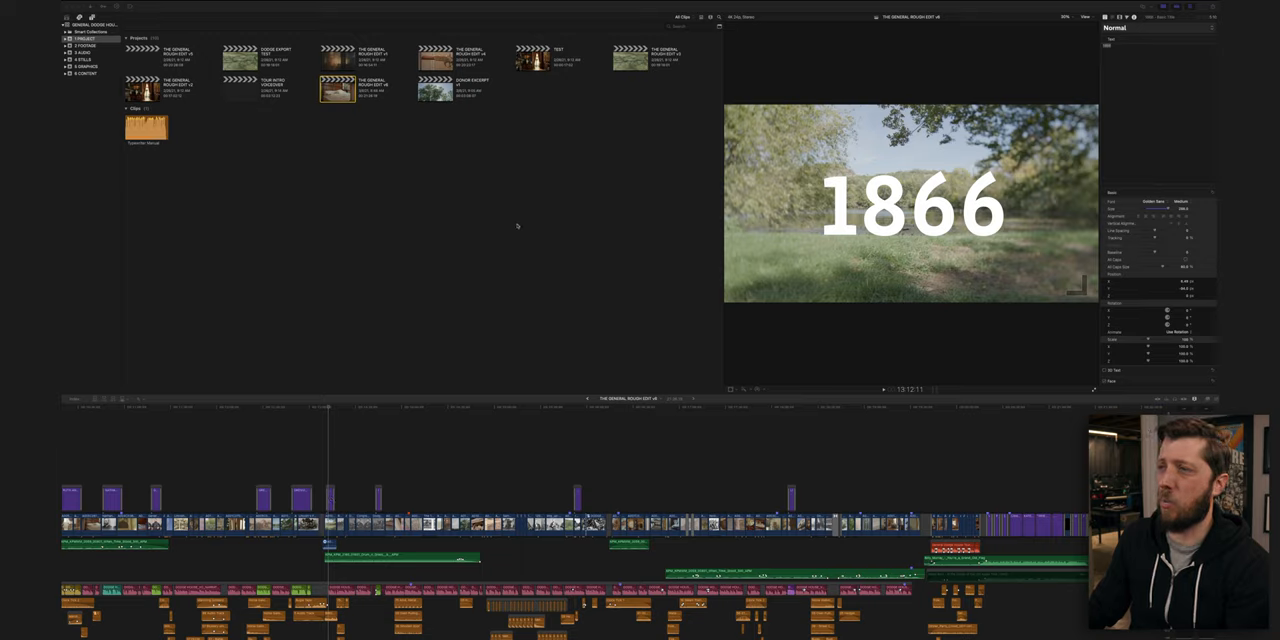
pyautogui.moveTo(600, 332)
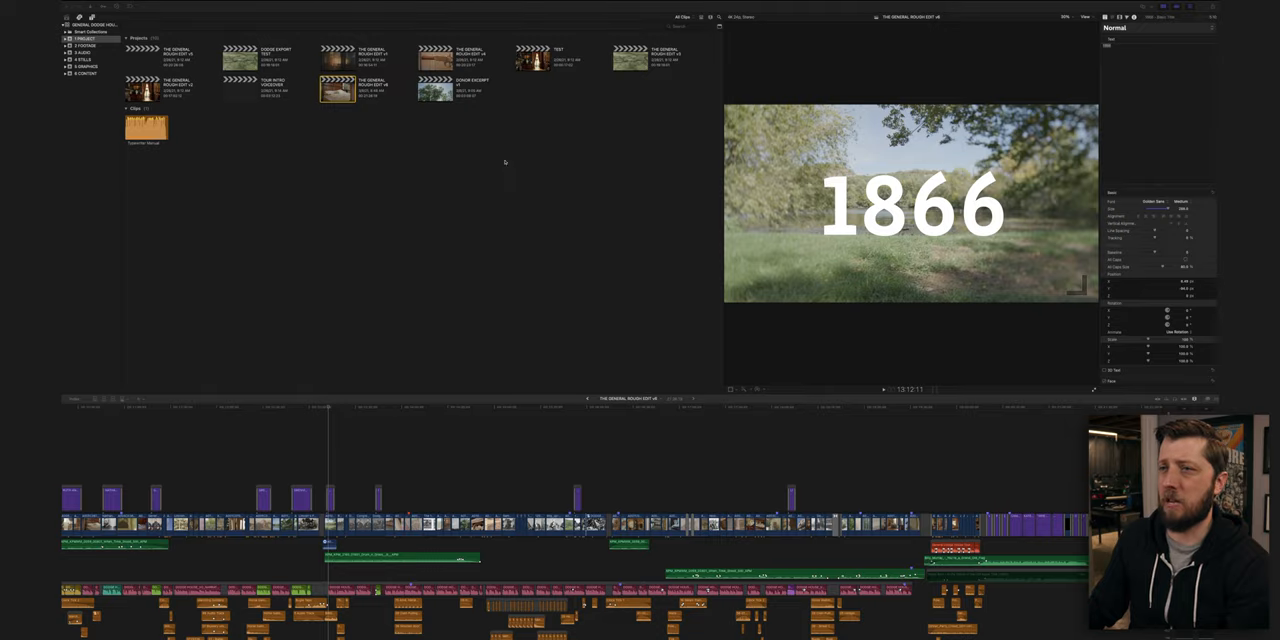
pyautogui.moveTo(580, 168)
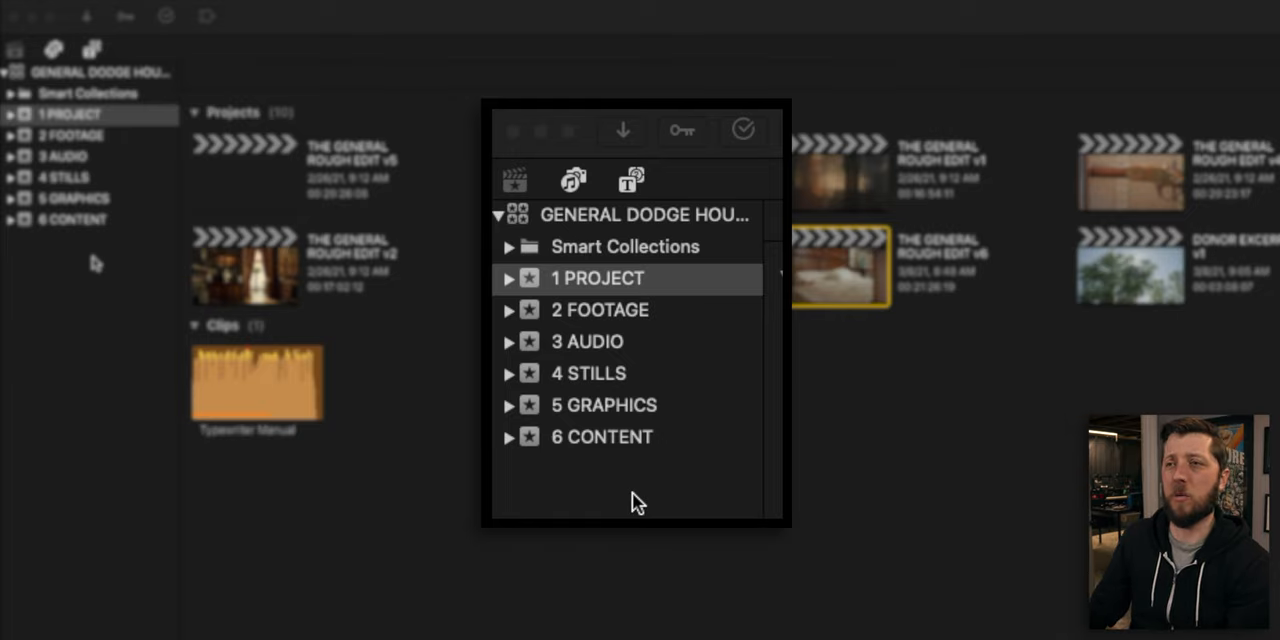
pyautogui.moveTo(684, 284)
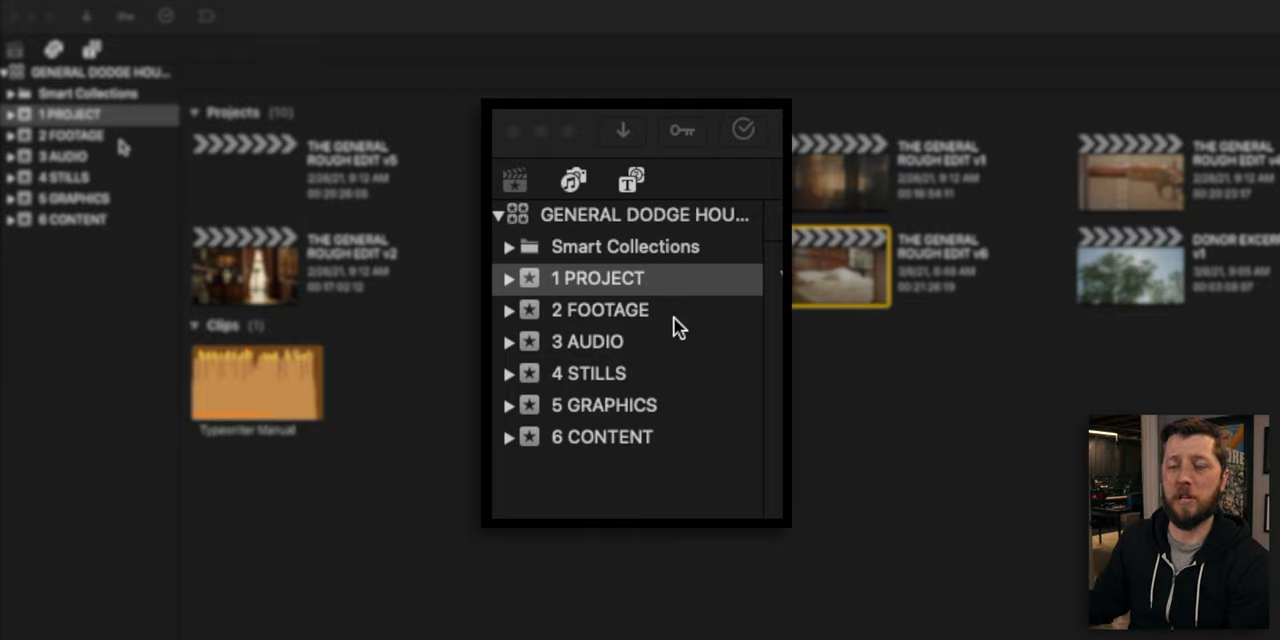
pyautogui.moveTo(692, 340)
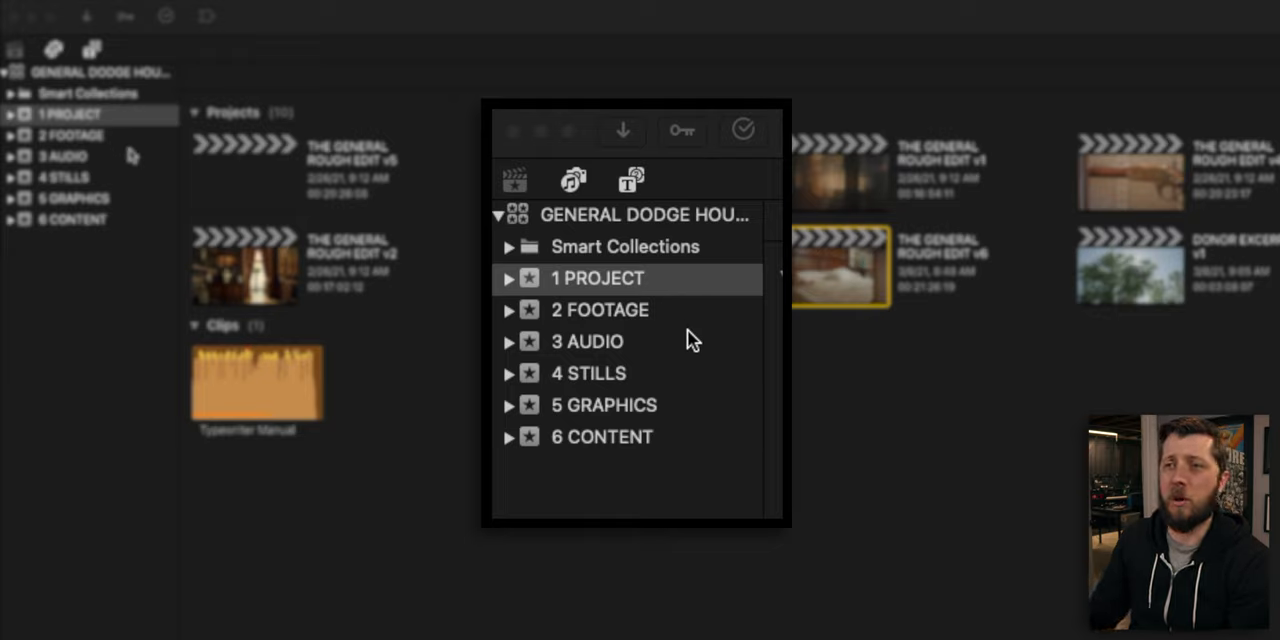
pyautogui.moveTo(682, 330)
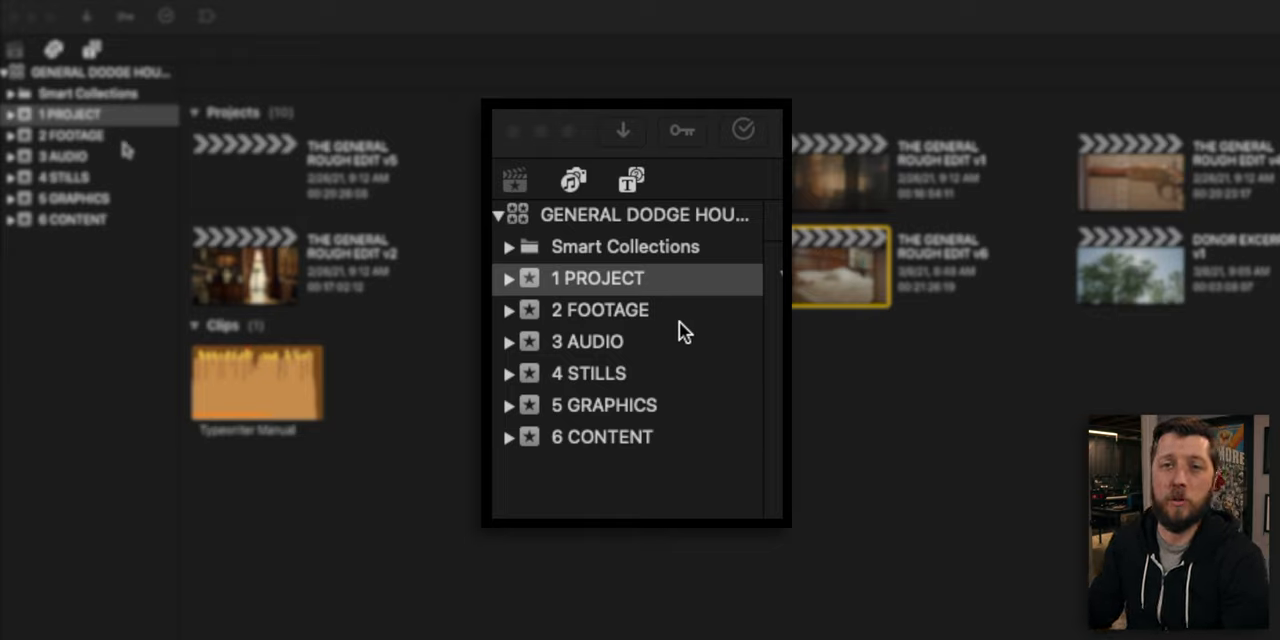
pyautogui.moveTo(668, 384)
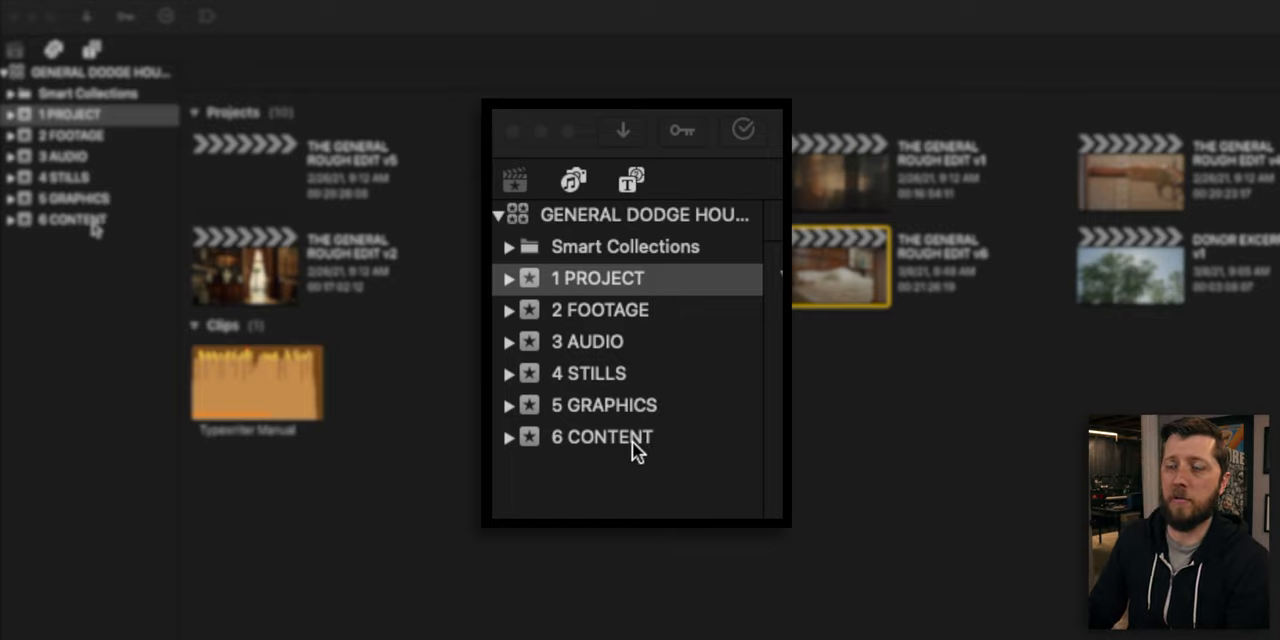
# Select the 2 FOOTAGE event to show its grid of Canon camera clips
pyautogui.click(648, 214)
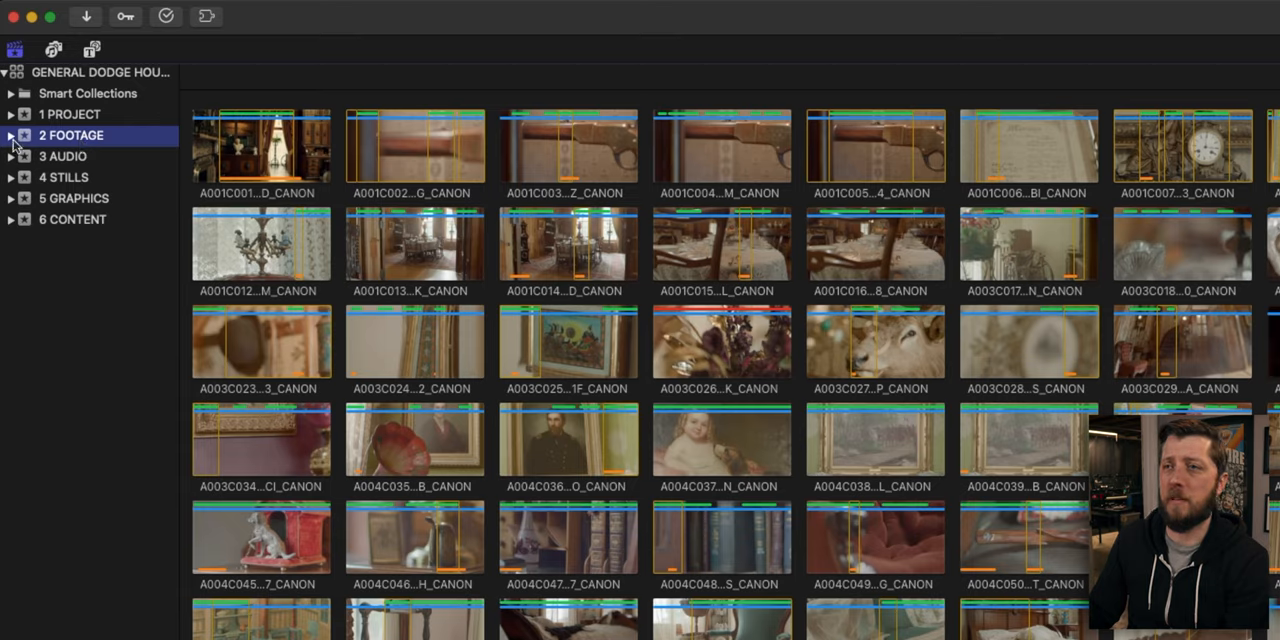
# Expand the 2 FOOTAGE event to reveal the AROLL folder, 1 ALL KEYWORDS and DAY 1–4 folders
pyautogui.click(10, 136)
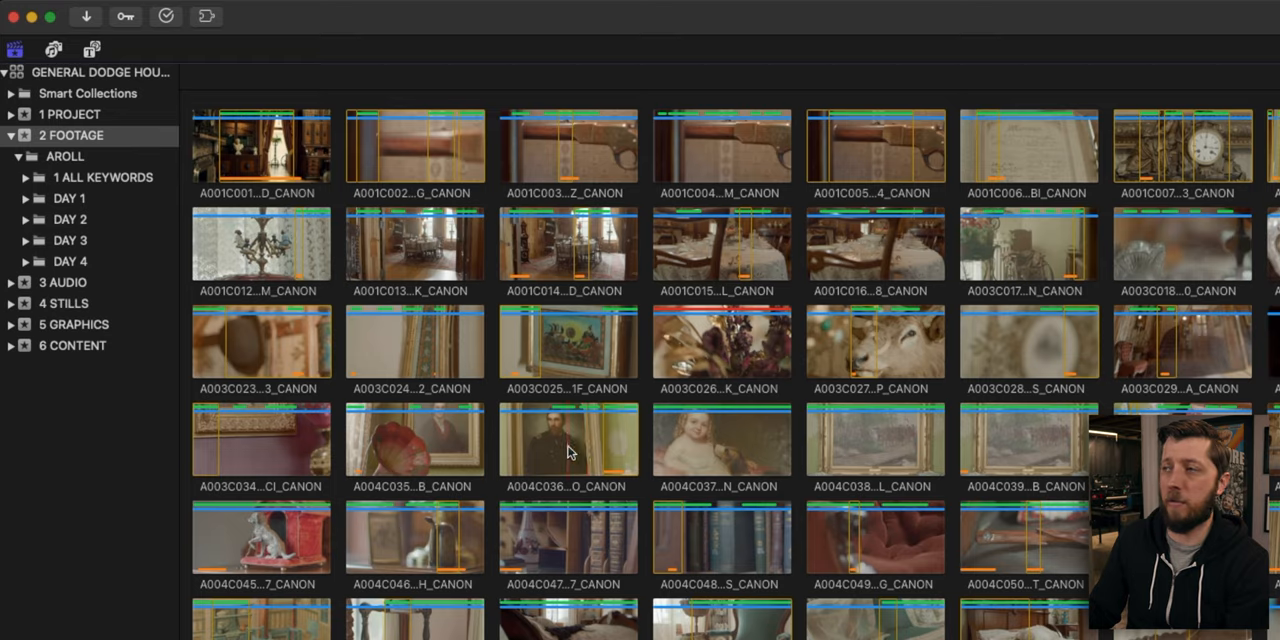
pyautogui.moveTo(876, 452)
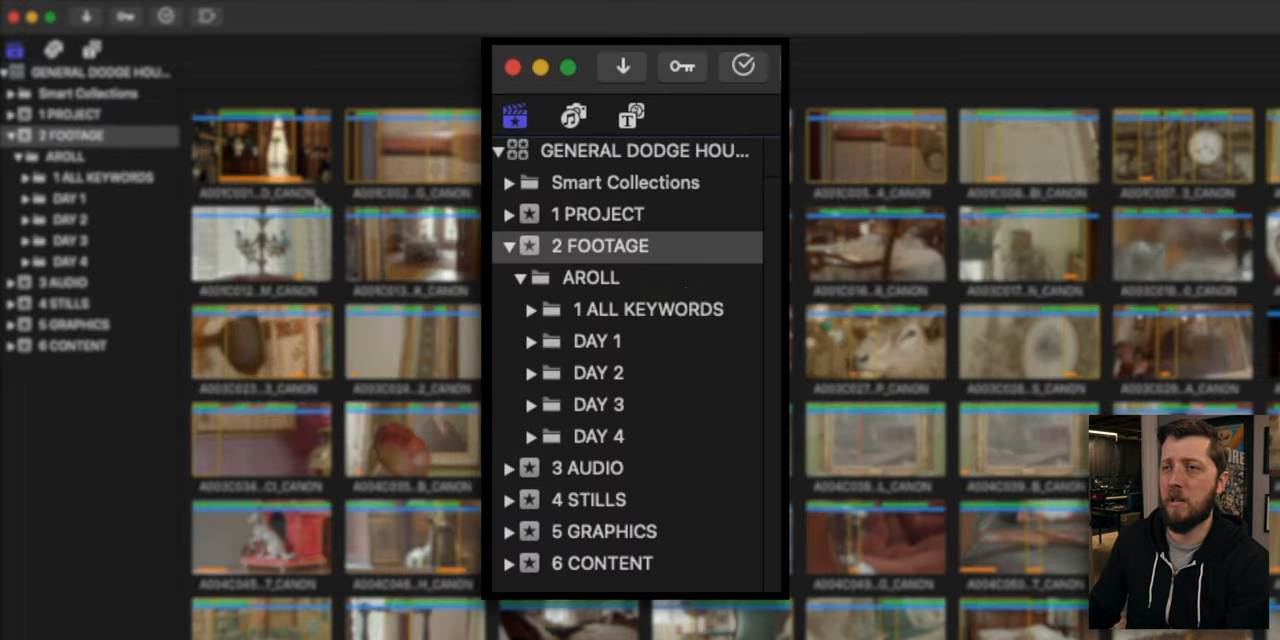
# Select AROLL, expand the day folders and open the DAY 1 smart collection's date rules
pyautogui.click(590, 278)
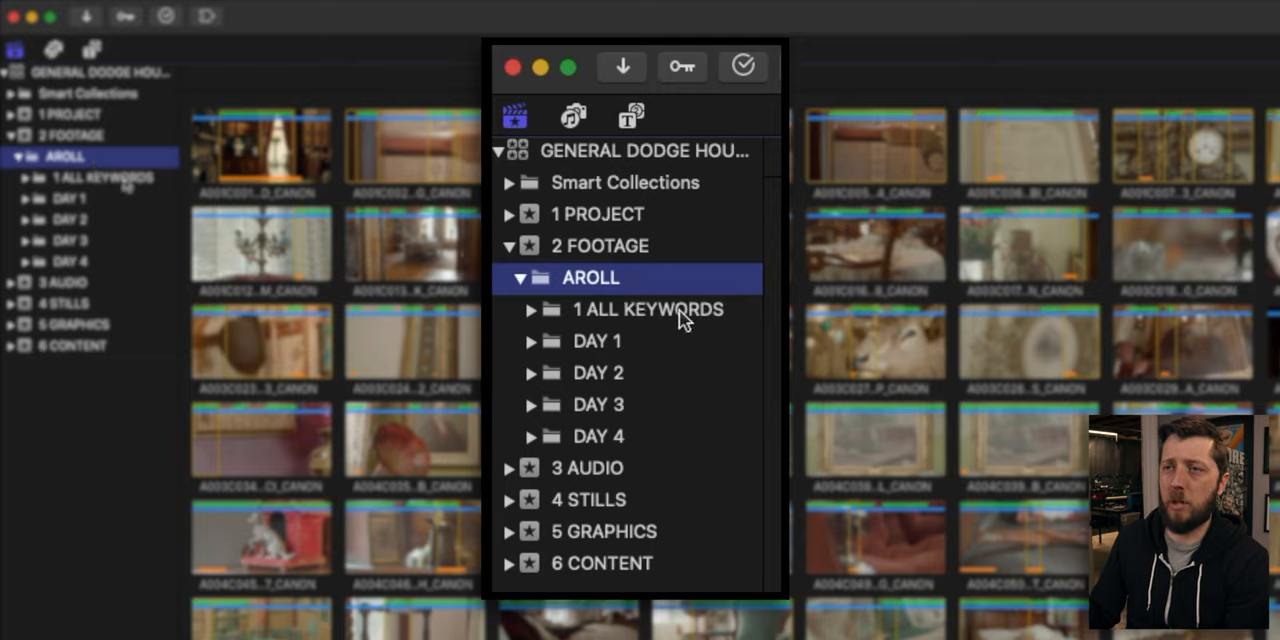
pyautogui.moveTo(668, 364)
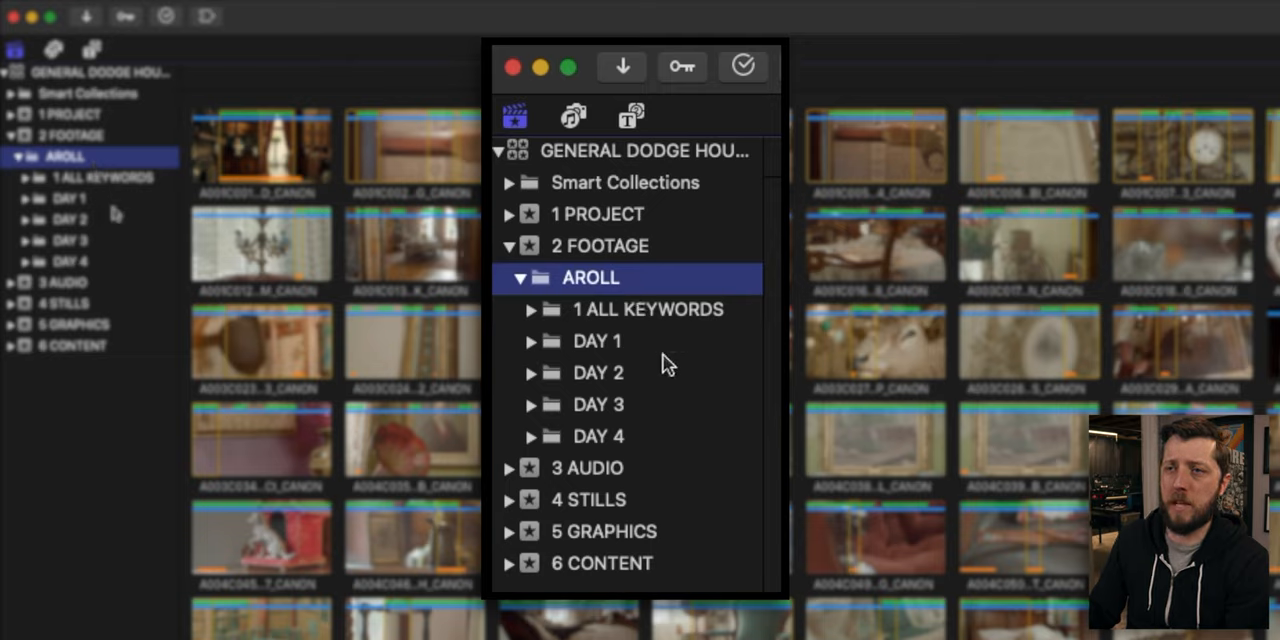
pyautogui.moveTo(684, 320)
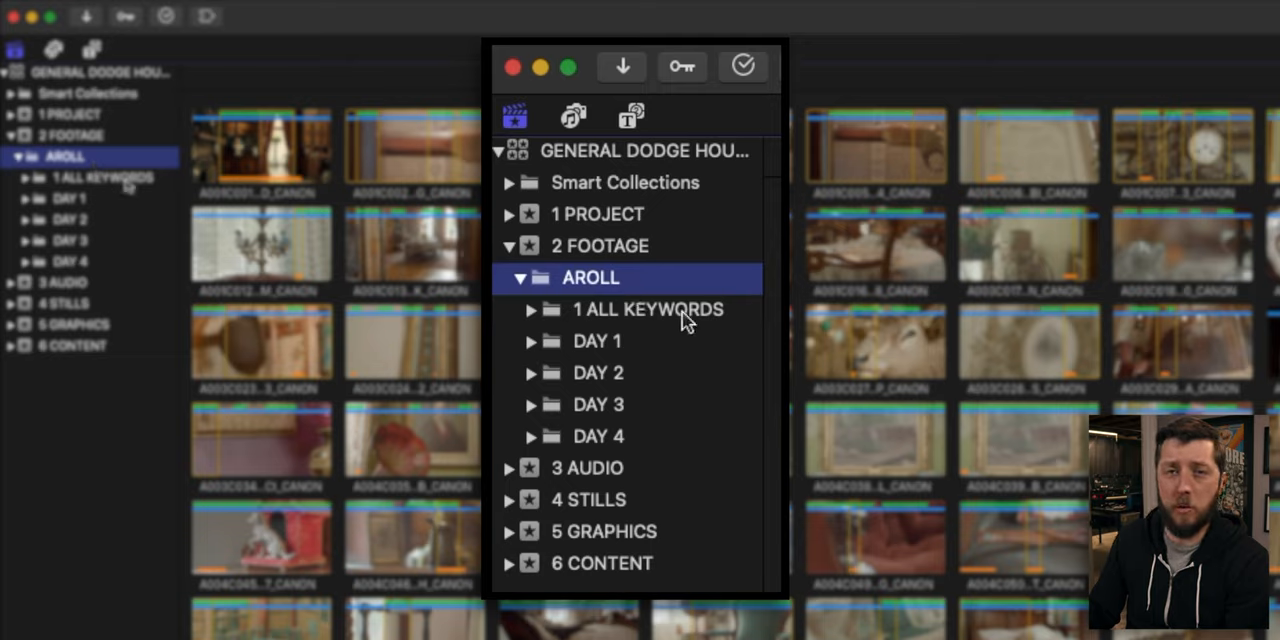
pyautogui.moveTo(610, 356)
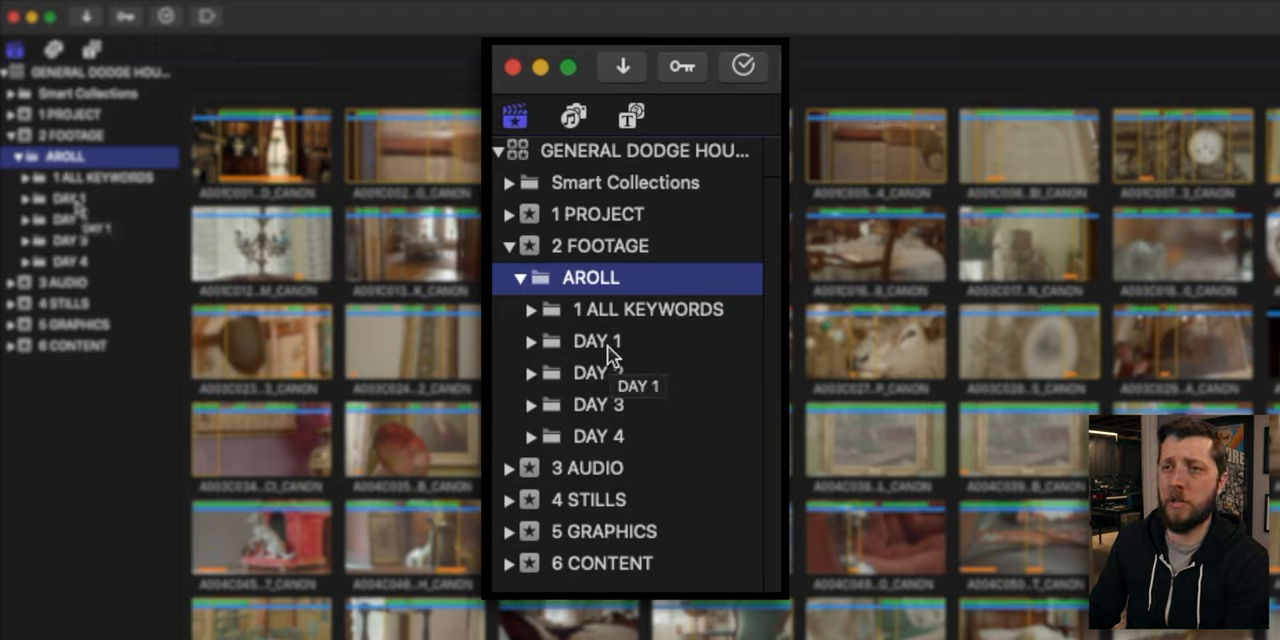
pyautogui.click(532, 340)
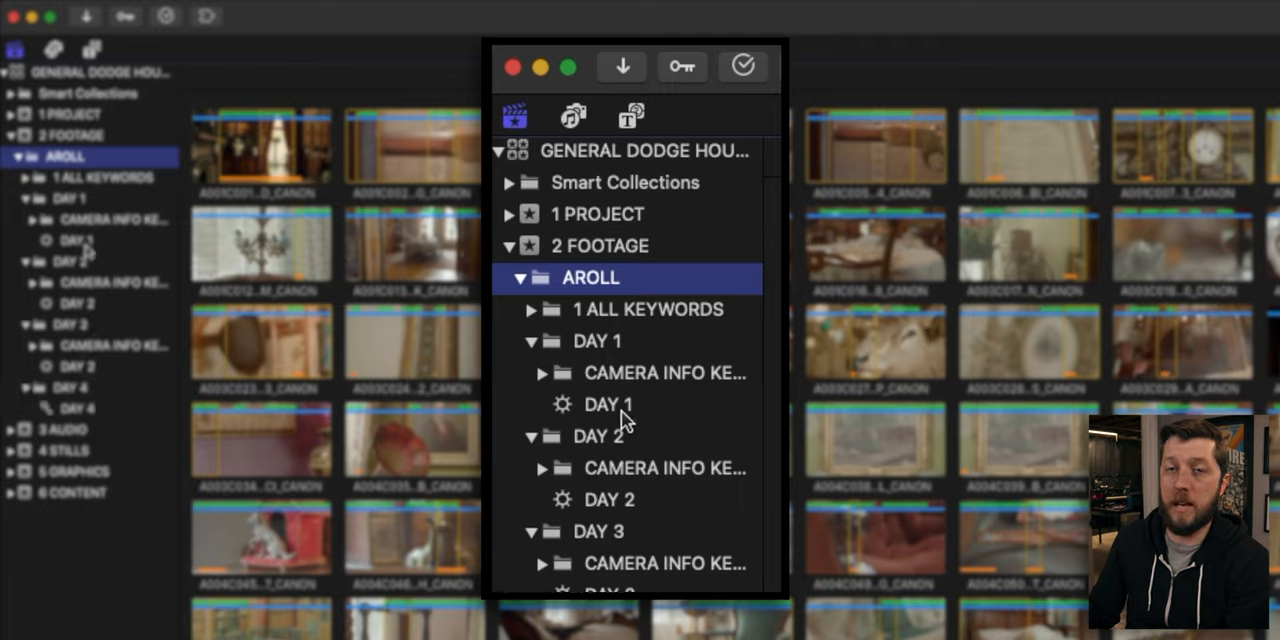
pyautogui.click(608, 404)
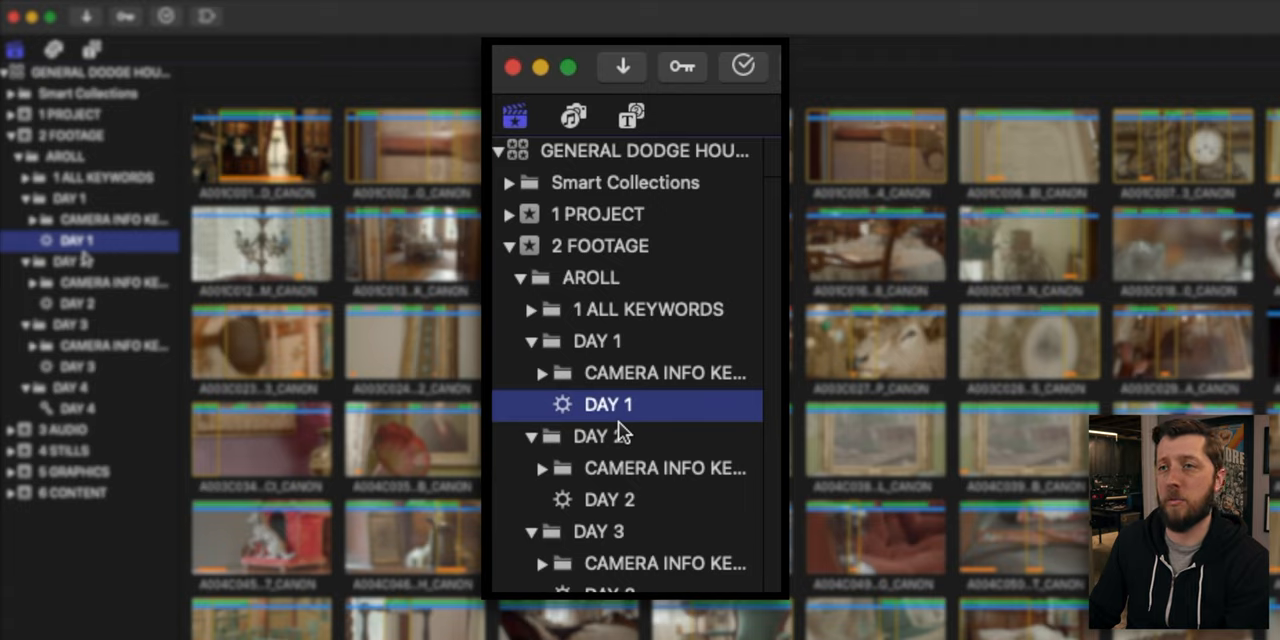
pyautogui.doubleClick(606, 404)
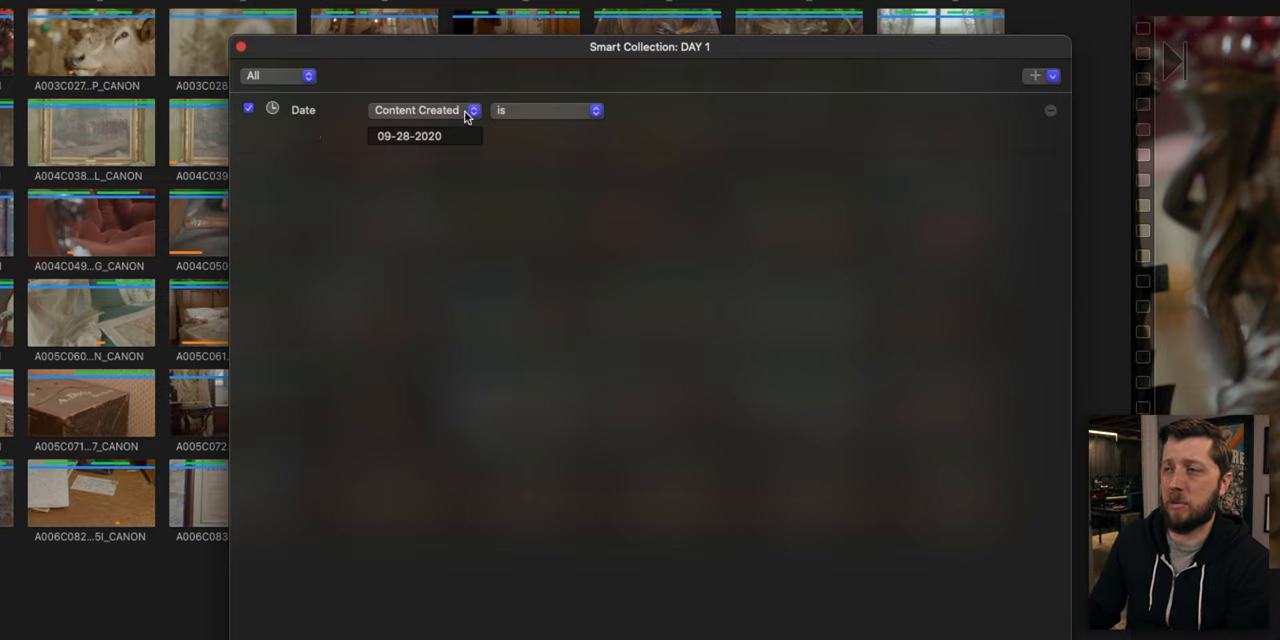
pyautogui.moveTo(538, 120)
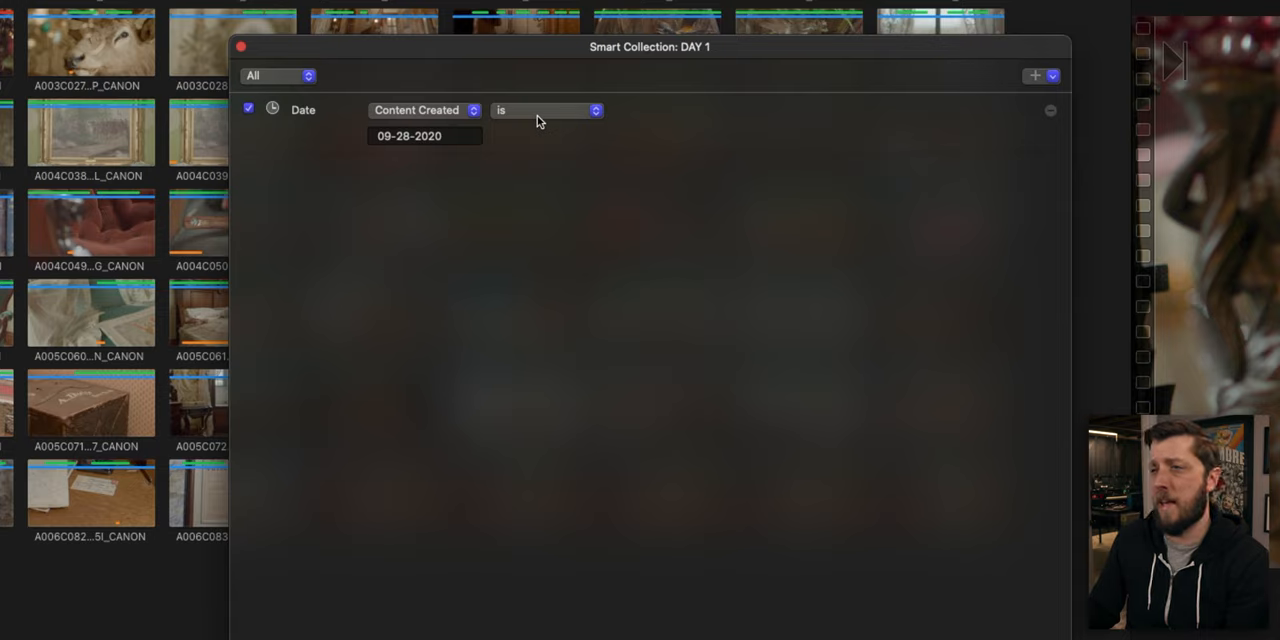
pyautogui.moveTo(544, 152)
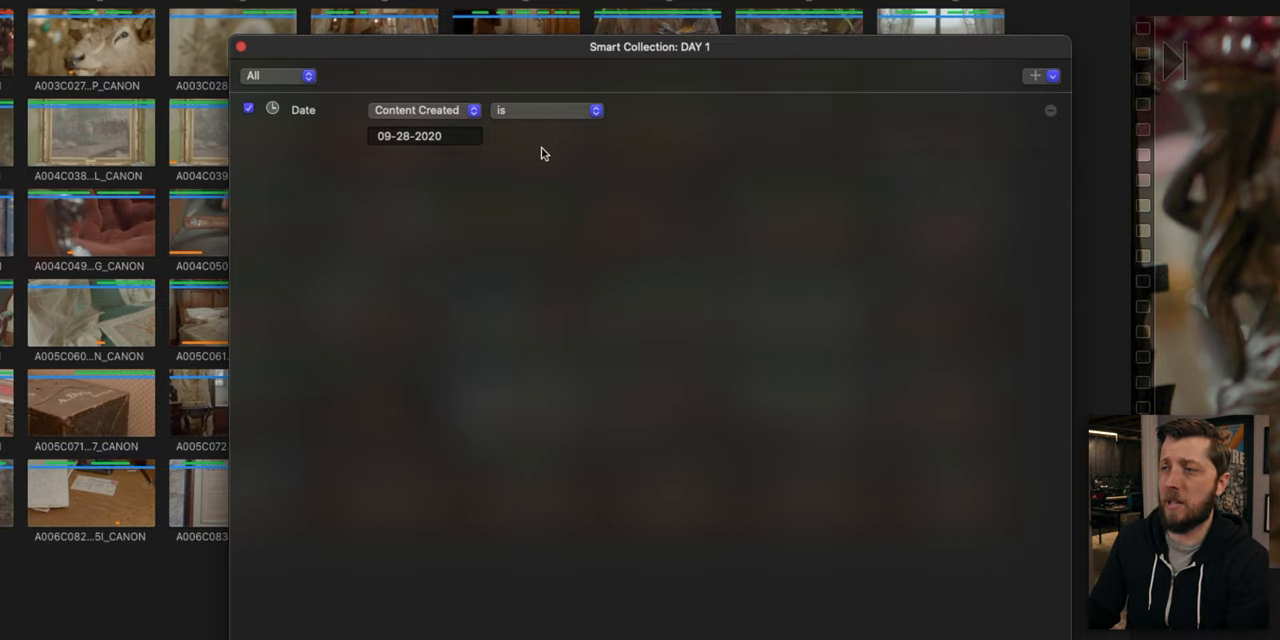
pyautogui.moveTo(400, 160)
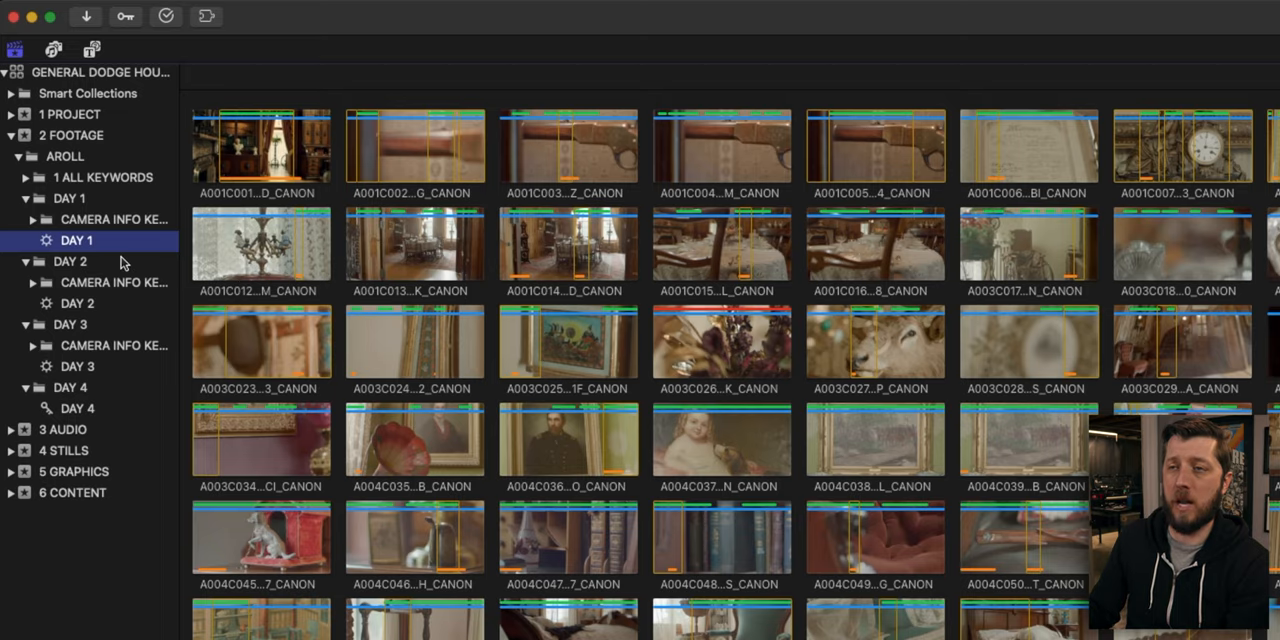
pyautogui.moveTo(470, 304)
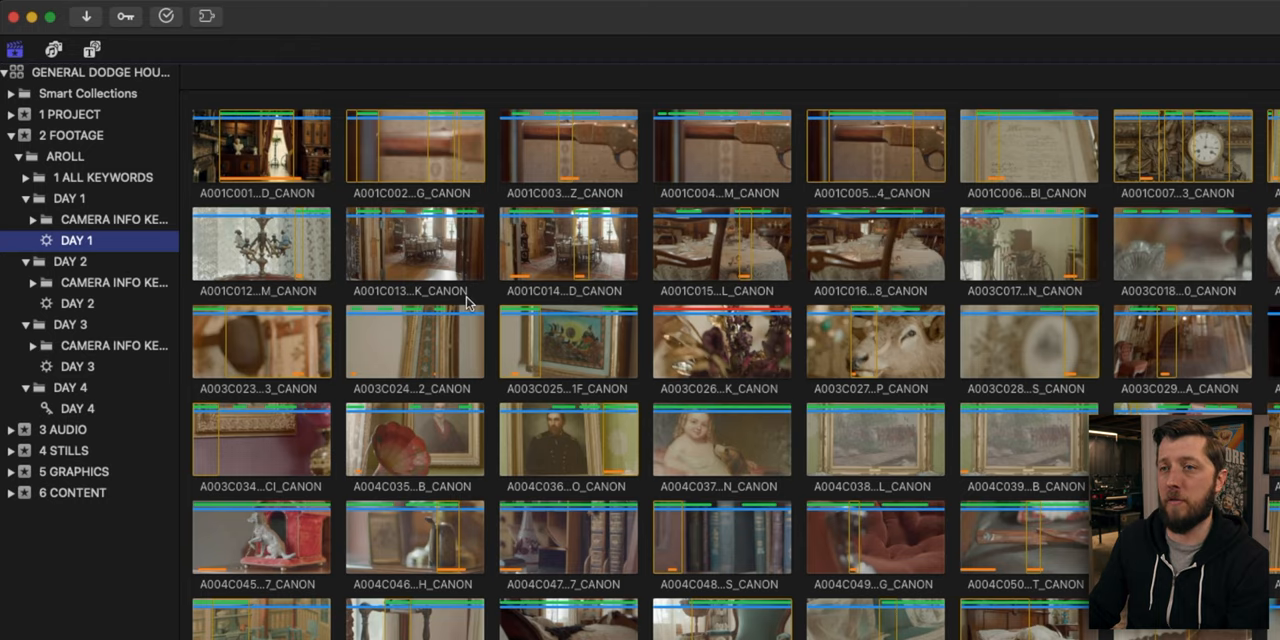
# Browse the DAY 3 clips, then show Day 1's CAMERA INFO keyword clips
pyautogui.click(76, 304)
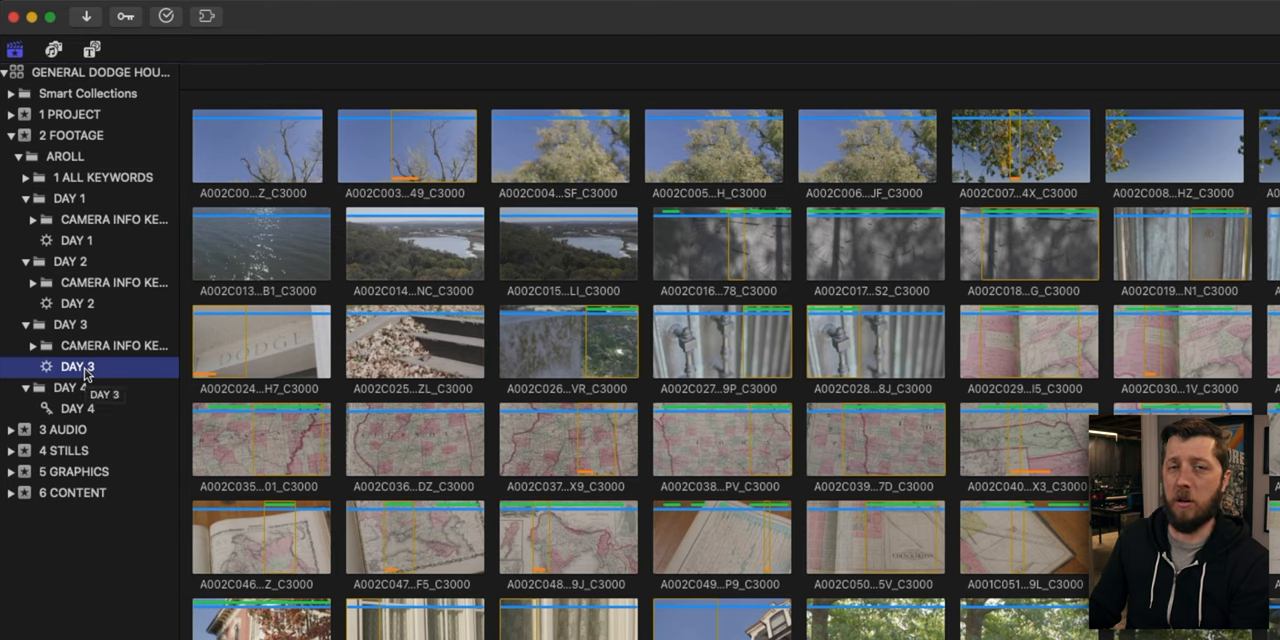
pyautogui.moveTo(110, 376)
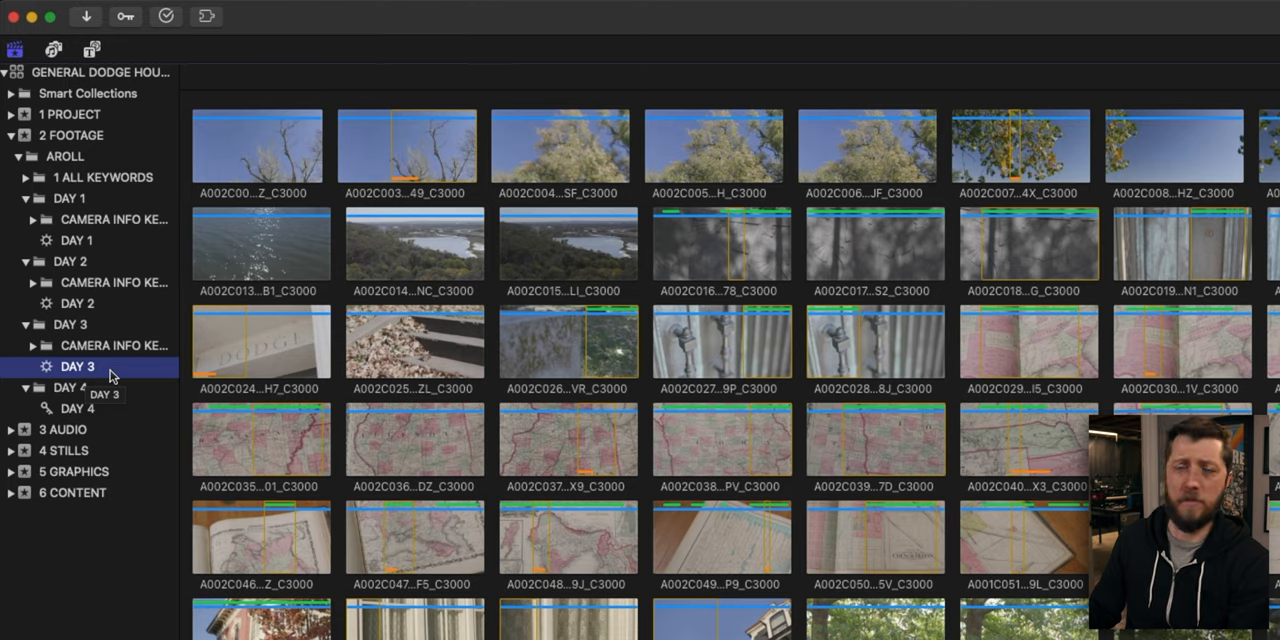
pyautogui.click(116, 220)
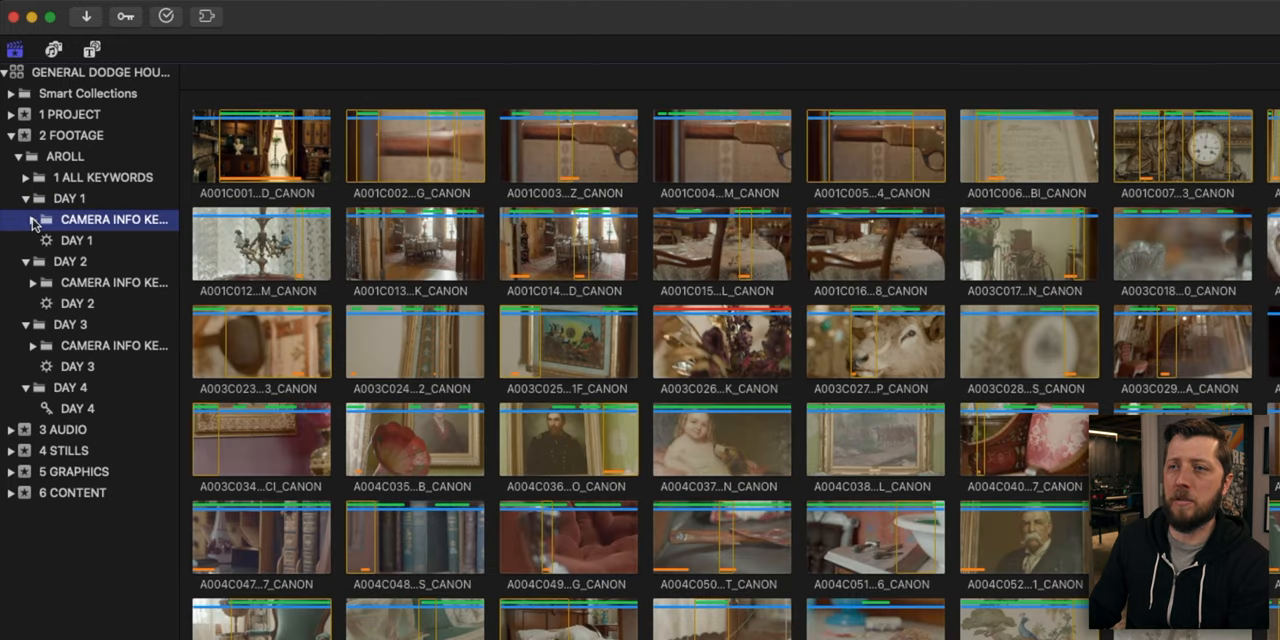
# Toggle Day 1's CAMERA INFO folder to list its camera and reel keyword collections A001–A007, CRM
pyautogui.click(32, 220)
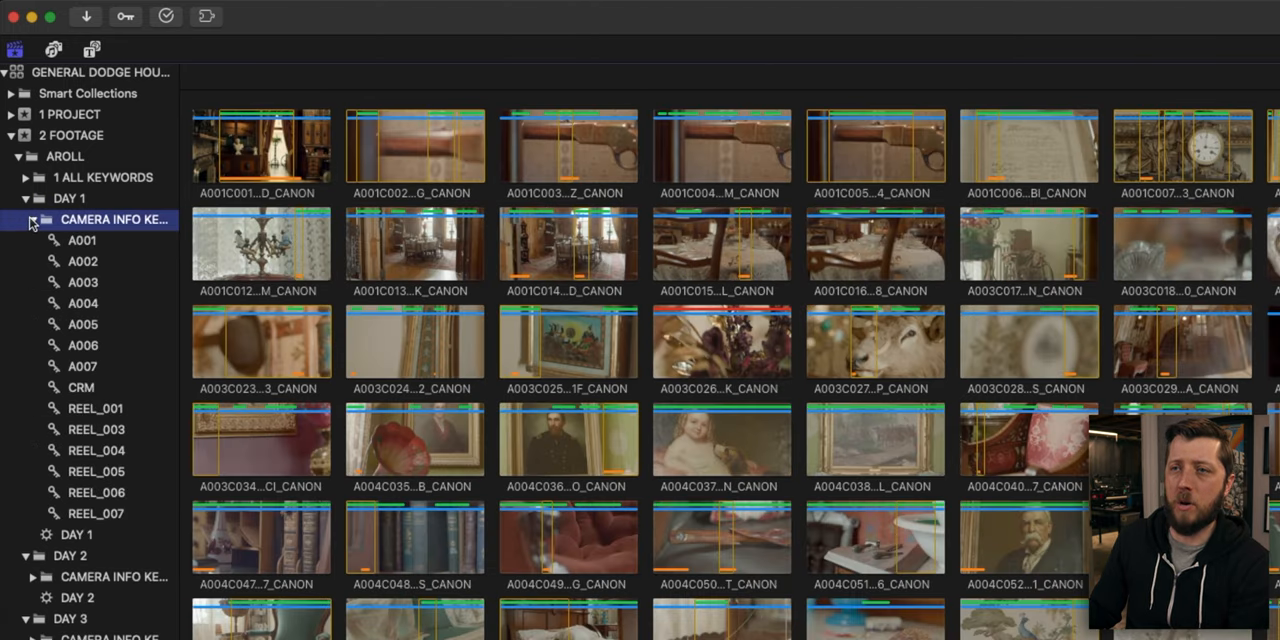
pyautogui.click(32, 220)
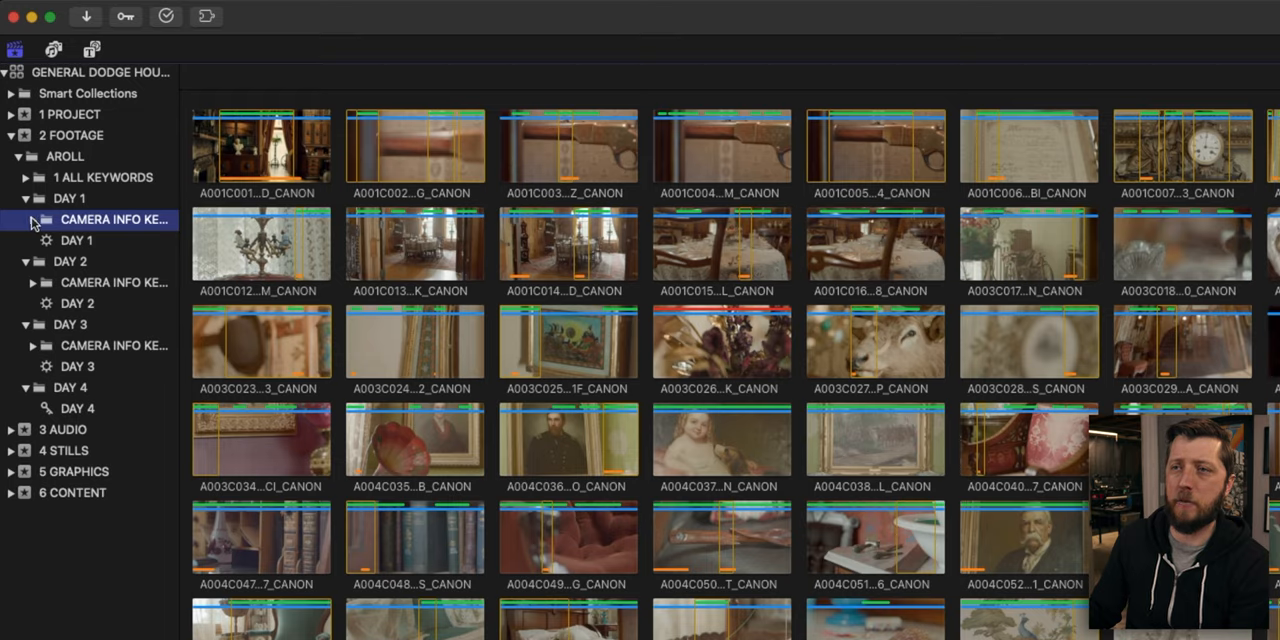
pyautogui.click(32, 220)
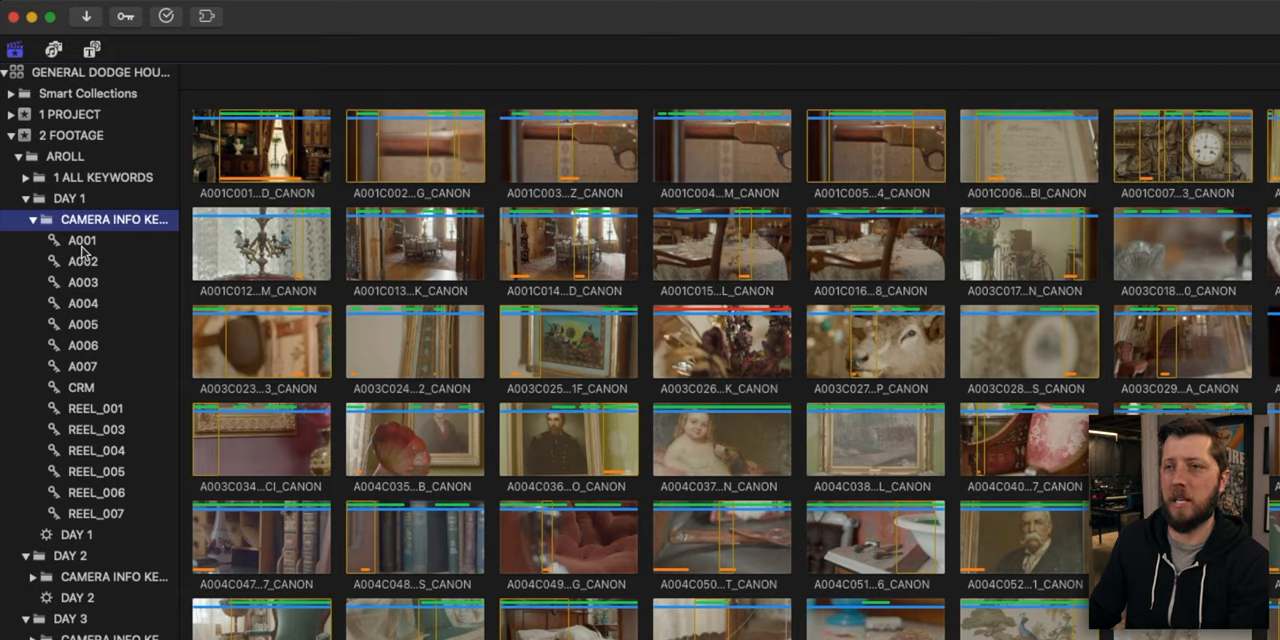
pyautogui.moveTo(92, 288)
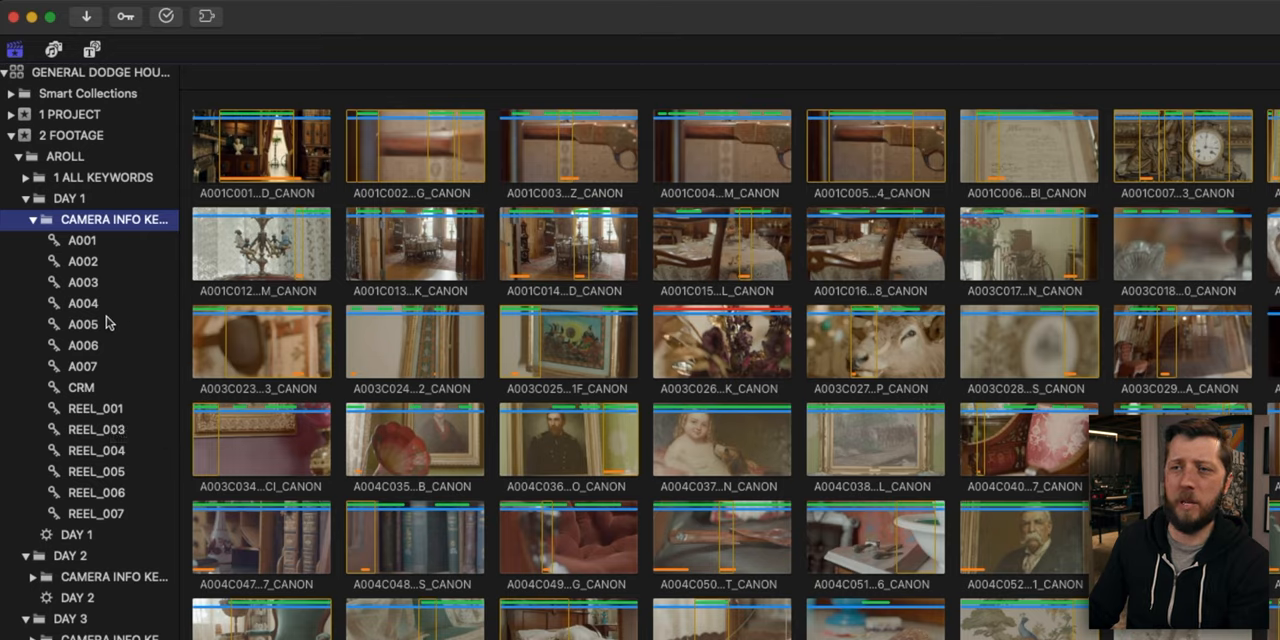
pyautogui.moveTo(88, 330)
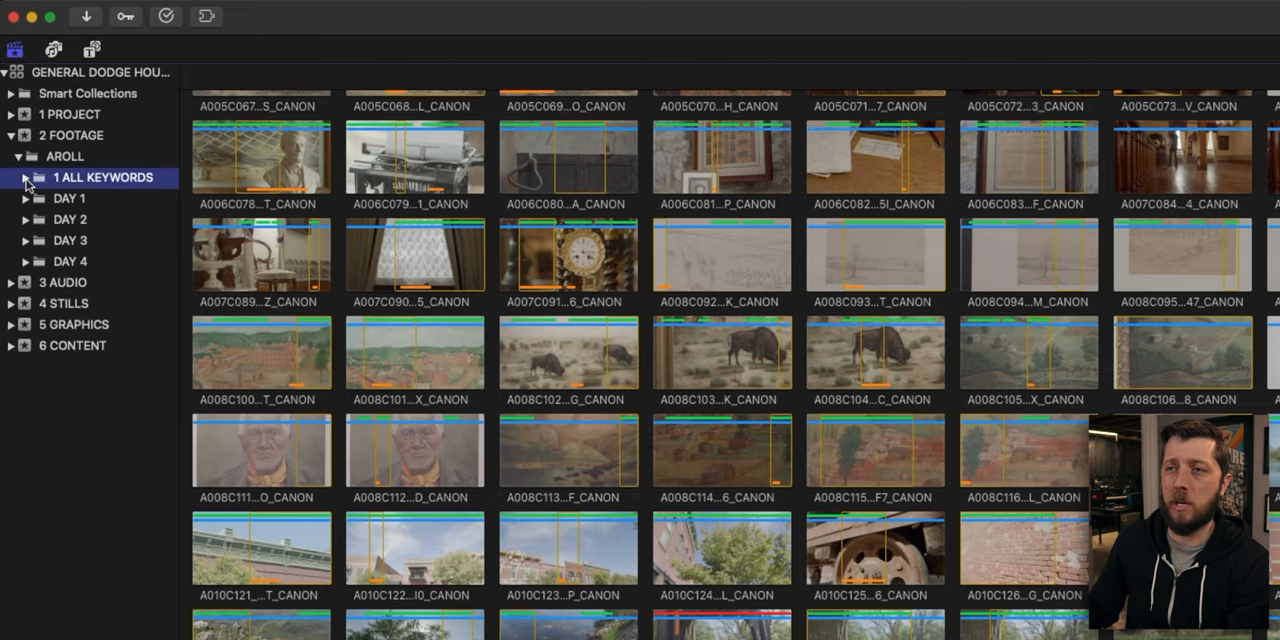
# List the all-keywords collections and browse Animals, Article, Bank Office and Bed
pyautogui.click(28, 176)
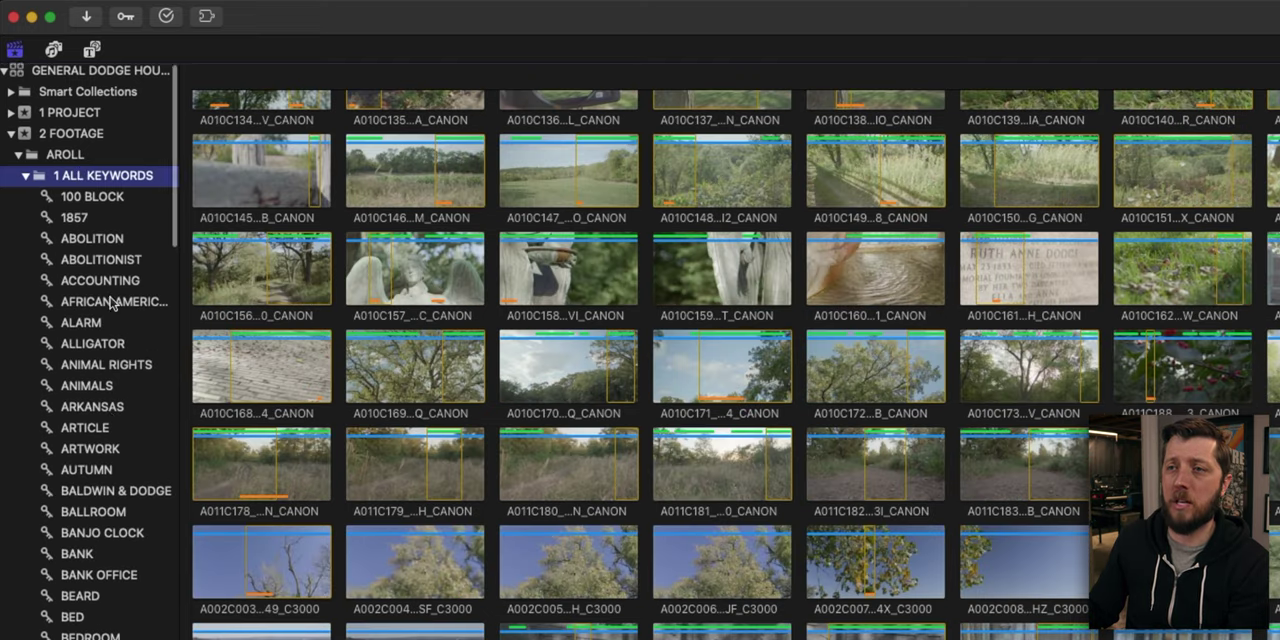
pyautogui.scroll(-3)
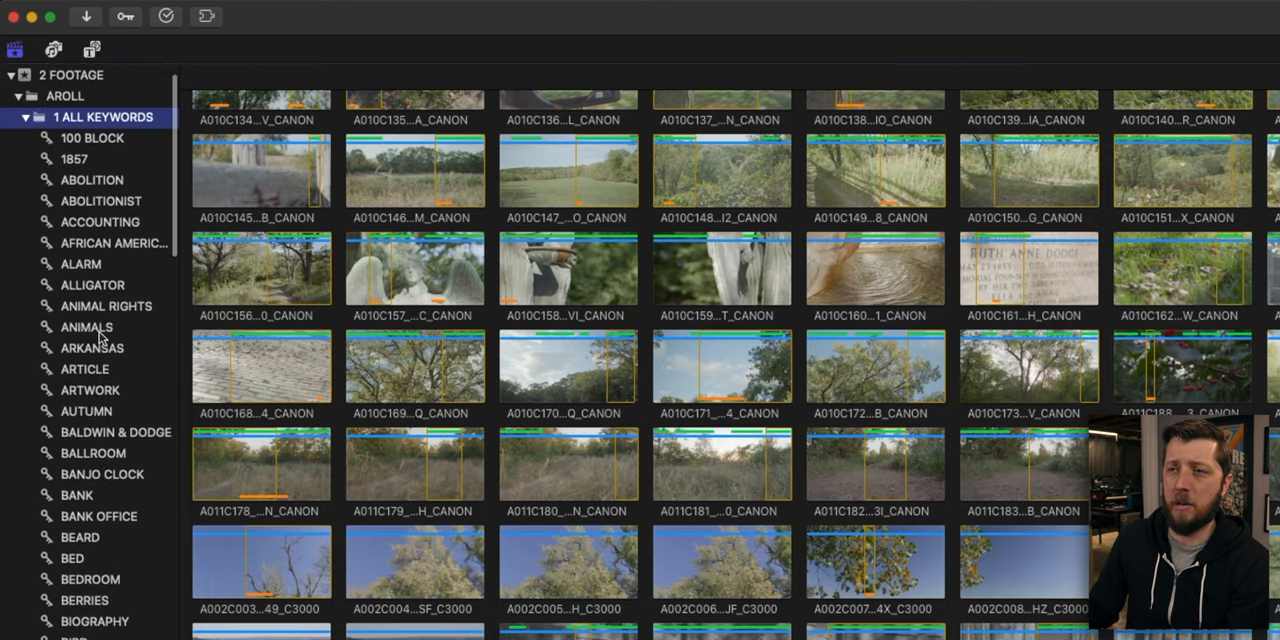
pyautogui.click(86, 328)
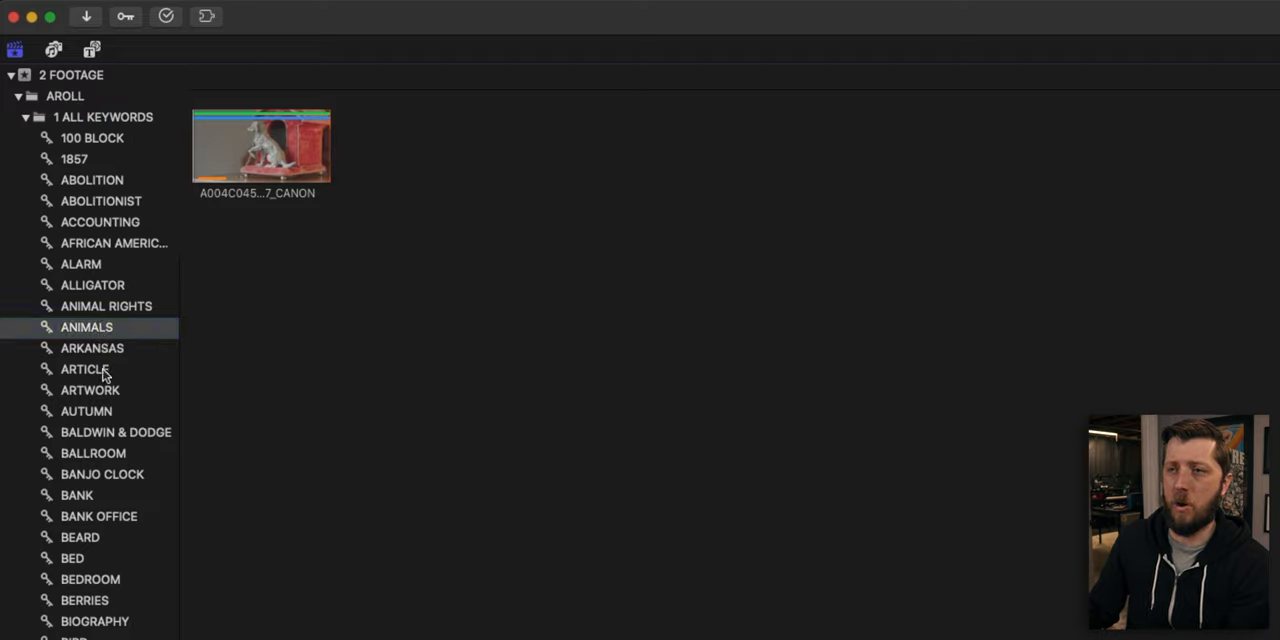
pyautogui.click(84, 368)
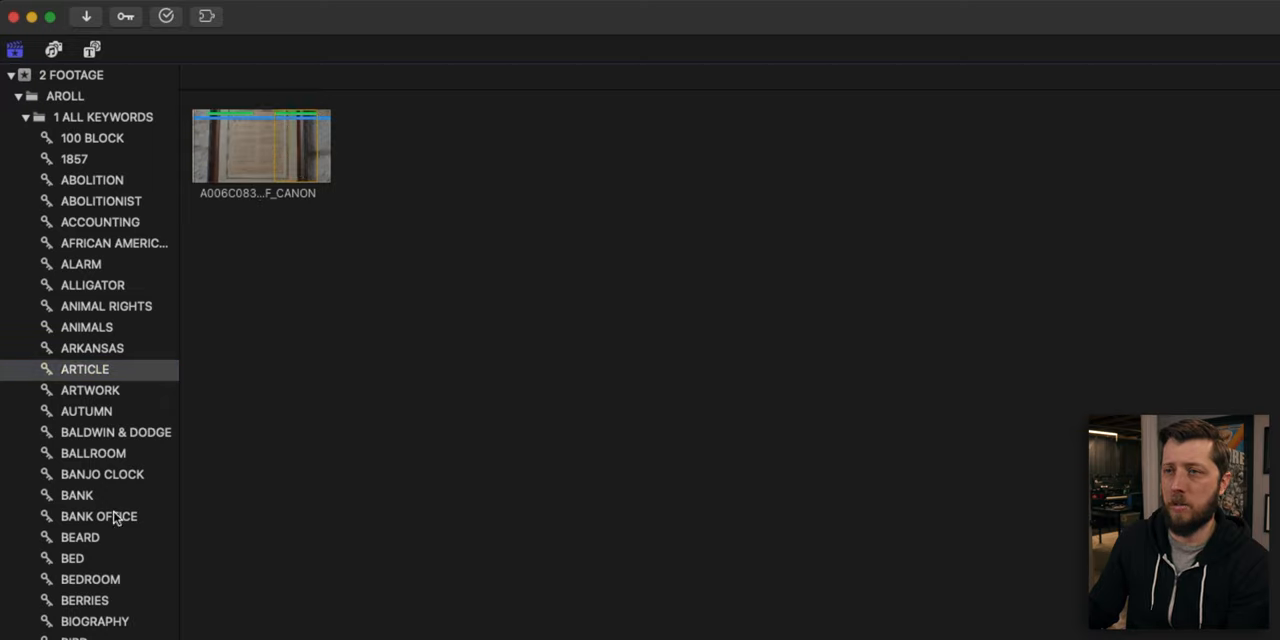
pyautogui.click(98, 516)
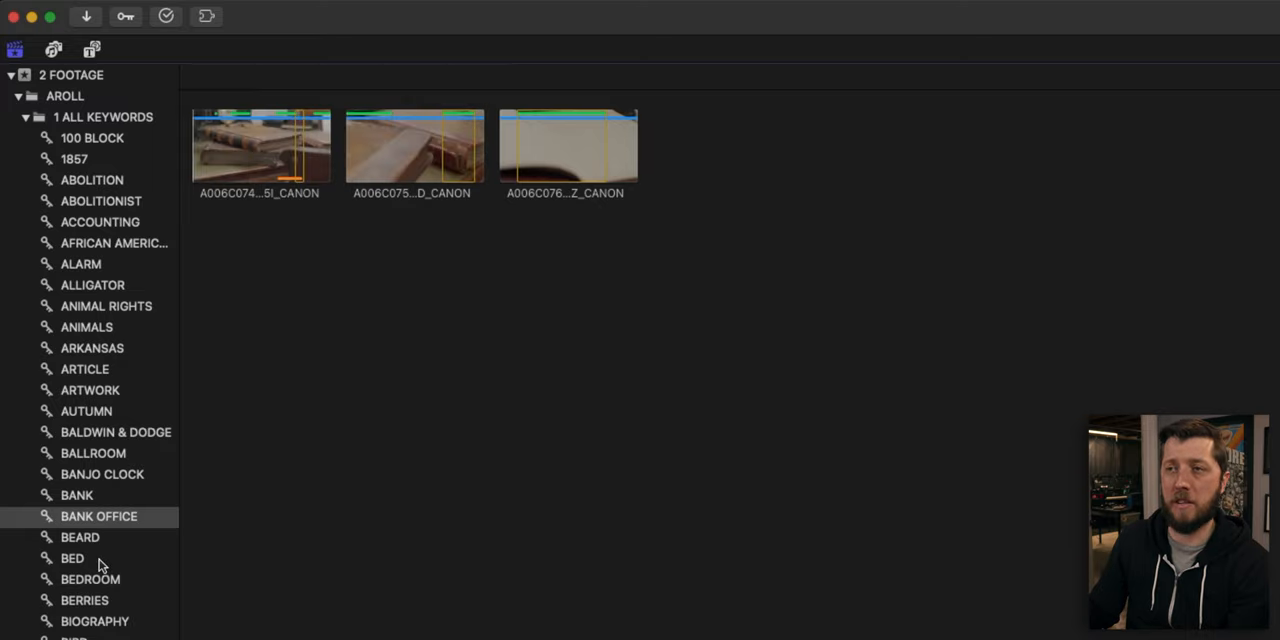
pyautogui.click(72, 558)
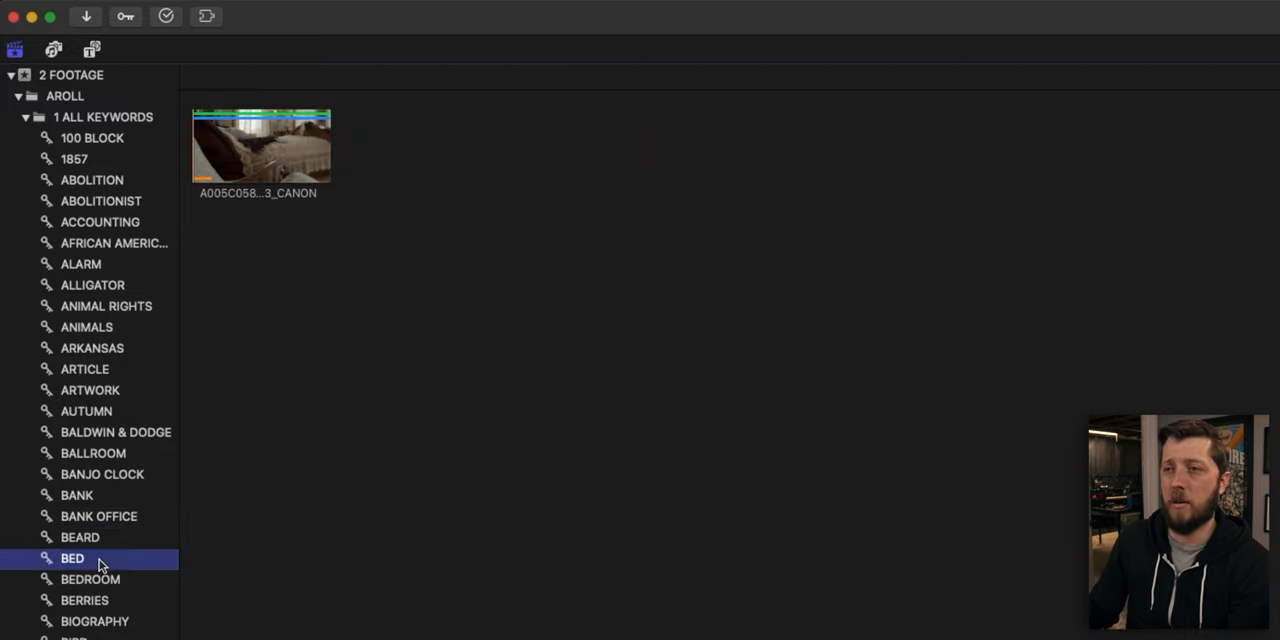
pyautogui.moveTo(100, 626)
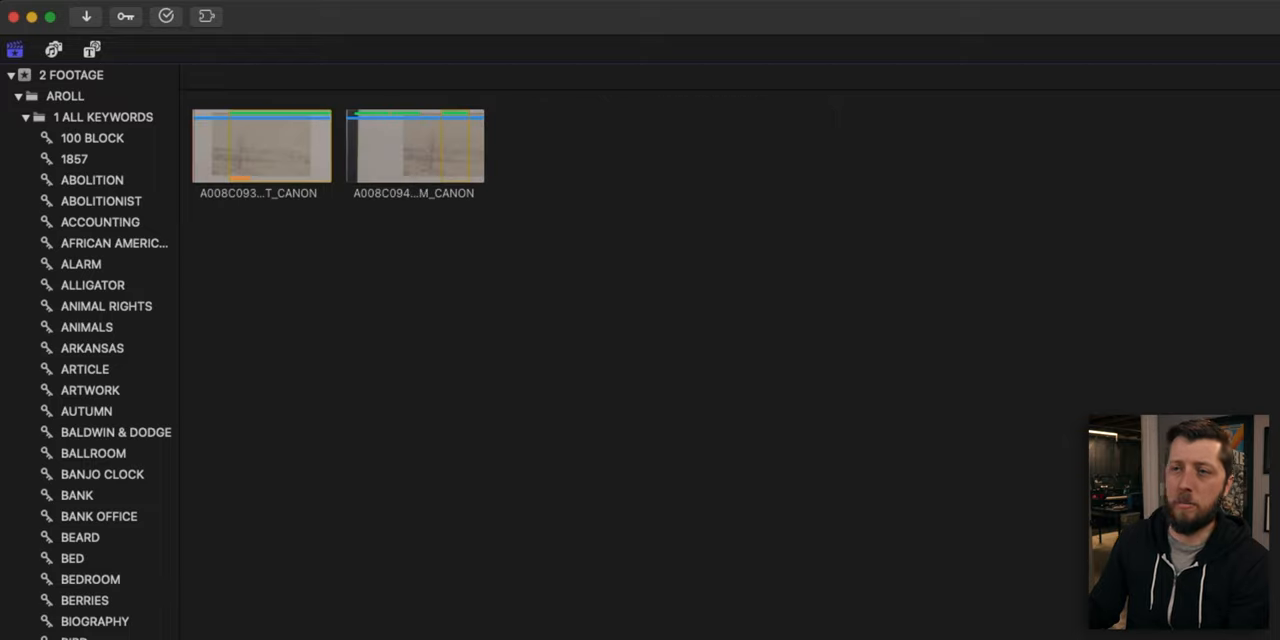
# Scroll down the alphabetical keyword collection list toward G–L and Bridge
pyautogui.scroll(-3)
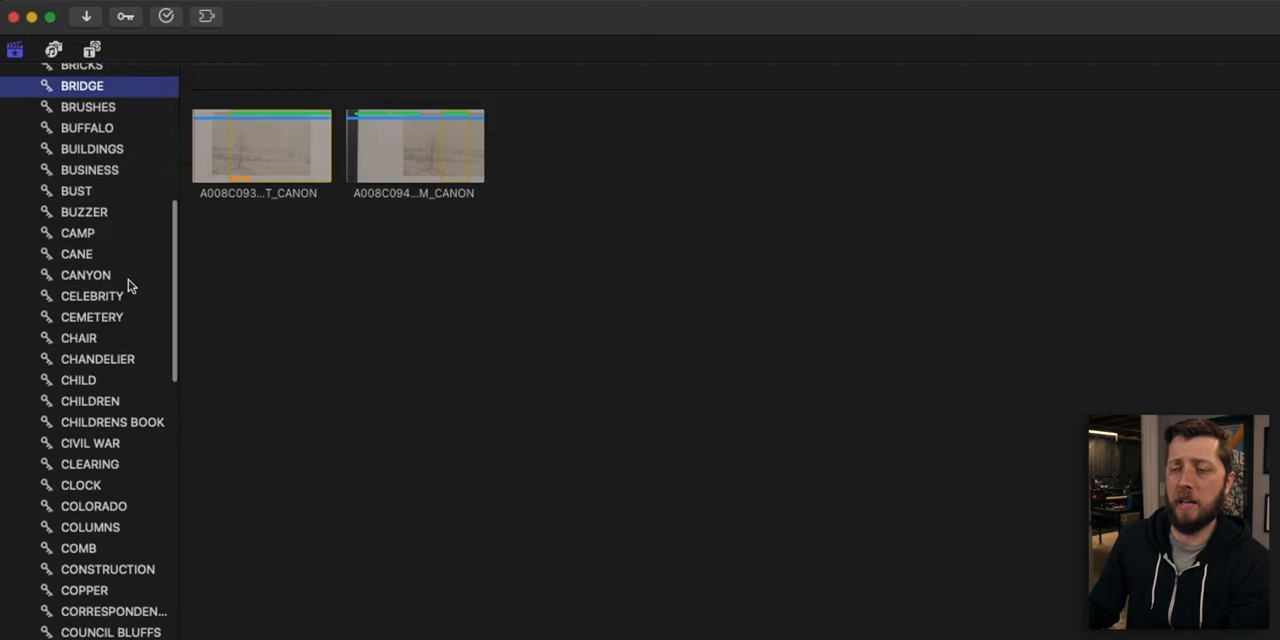
pyautogui.scroll(-3)
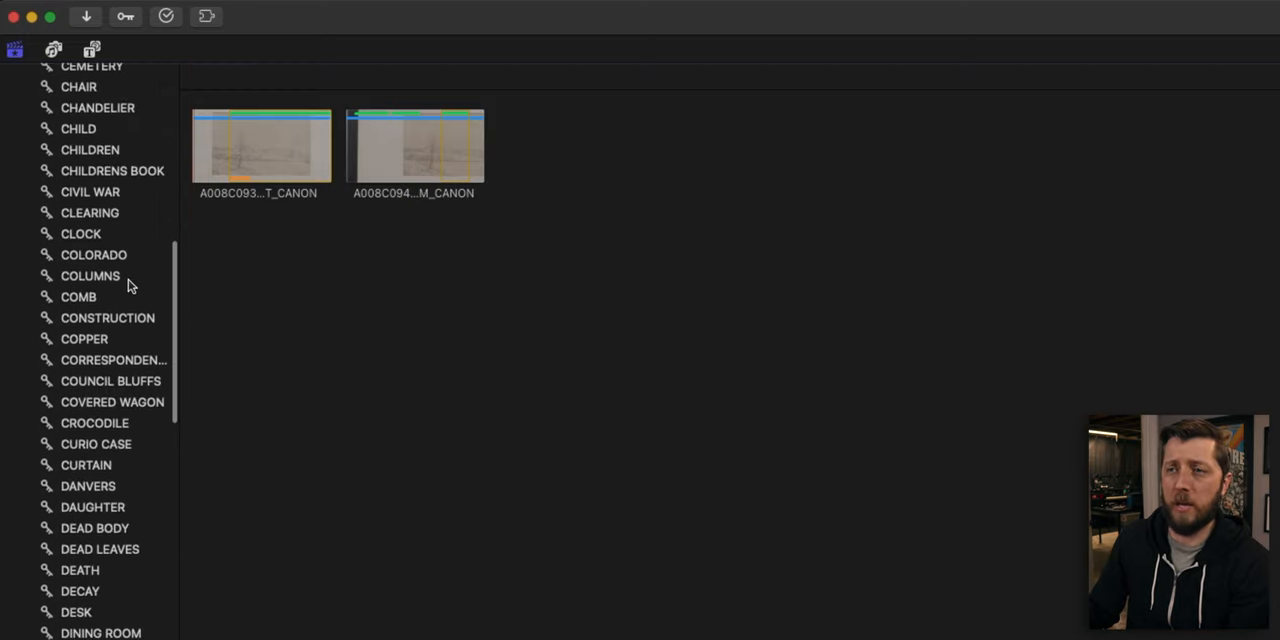
pyautogui.moveTo(128, 286)
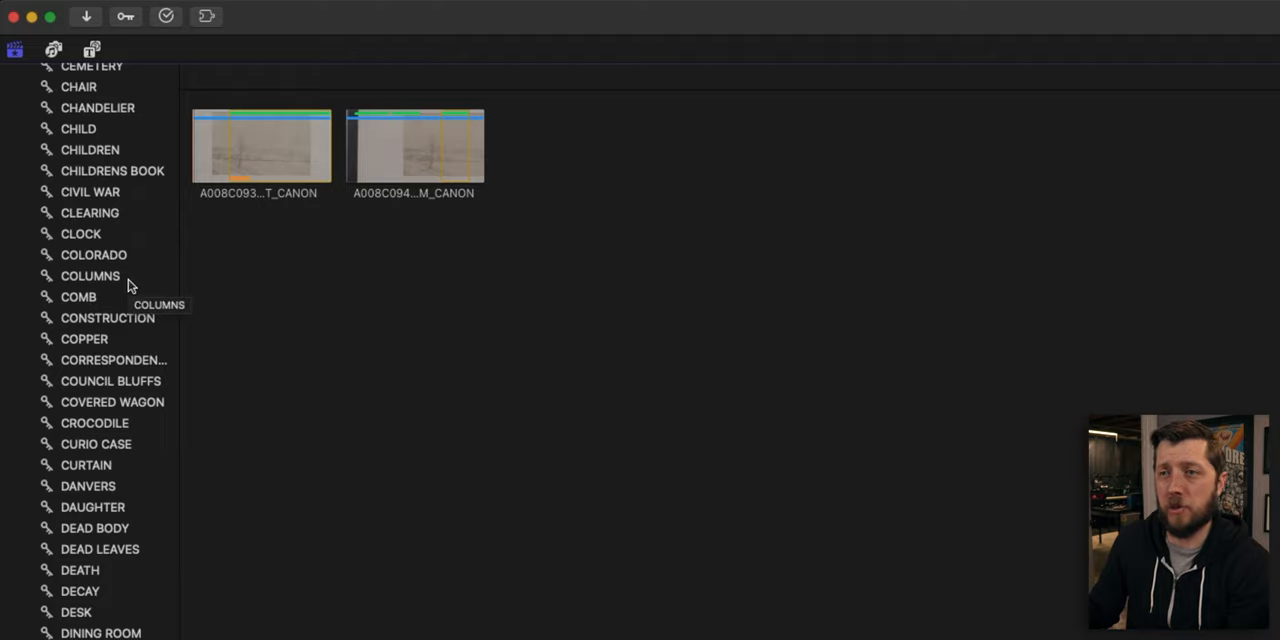
pyautogui.moveTo(100, 338)
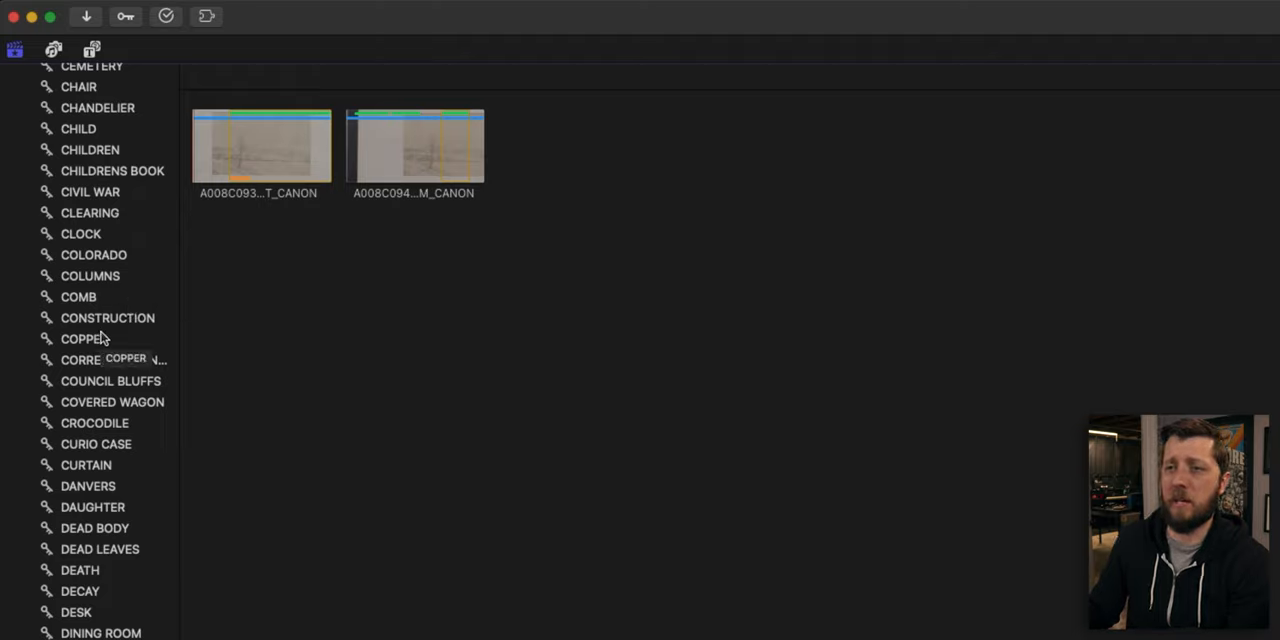
pyautogui.moveTo(104, 618)
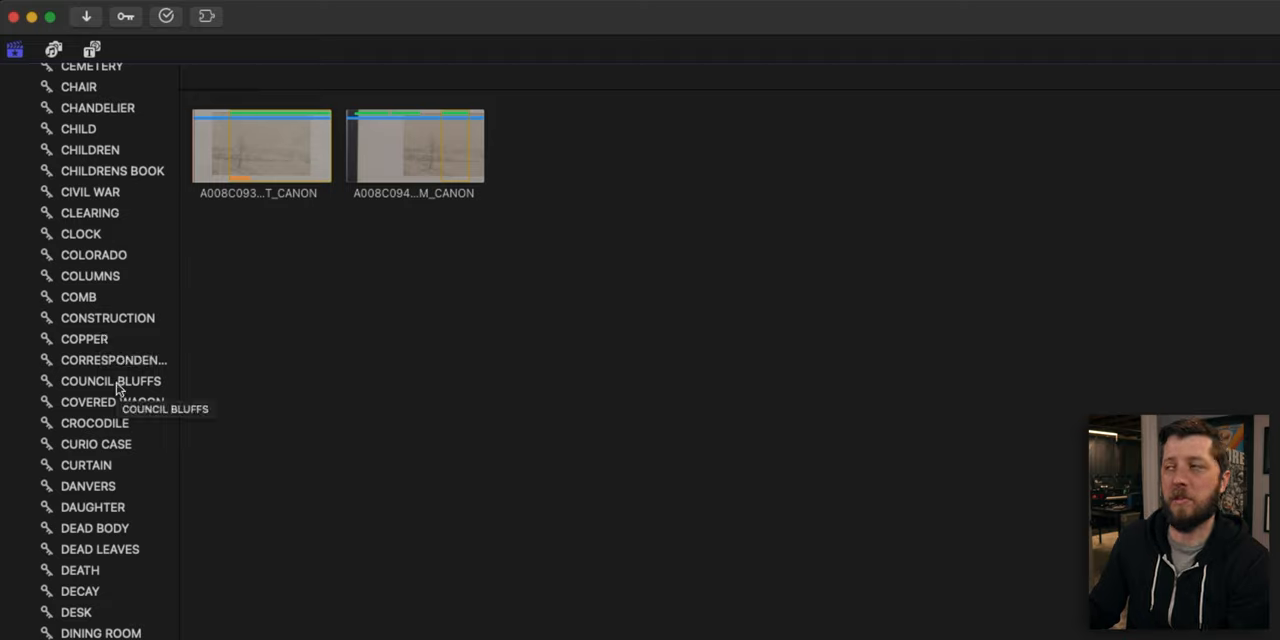
pyautogui.moveTo(136, 268)
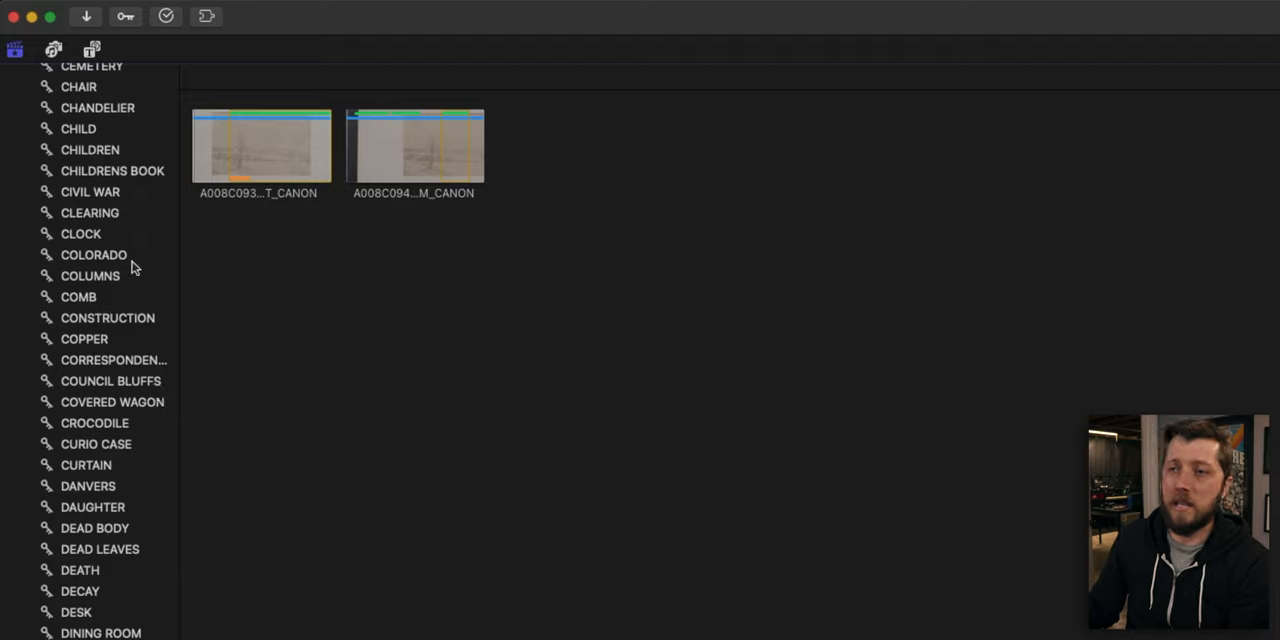
pyautogui.moveTo(88, 612)
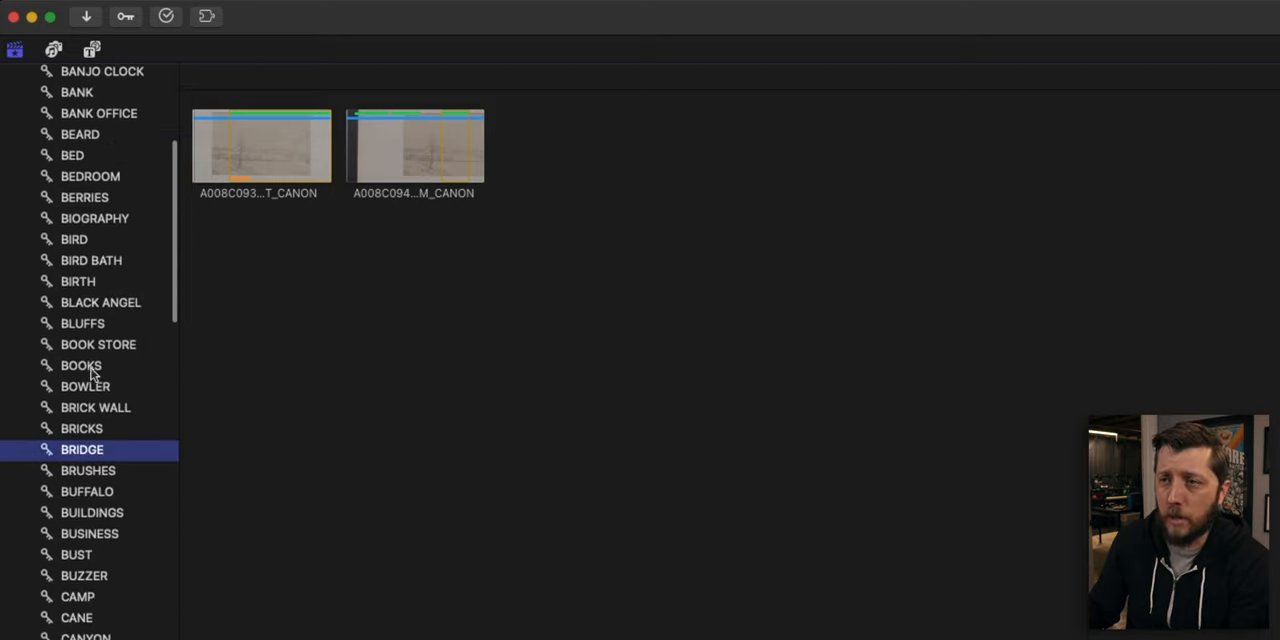
pyautogui.scroll(-3)
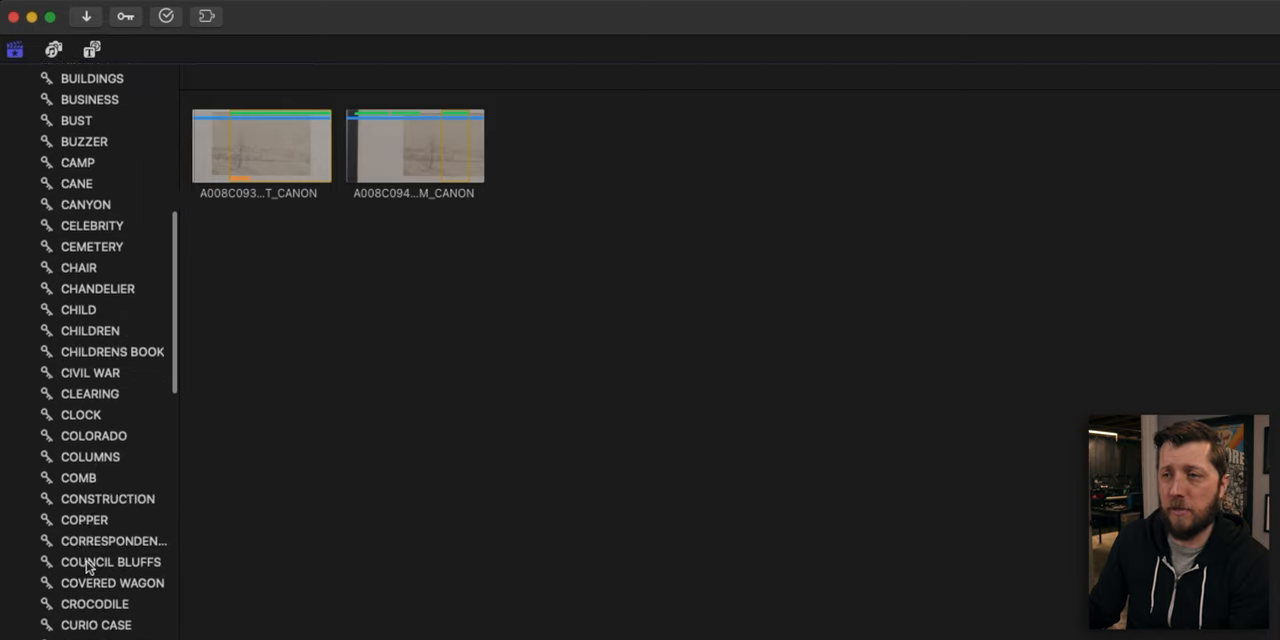
pyautogui.scroll(-3)
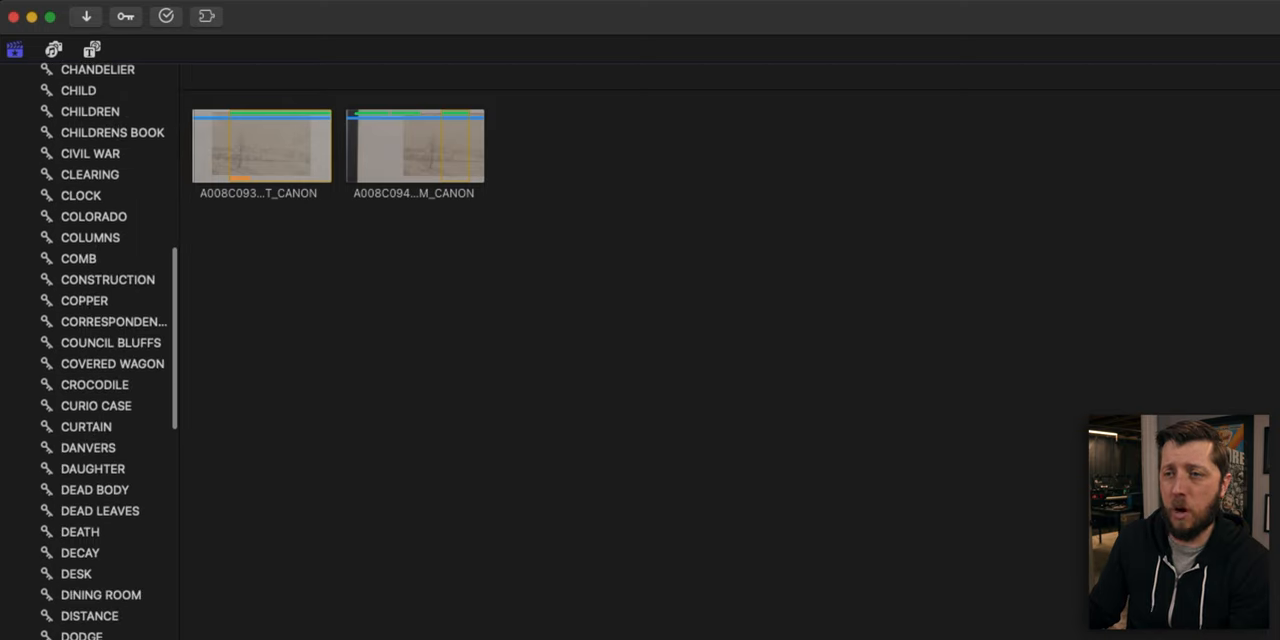
pyautogui.scroll(-3)
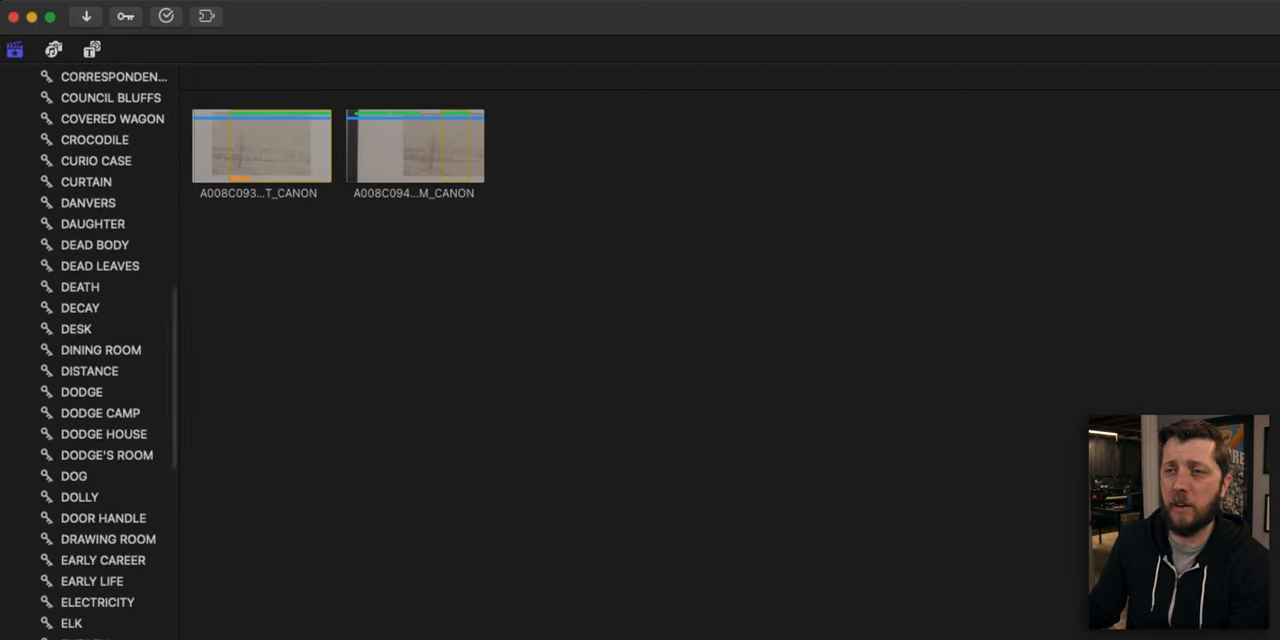
pyautogui.scroll(-3)
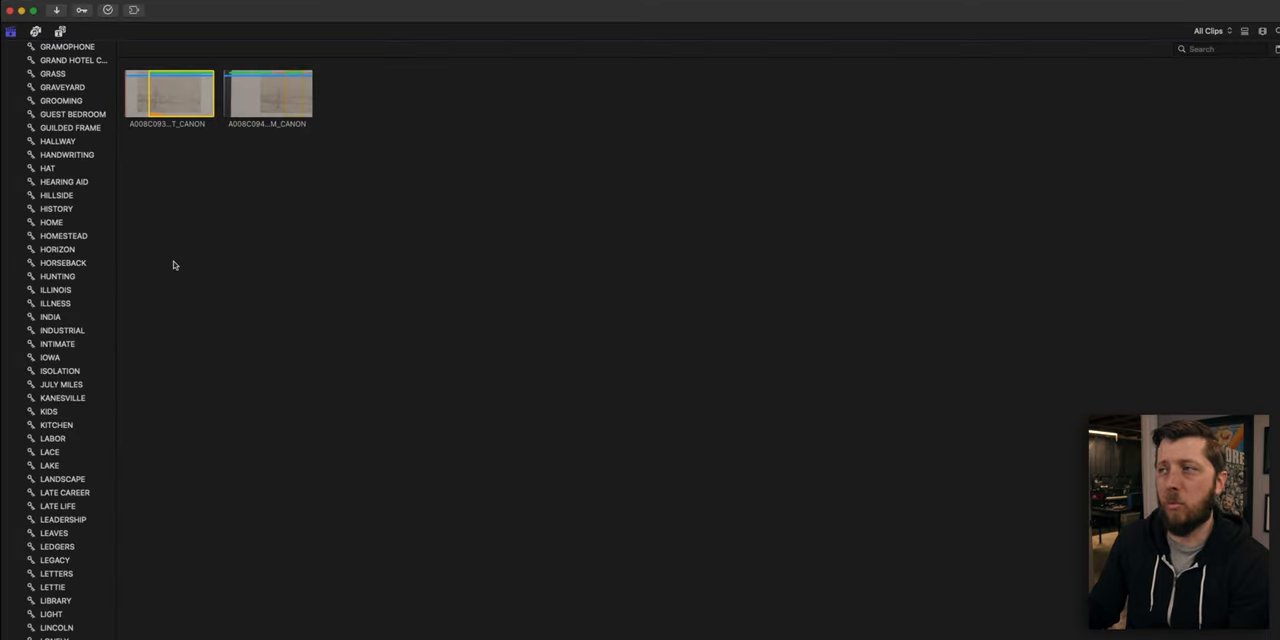
# Switch the browser to list view with a Notes column and select 1 ALL KEYWORDS to list every clip
pyautogui.click(1244, 28)
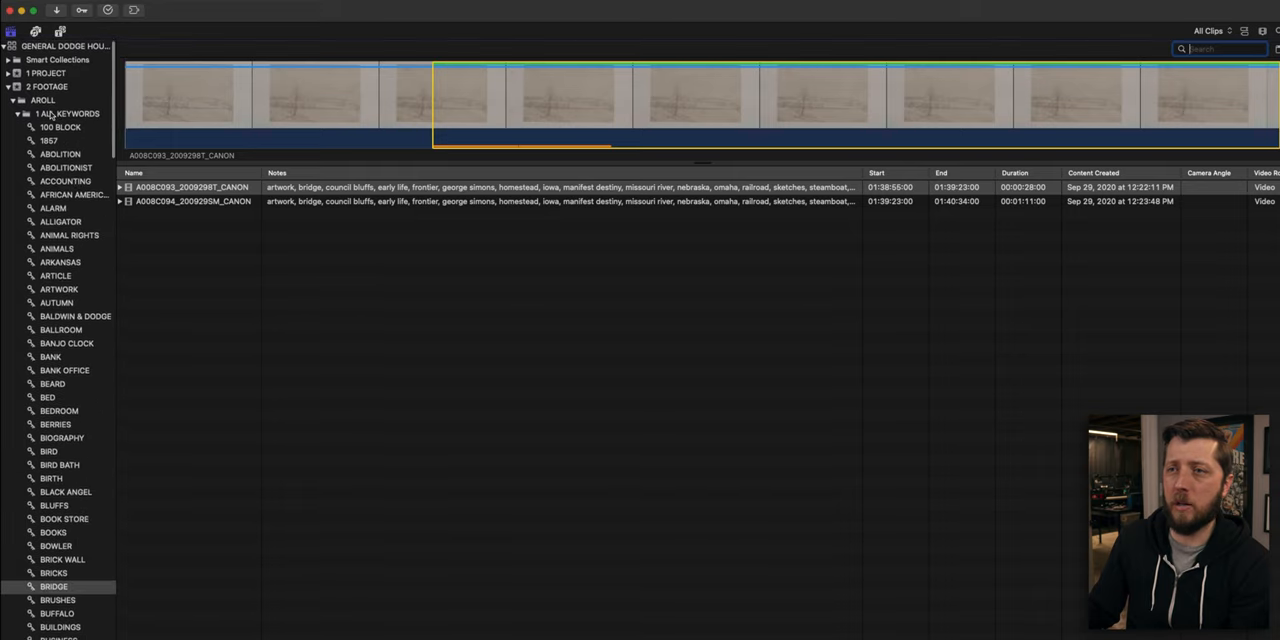
pyautogui.click(52, 586)
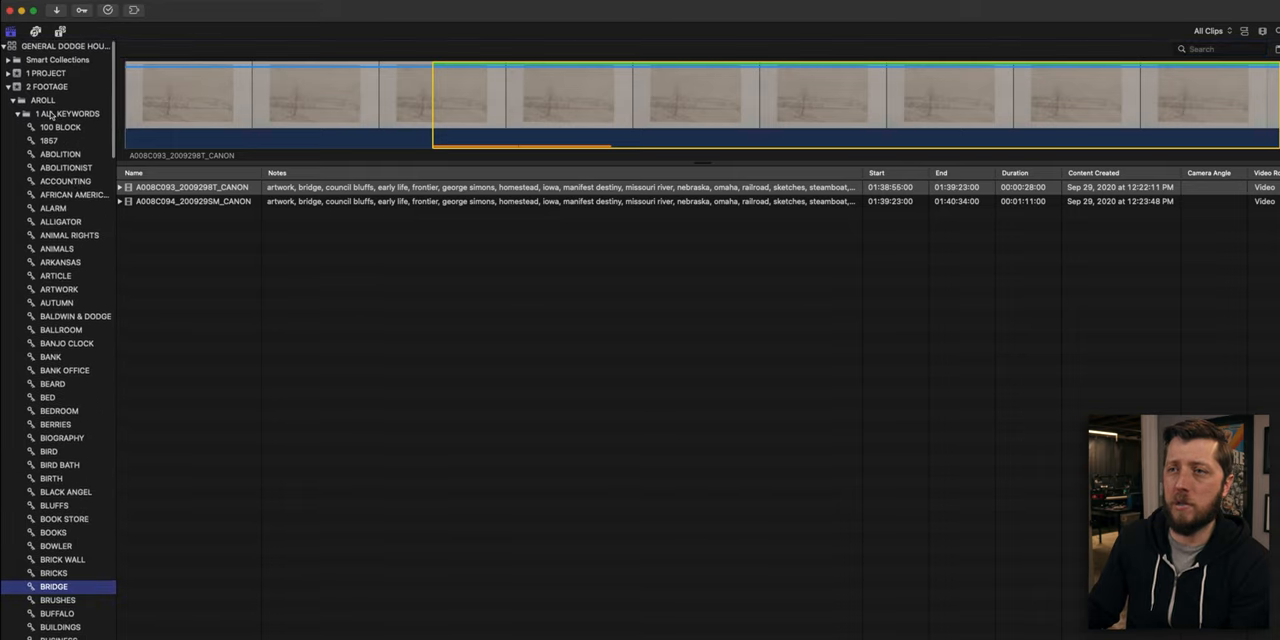
pyautogui.click(68, 112)
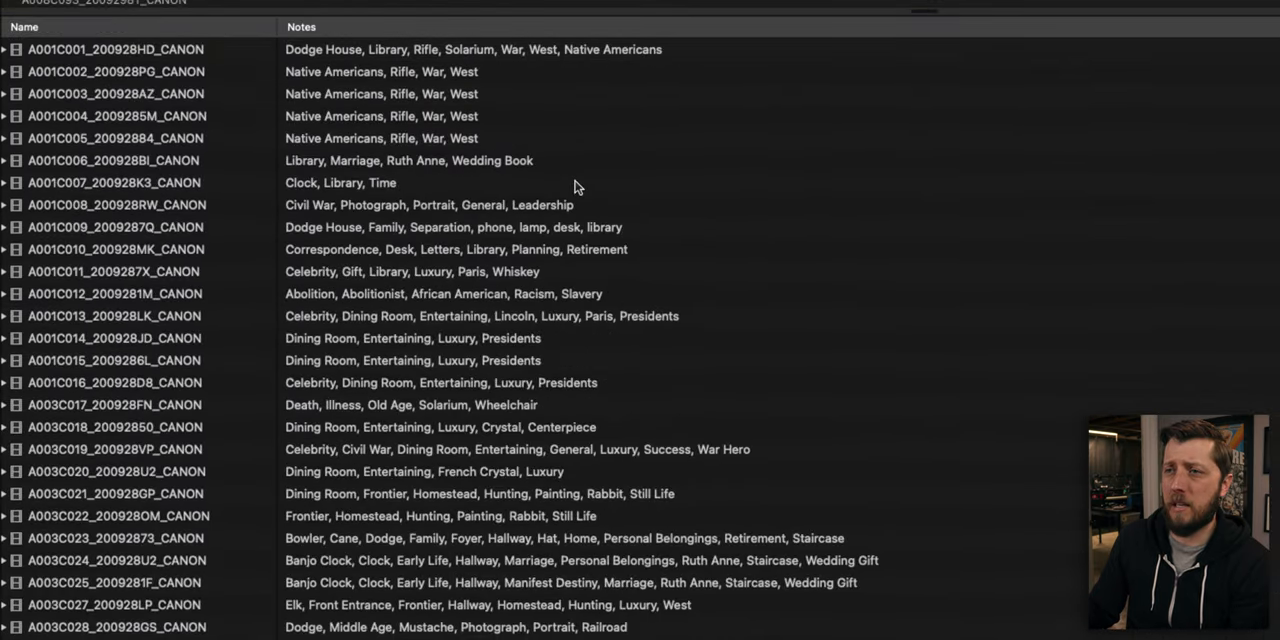
pyautogui.moveTo(498, 210)
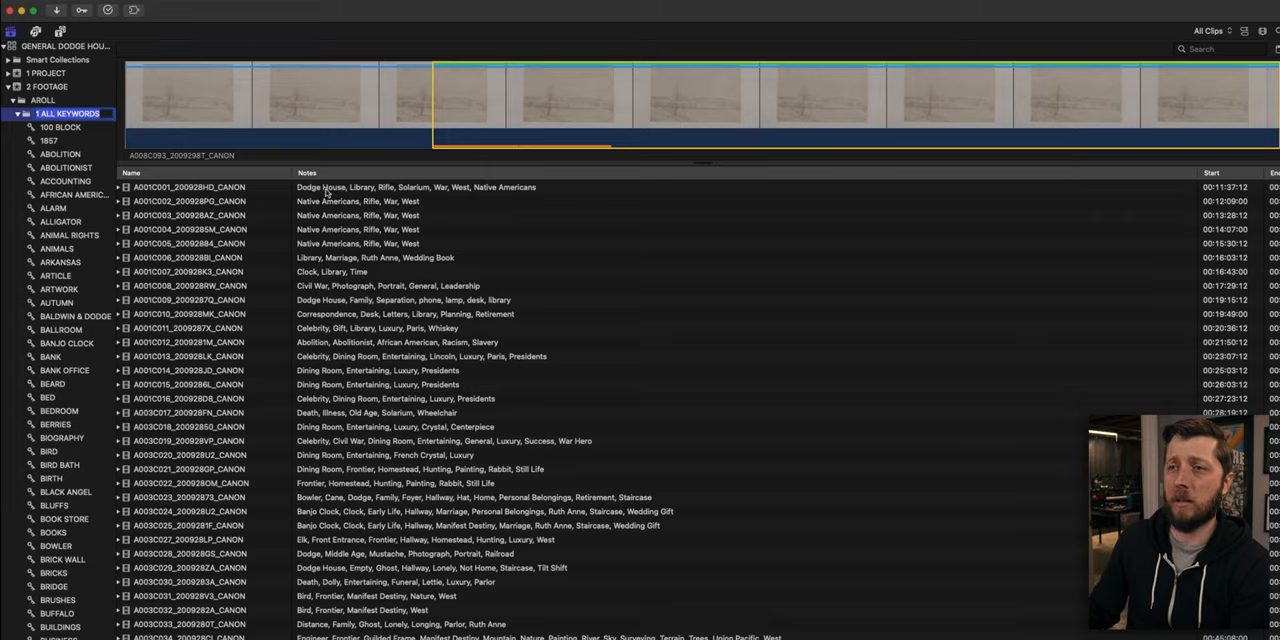
pyautogui.click(190, 188)
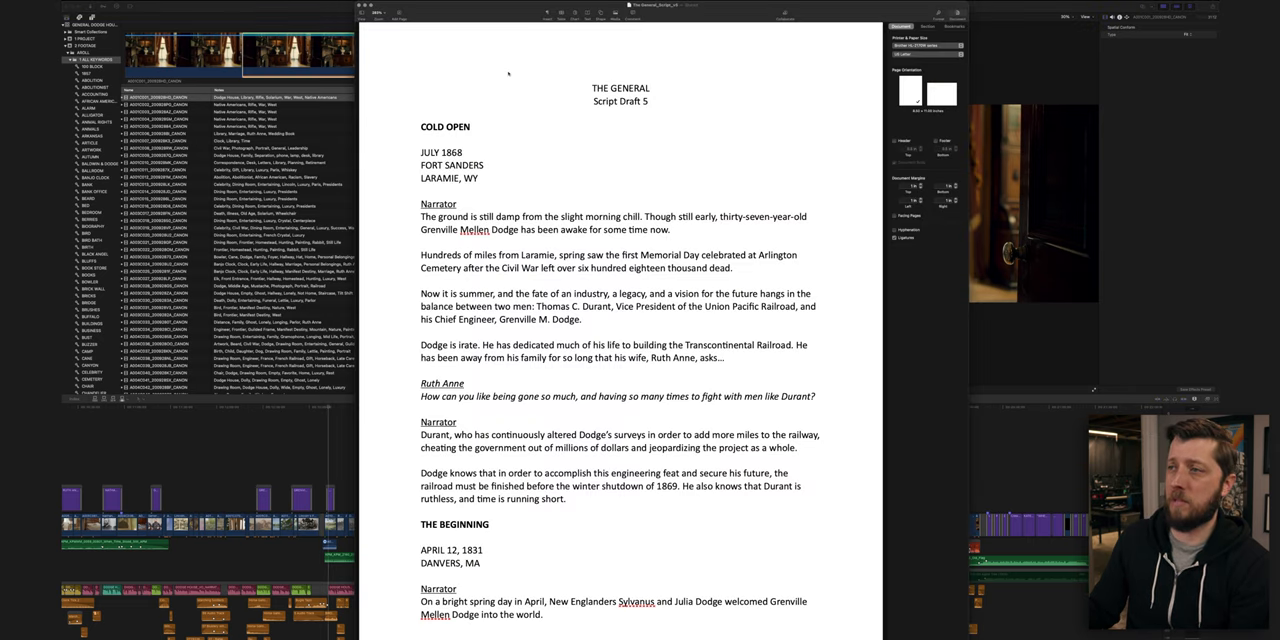
pyautogui.scroll(-3)
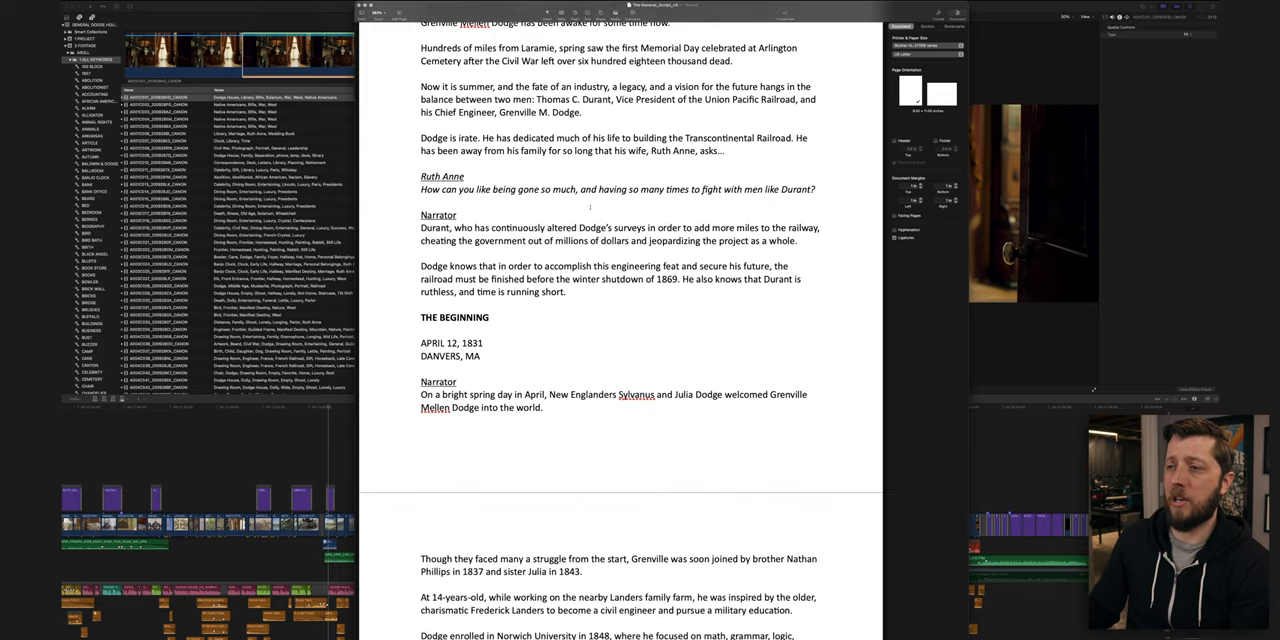
pyautogui.scroll(-3)
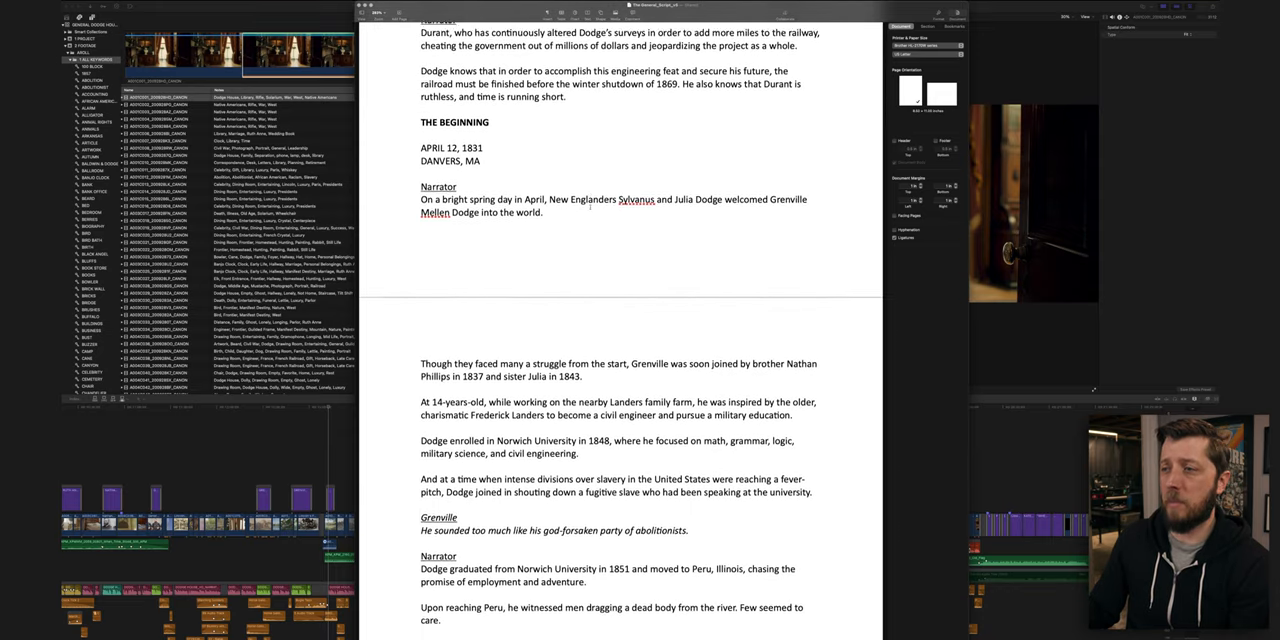
pyautogui.scroll(-3)
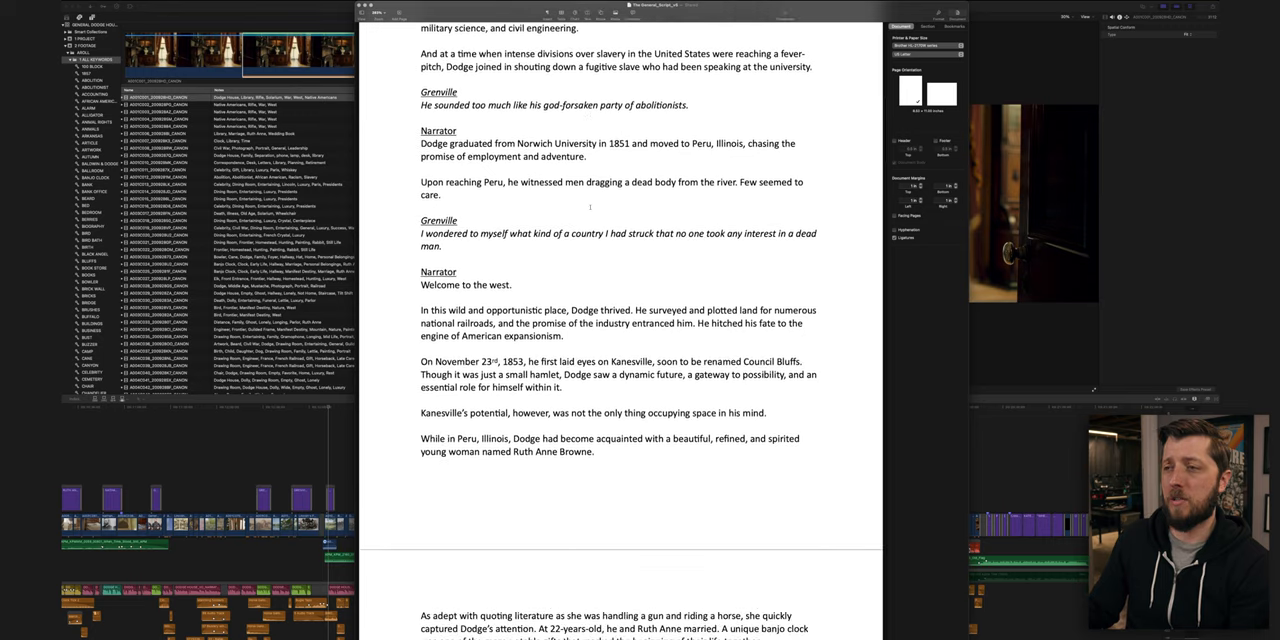
pyautogui.scroll(-3)
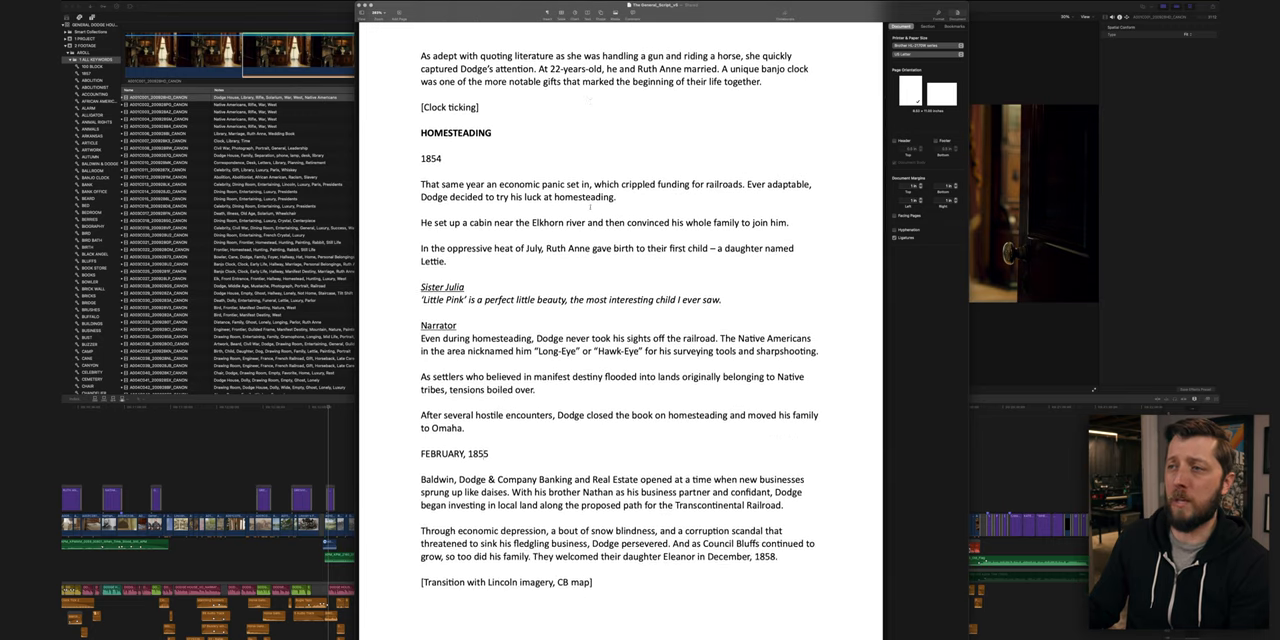
pyautogui.scroll(-3)
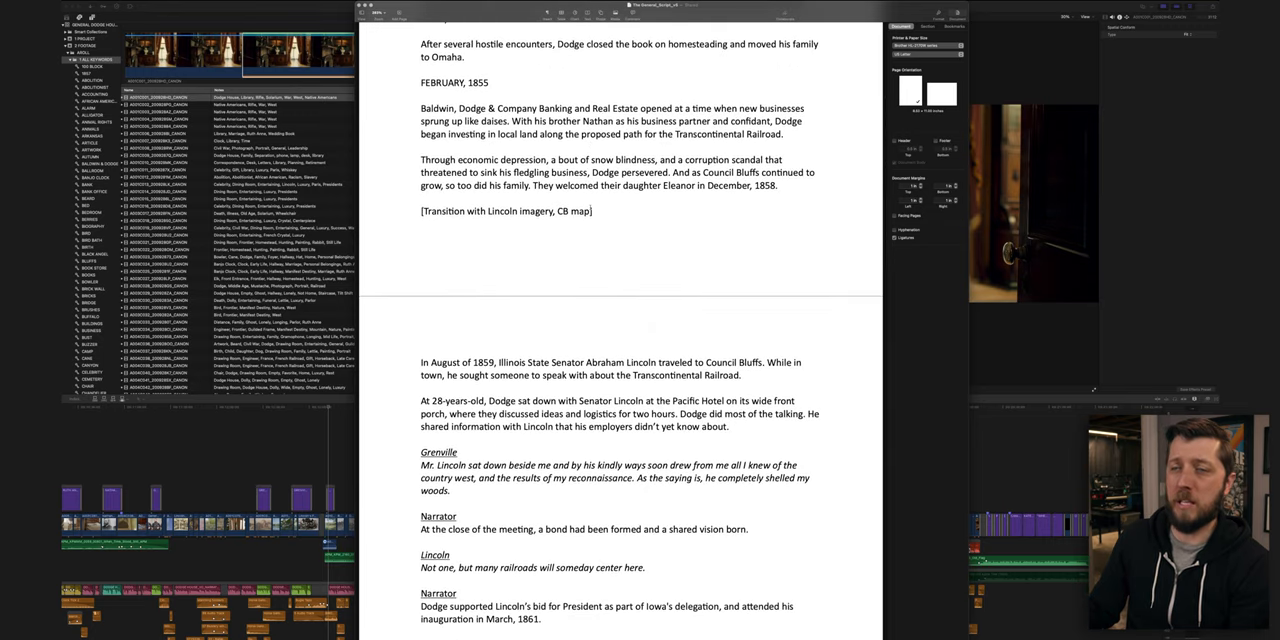
pyautogui.scroll(-3)
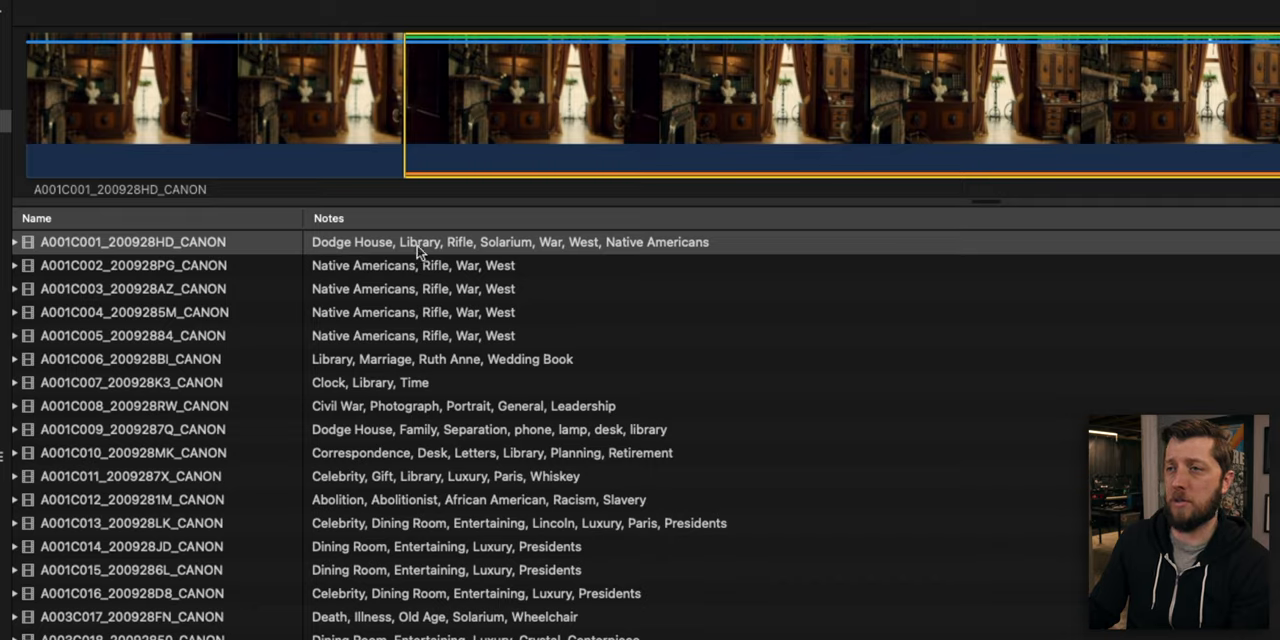
pyautogui.moveTo(462, 248)
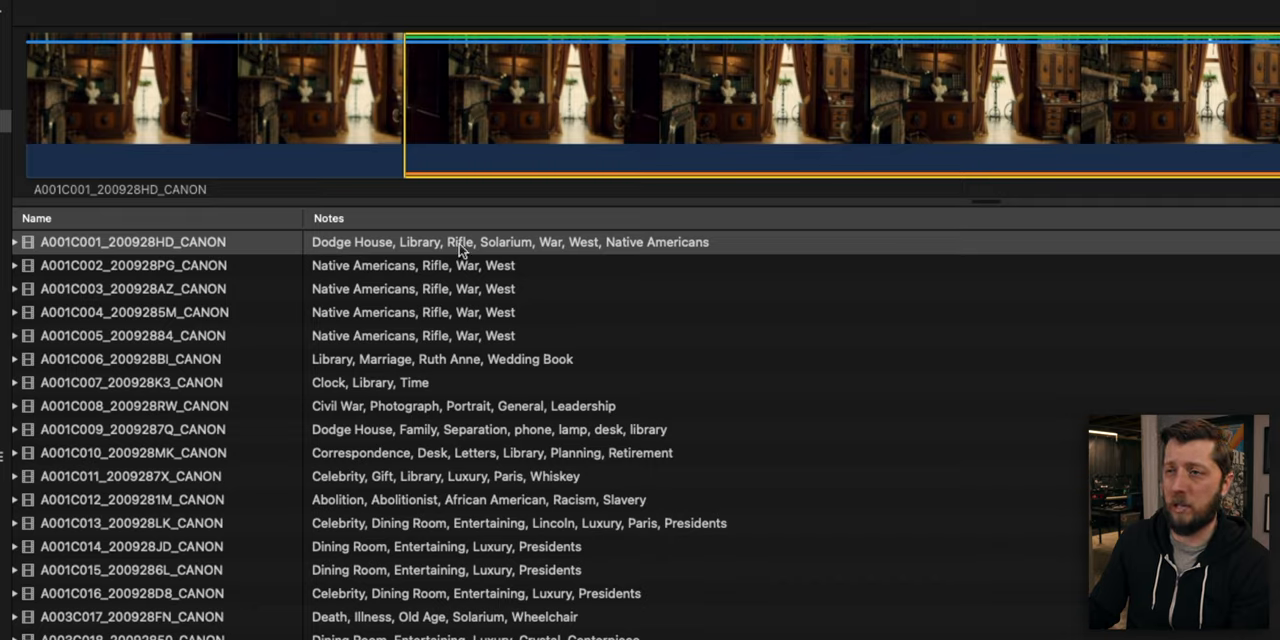
pyautogui.moveTo(548, 248)
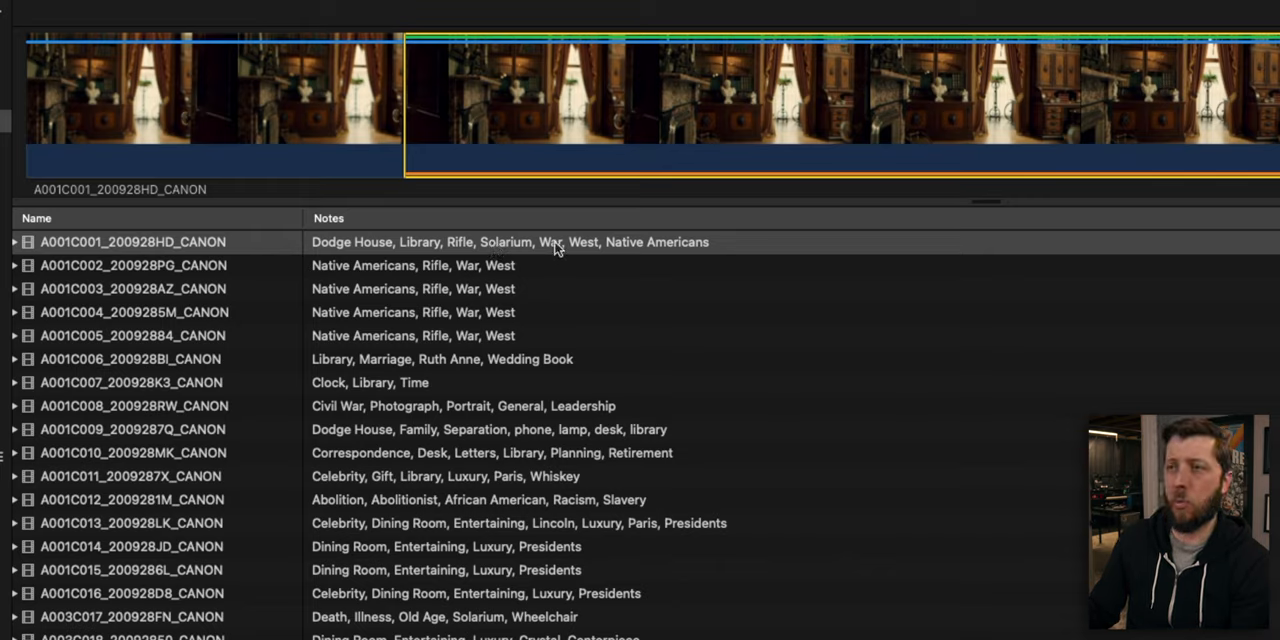
pyautogui.moveTo(648, 256)
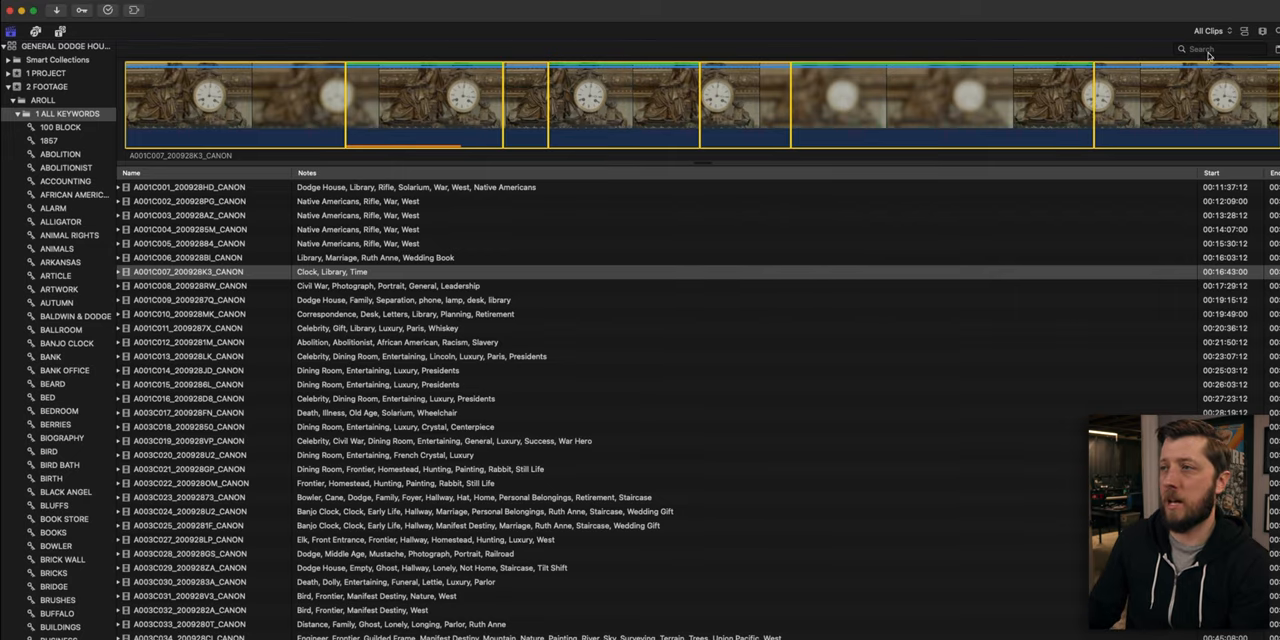
# Search clip notes for 'time', then 'clock', and select a matching clock clip to preview
pyautogui.write('time')
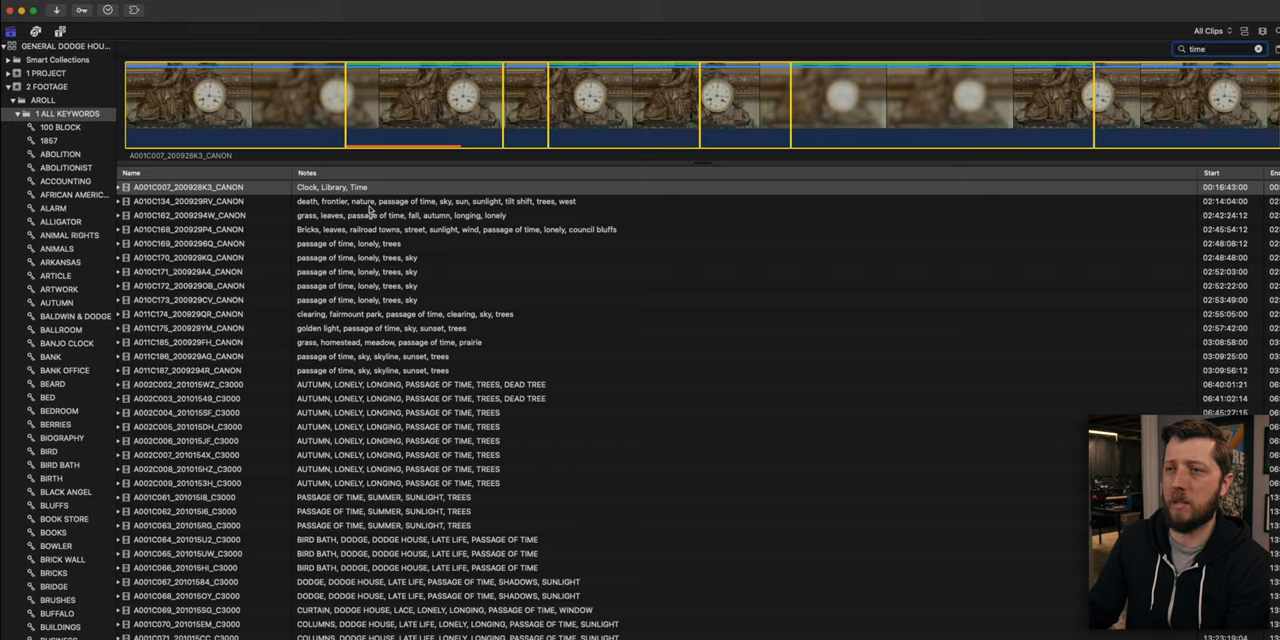
pyautogui.click(190, 200)
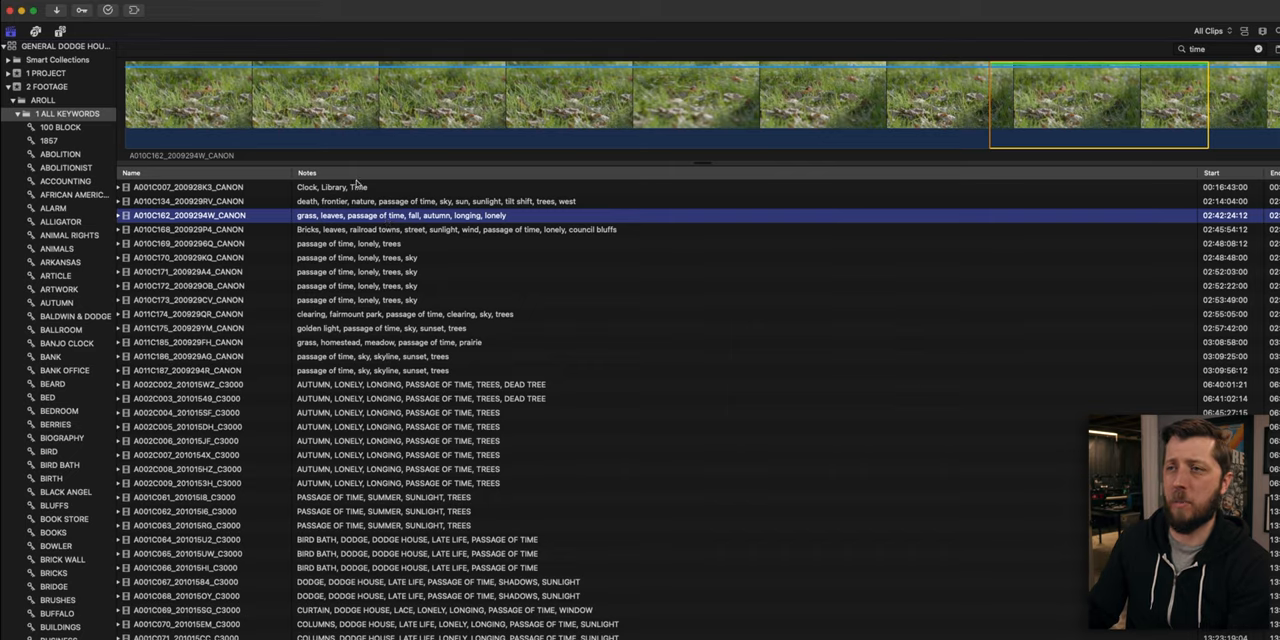
pyautogui.click(190, 188)
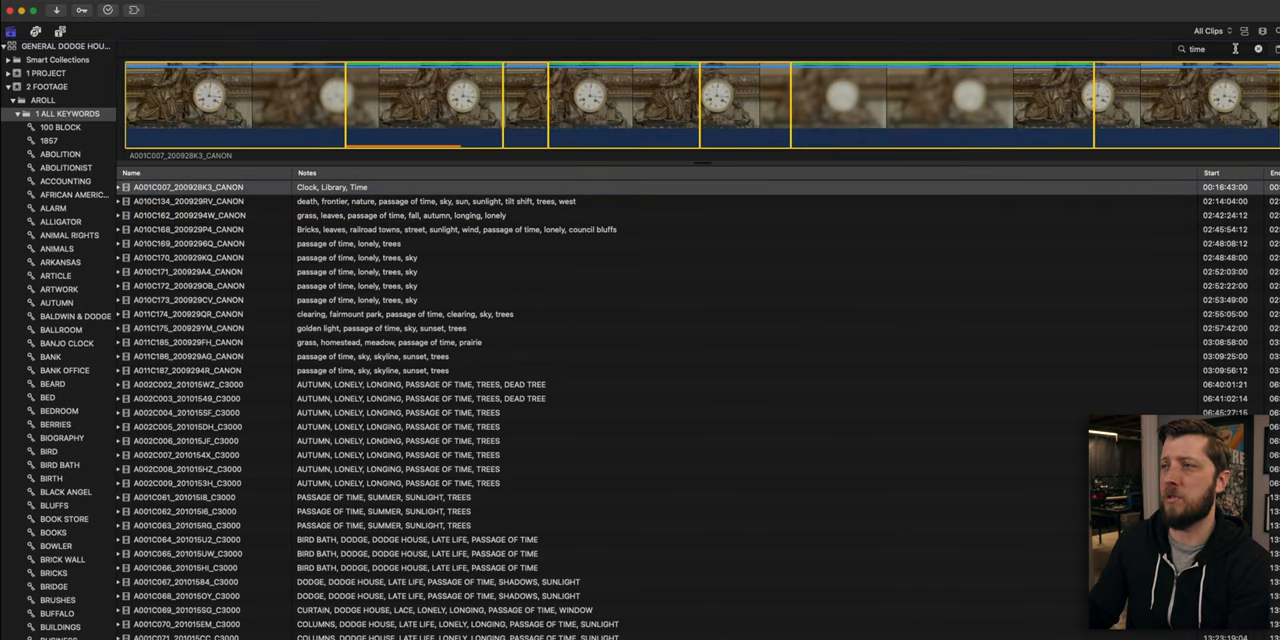
pyautogui.write('clock')
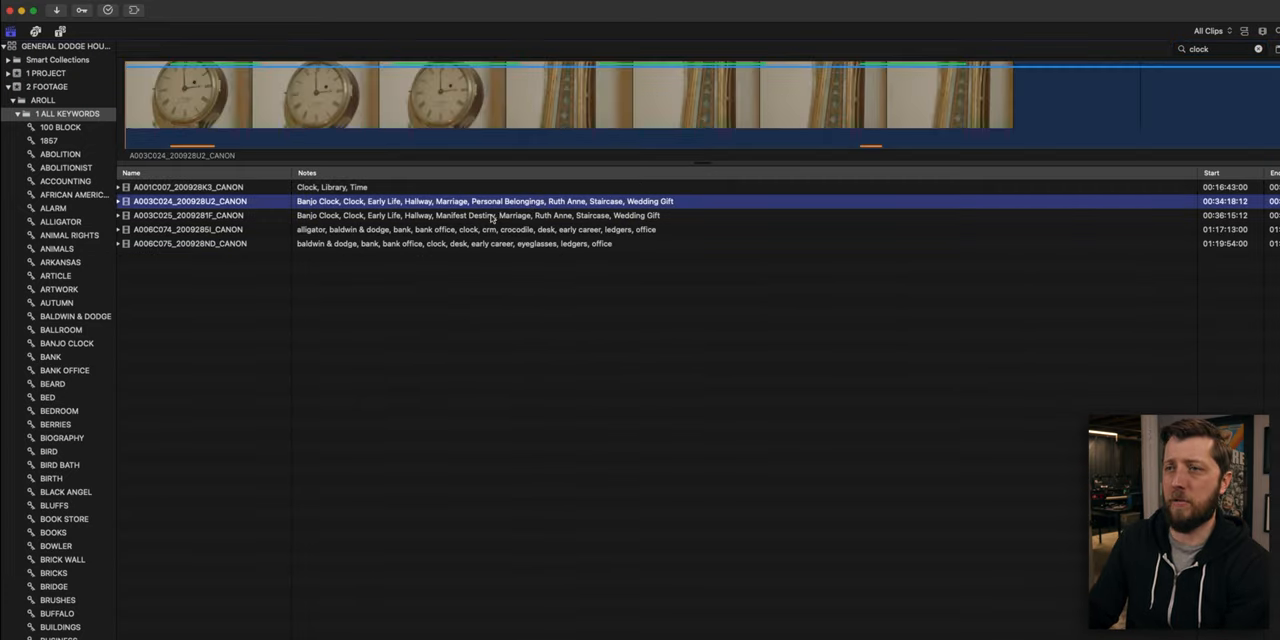
pyautogui.click(188, 216)
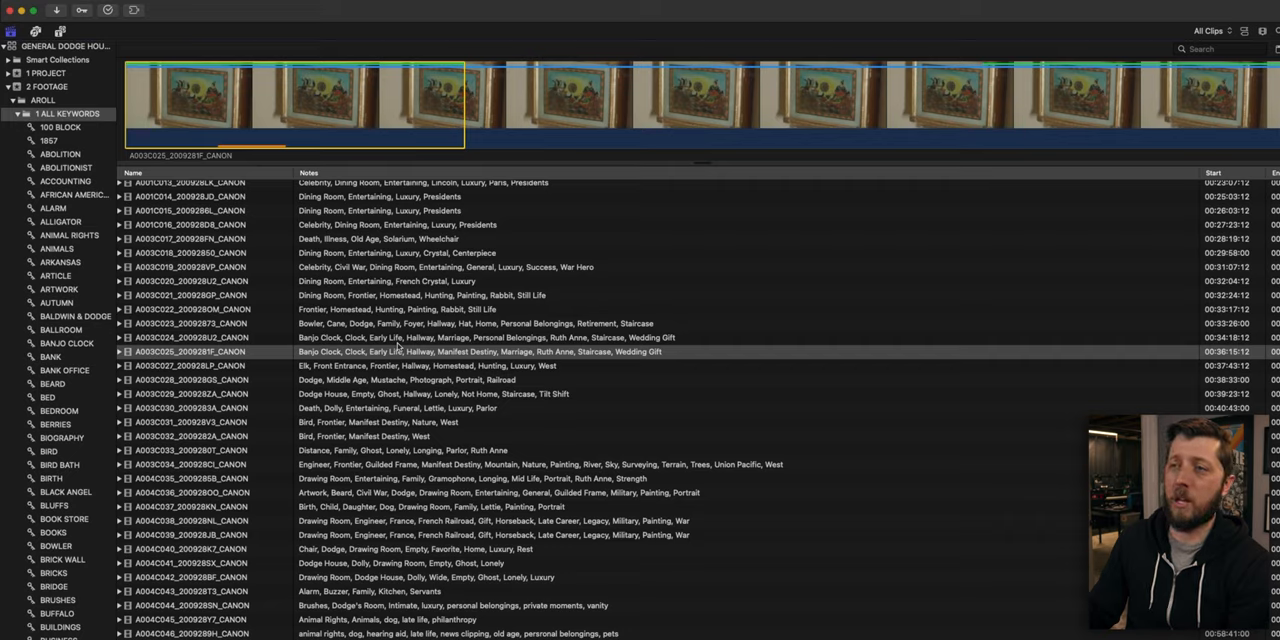
pyautogui.moveTo(428, 304)
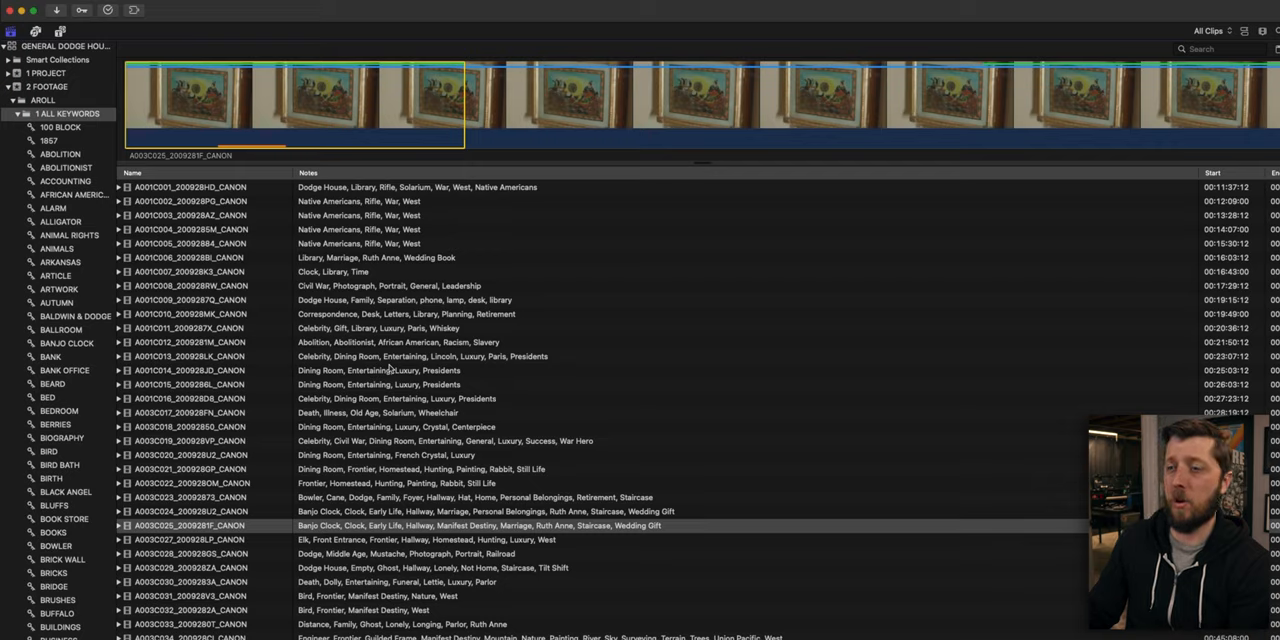
# Scroll through the restored full list of clips and their notes
pyautogui.scroll(-3)
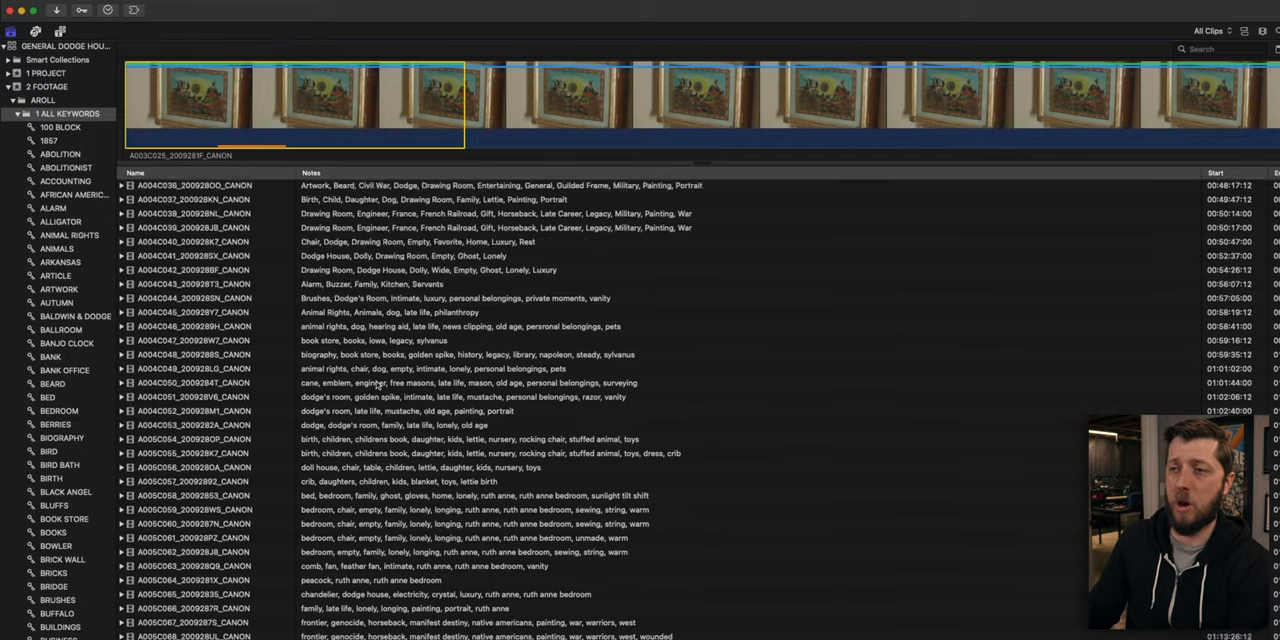
pyautogui.scroll(-3)
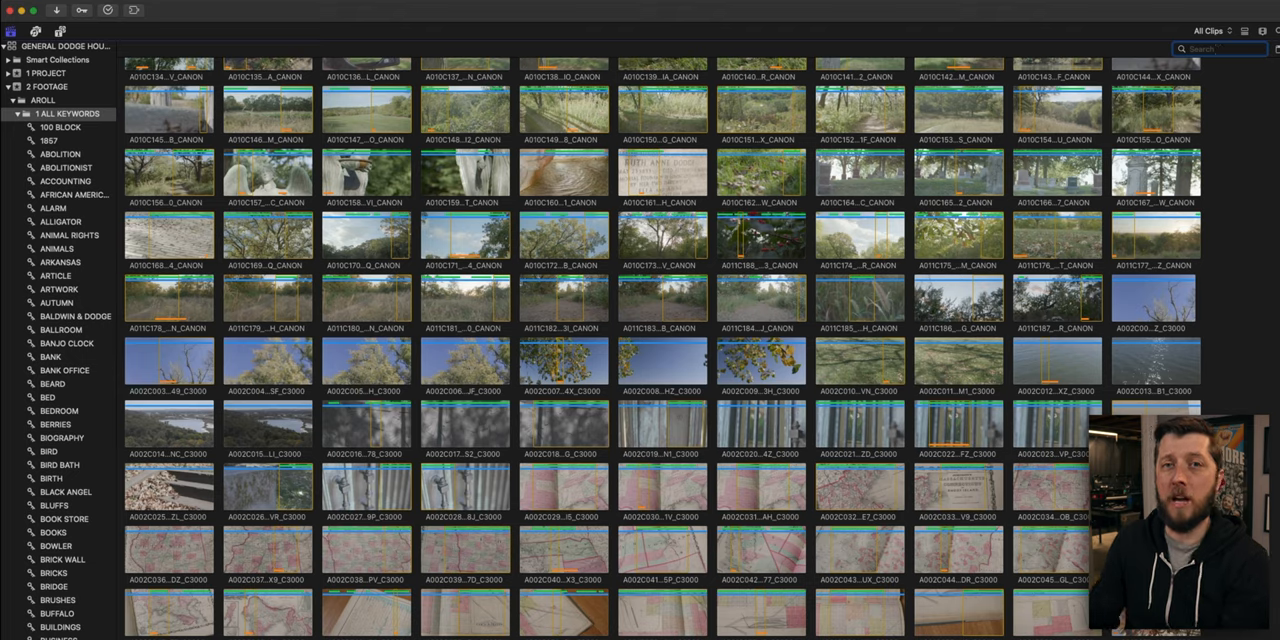
pyautogui.write('portrait')
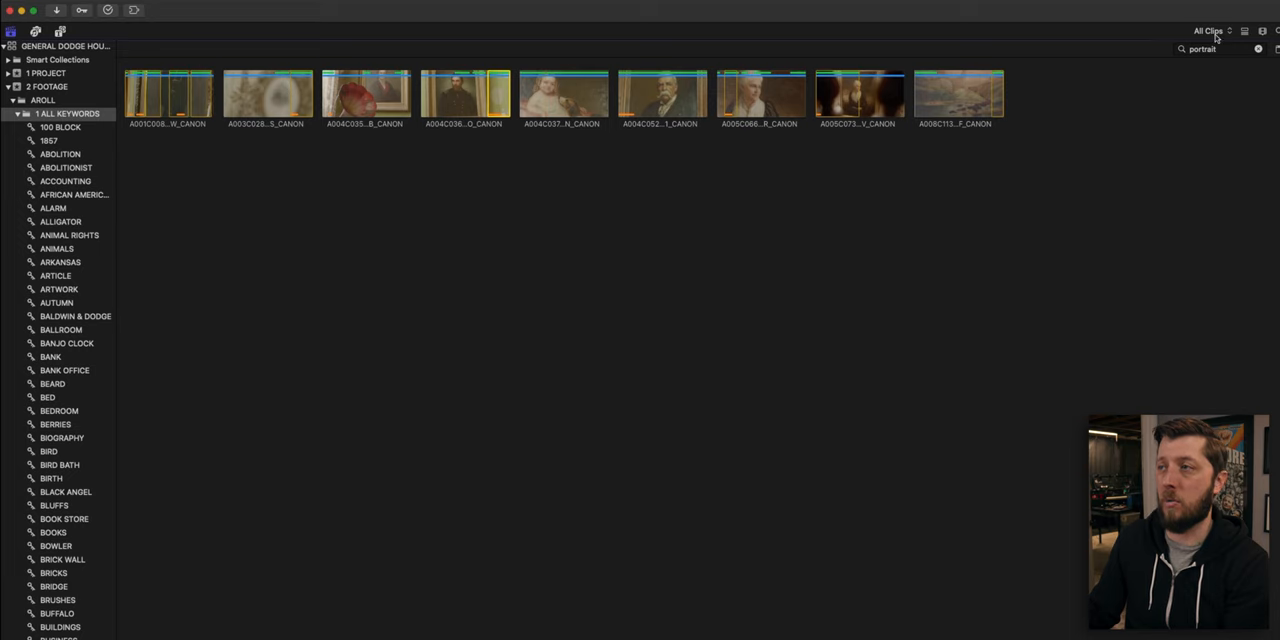
pyautogui.click(1256, 52)
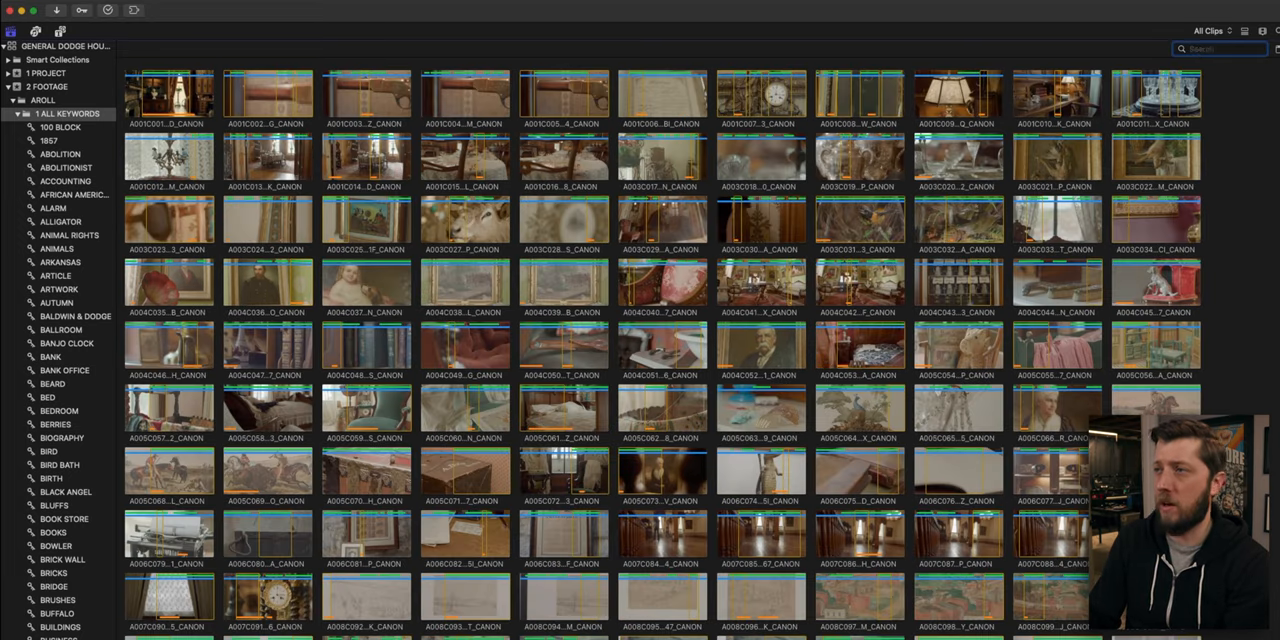
pyautogui.write('illinois')
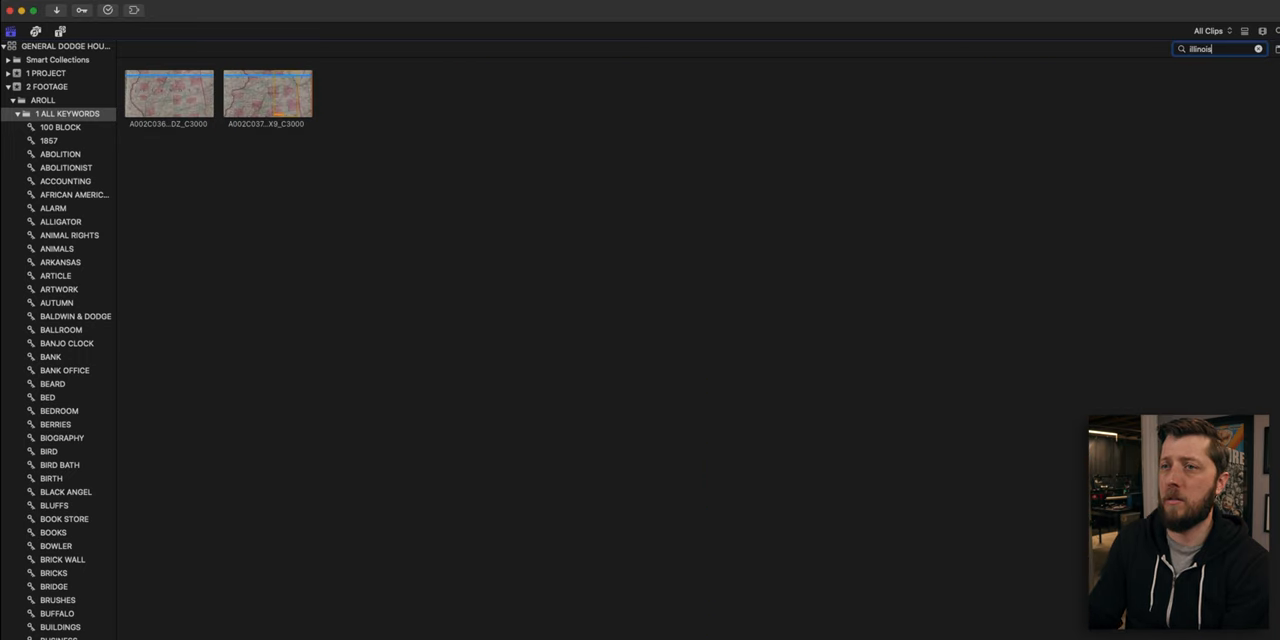
pyautogui.click(1256, 48)
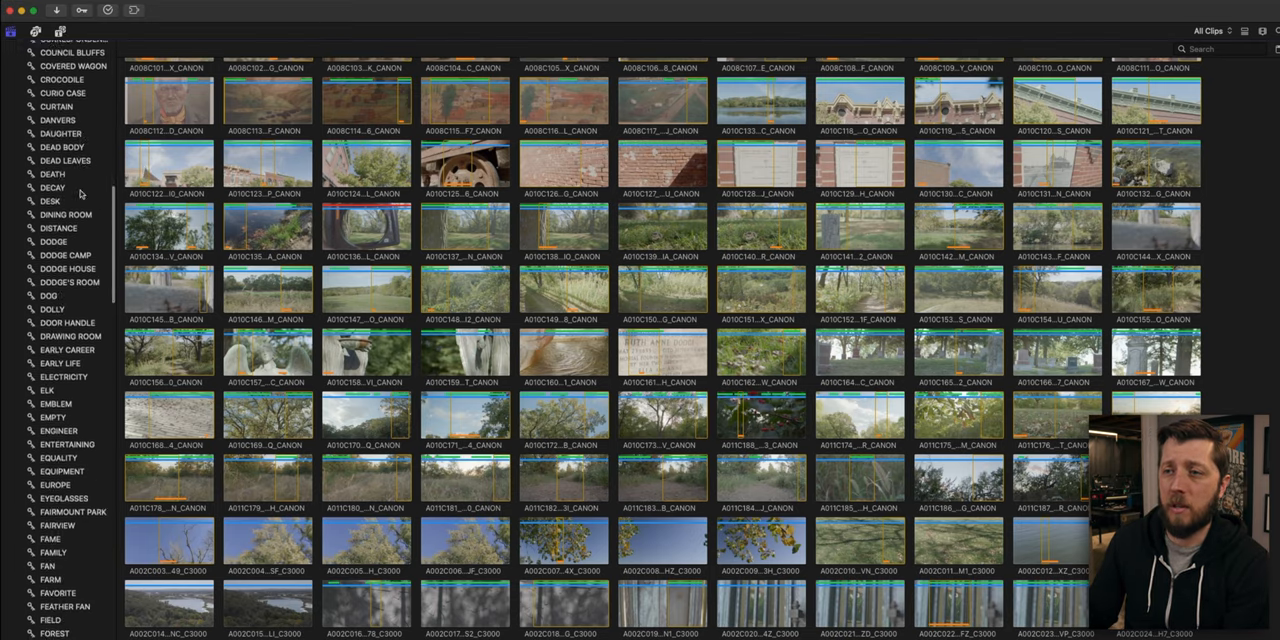
pyautogui.scroll(-3)
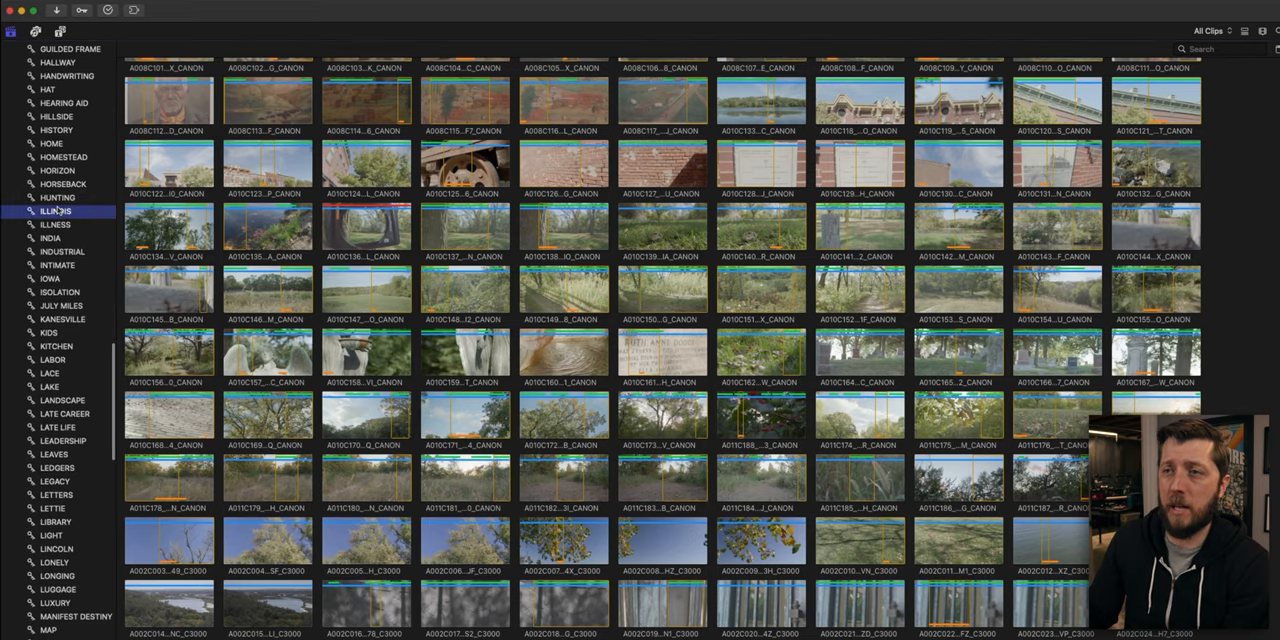
pyautogui.click(56, 212)
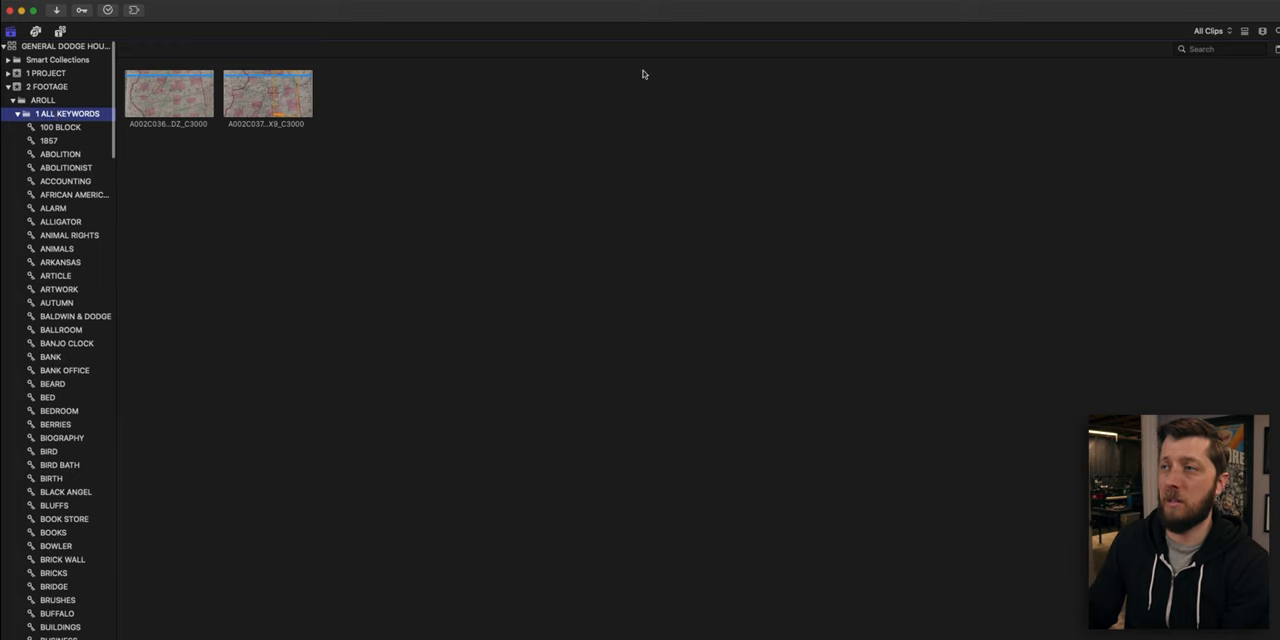
pyautogui.moveTo(1208, 48)
pyautogui.write('illinois')
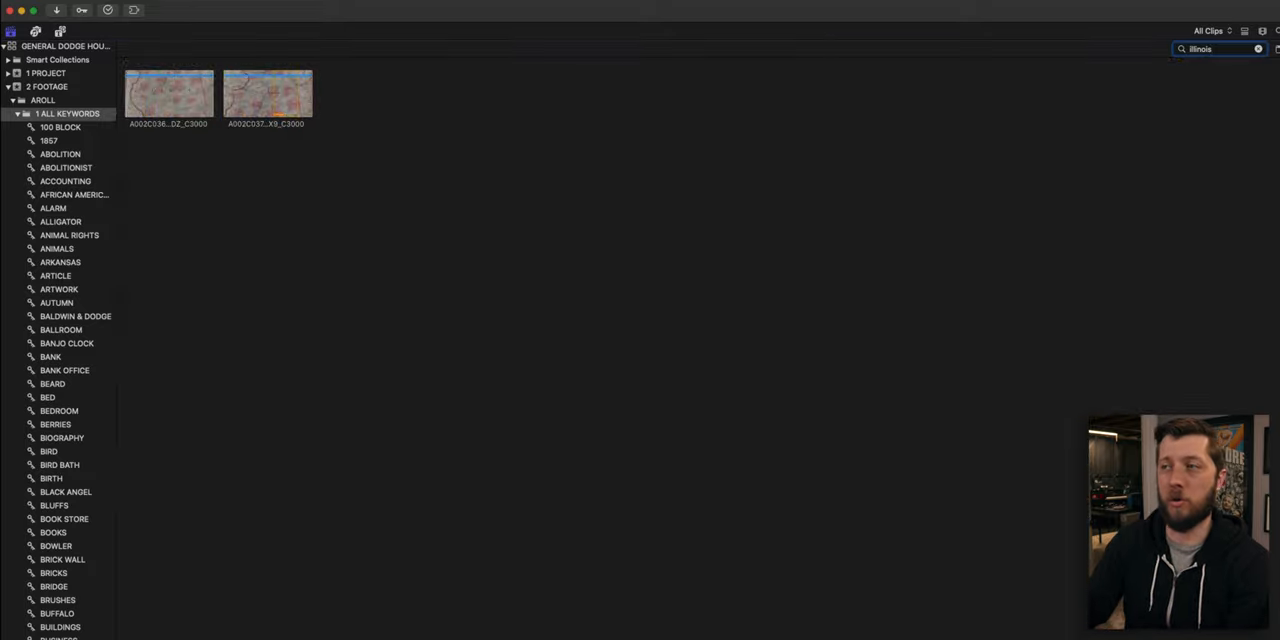
pyautogui.tripleClick(1196, 48)
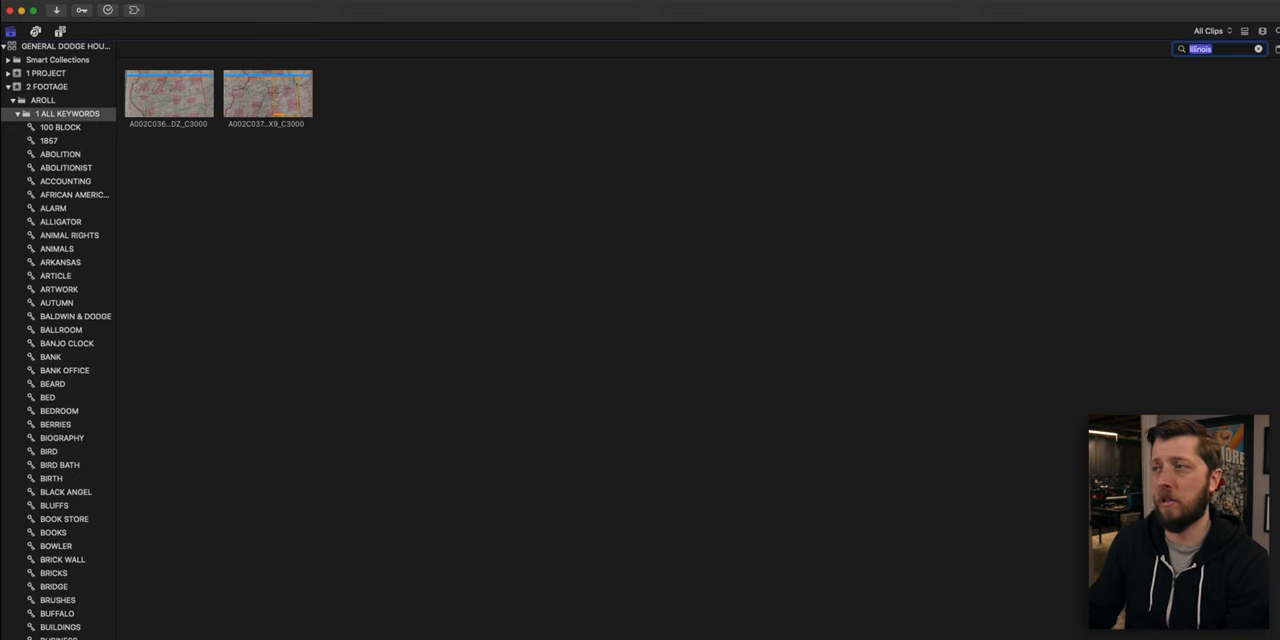
pyautogui.click(1256, 52)
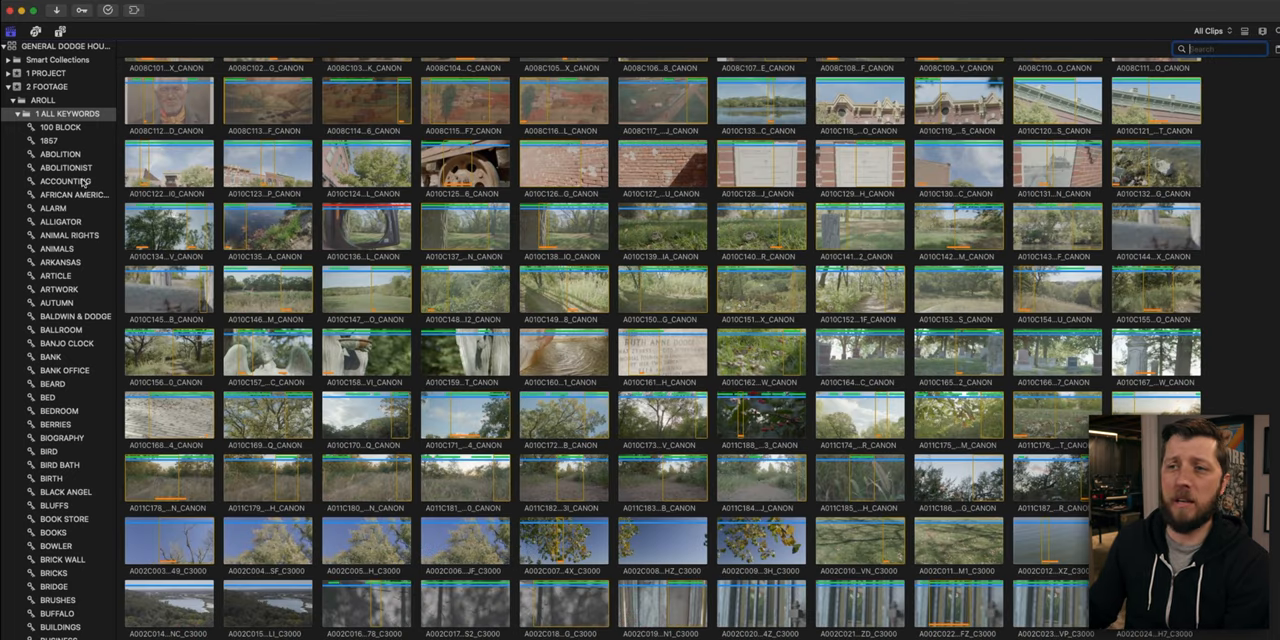
pyautogui.scroll(-3)
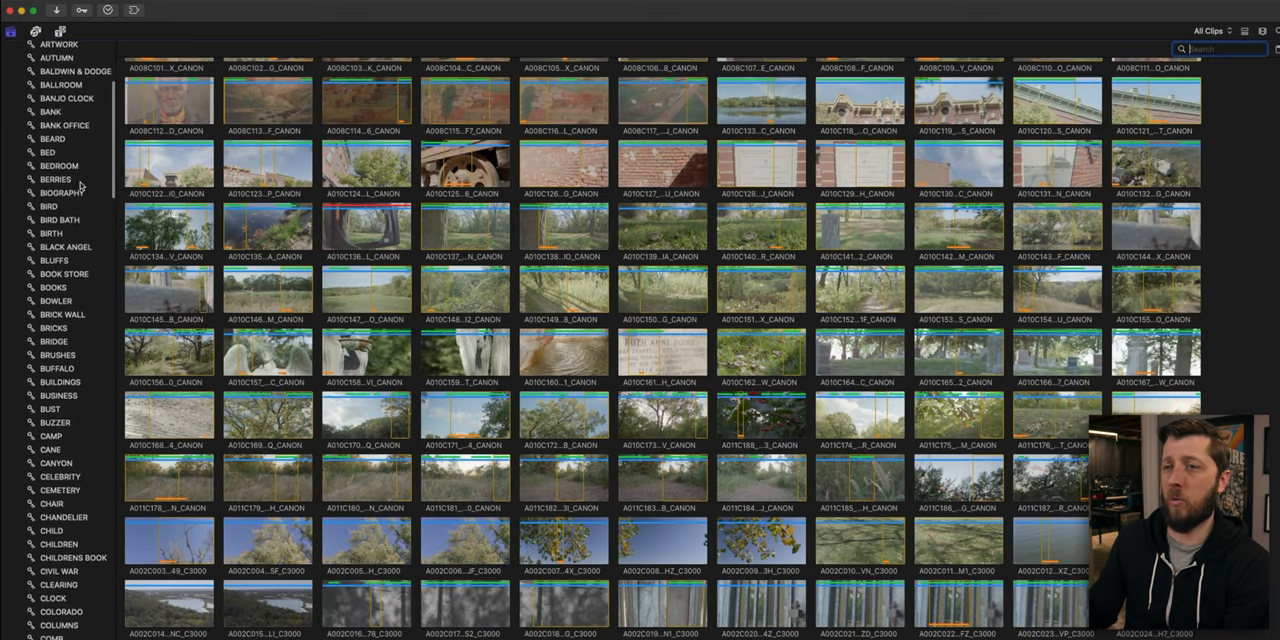
pyautogui.scroll(-3)
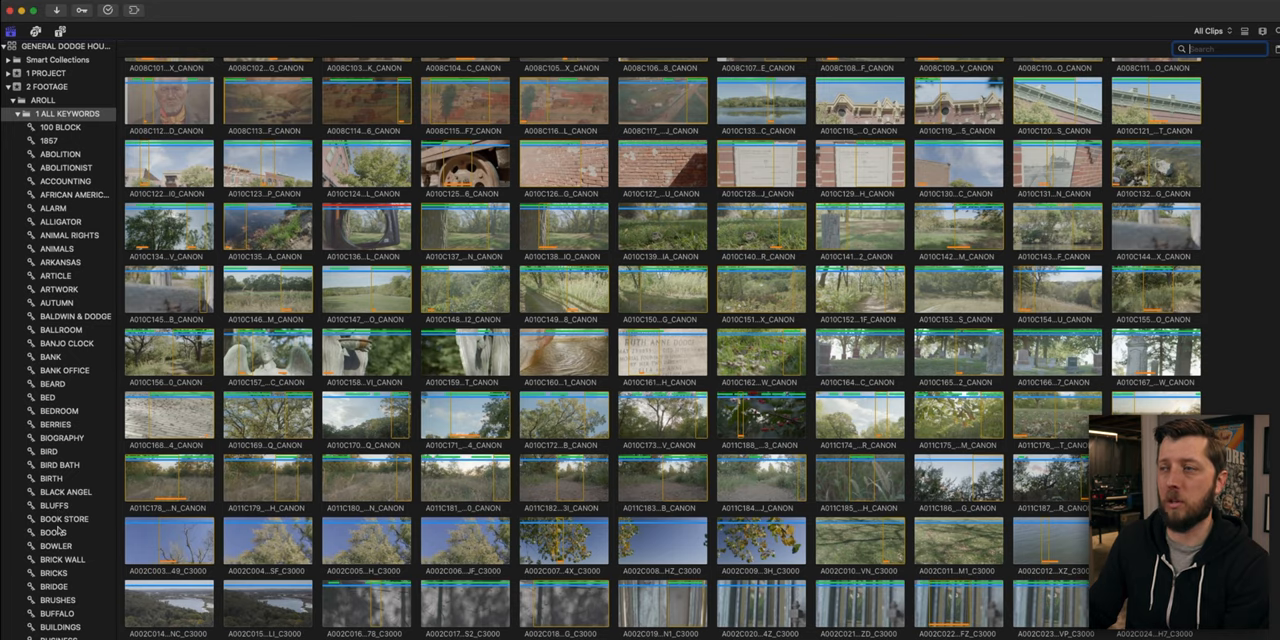
pyautogui.moveTo(604, 334)
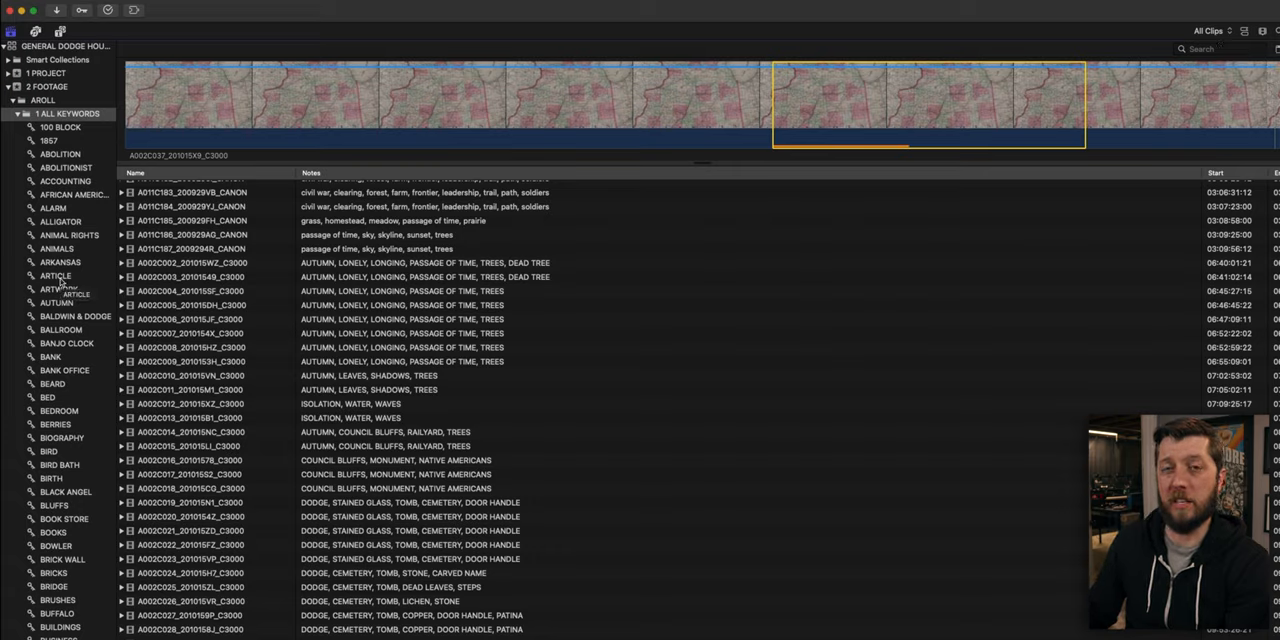
# Scroll the sidebar's keyword collections before restoring the viewer-and-timeline workspace
pyautogui.scroll(-3)
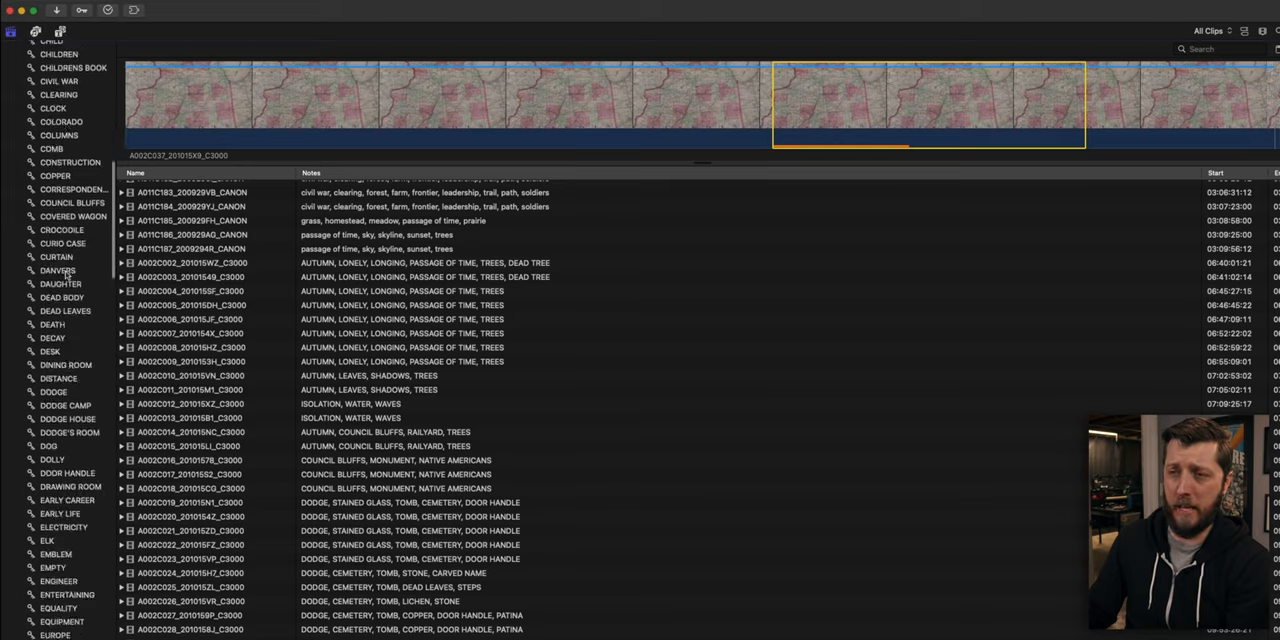
pyautogui.scroll(-3)
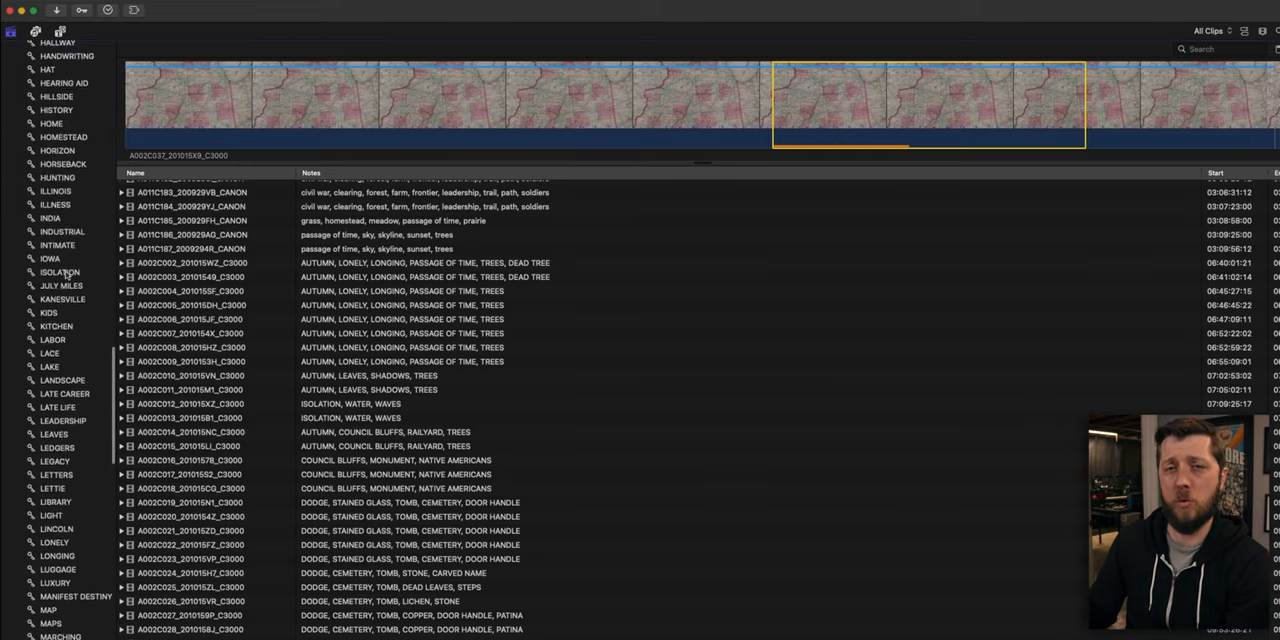
pyautogui.scroll(-3)
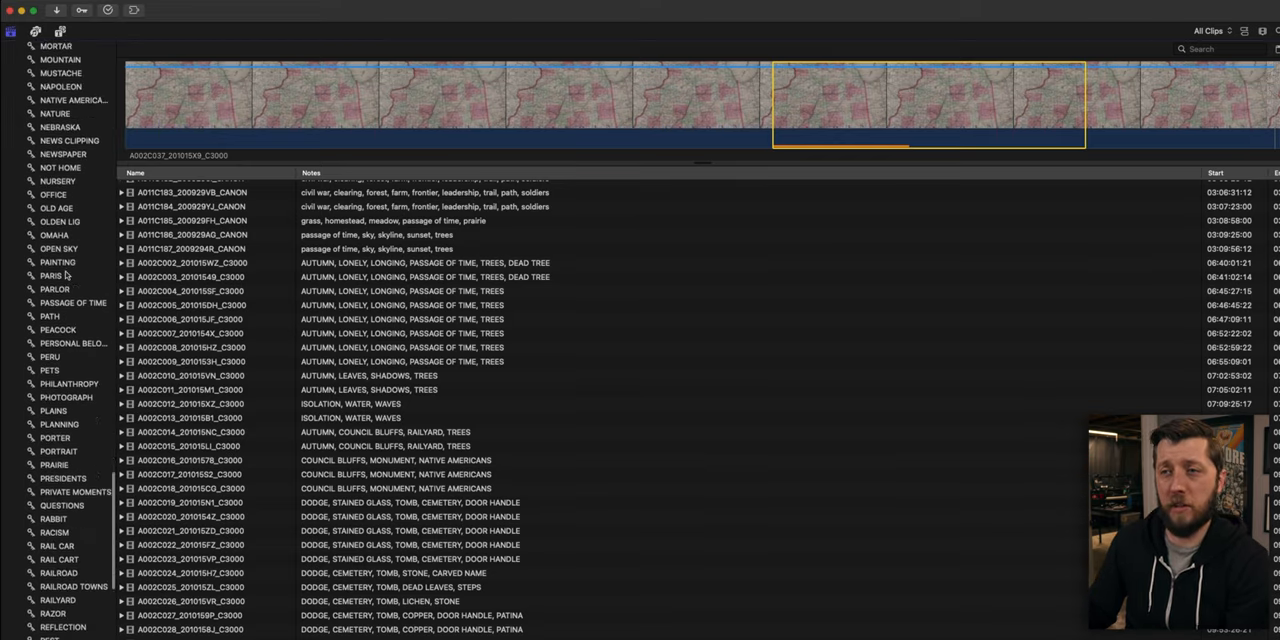
pyautogui.scroll(-3)
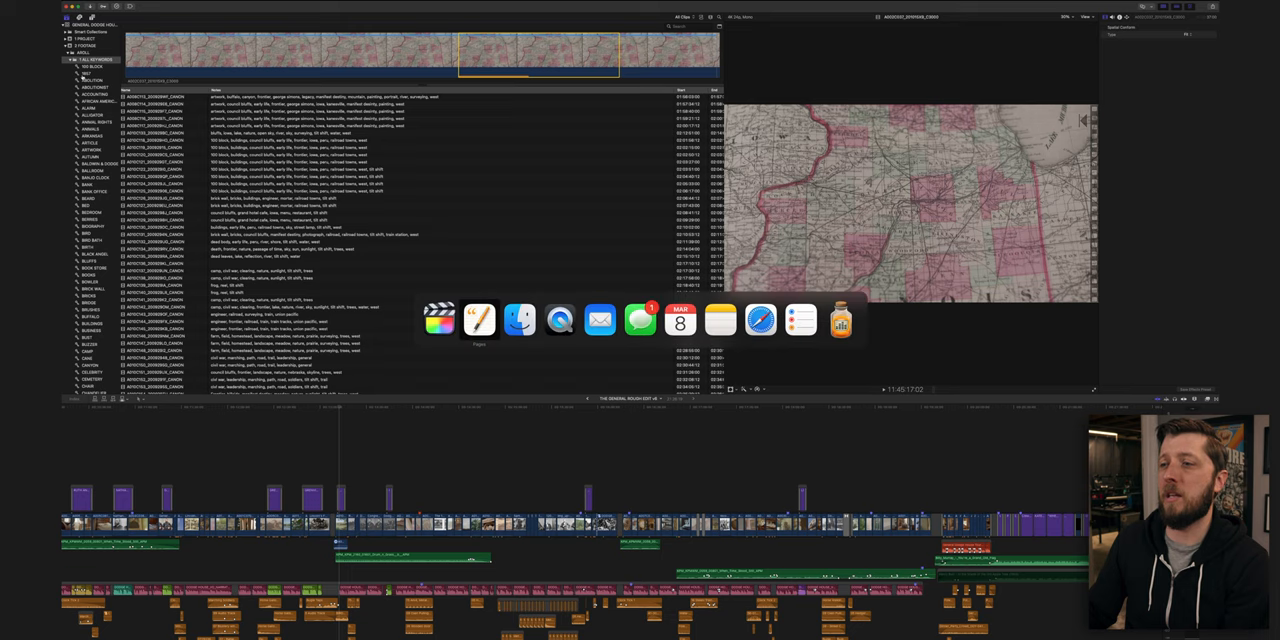
# Expand the browser to full window, listing Canon clips with their keyword notes
pyautogui.click(480, 320)
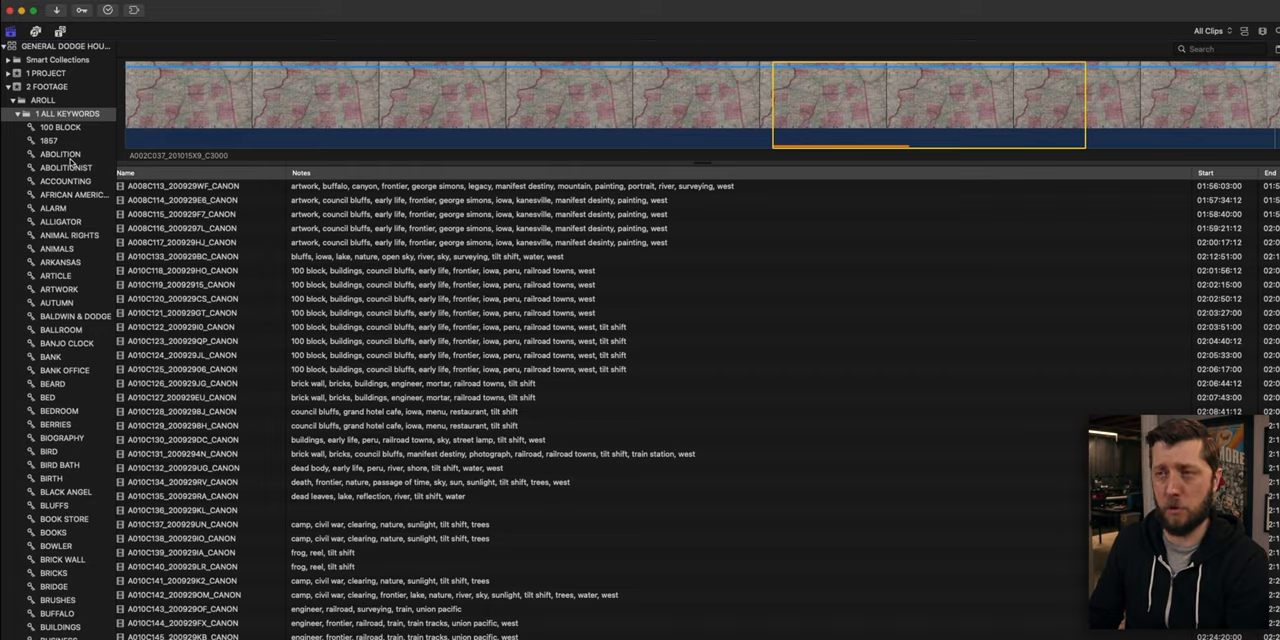
pyautogui.moveTo(62, 144)
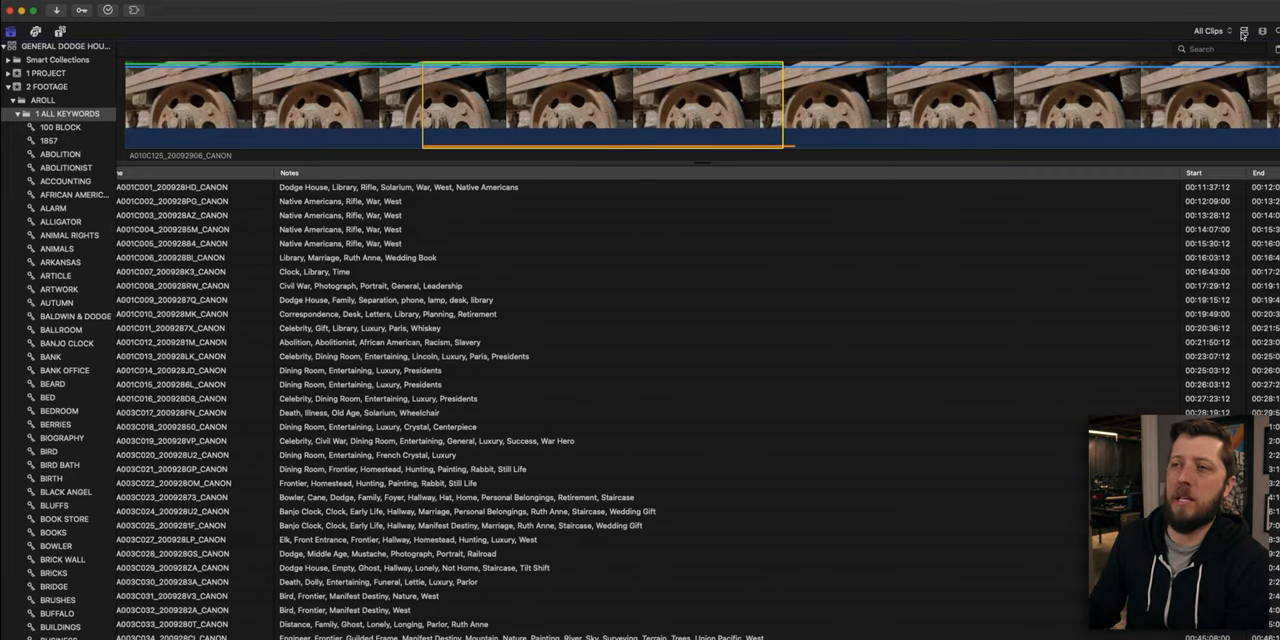
# Switch the browser to filmstrip view with the appearance slider set to full-length filmstrips
pyautogui.click(1272, 28)
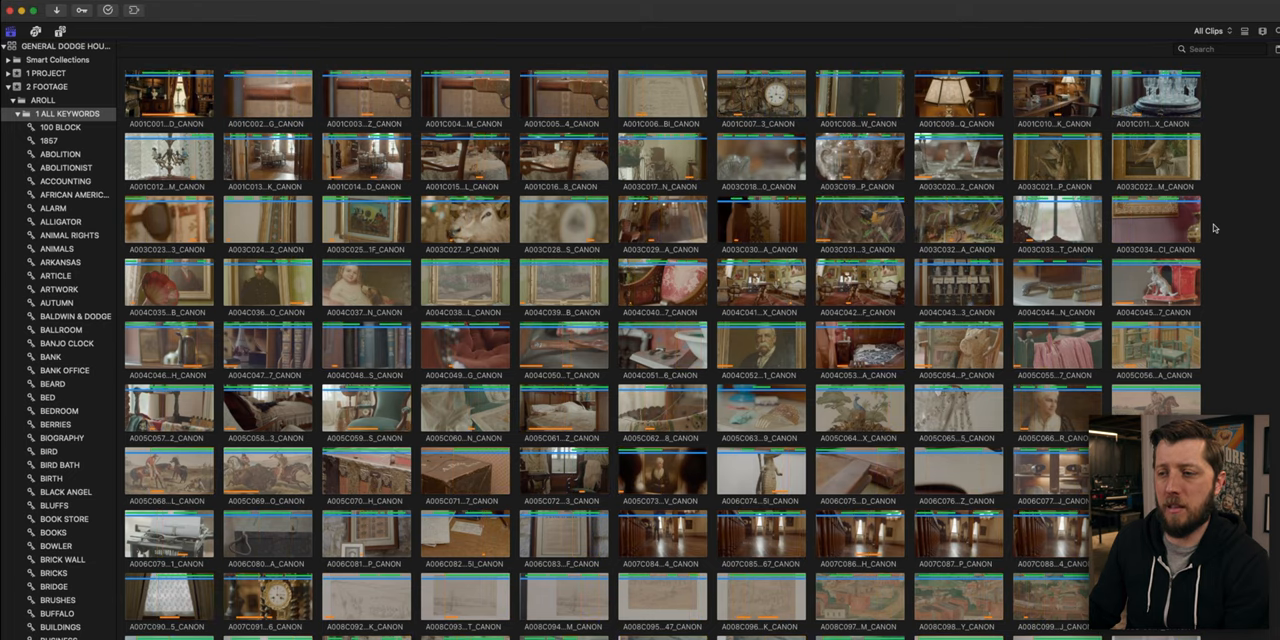
pyautogui.click(1224, 48)
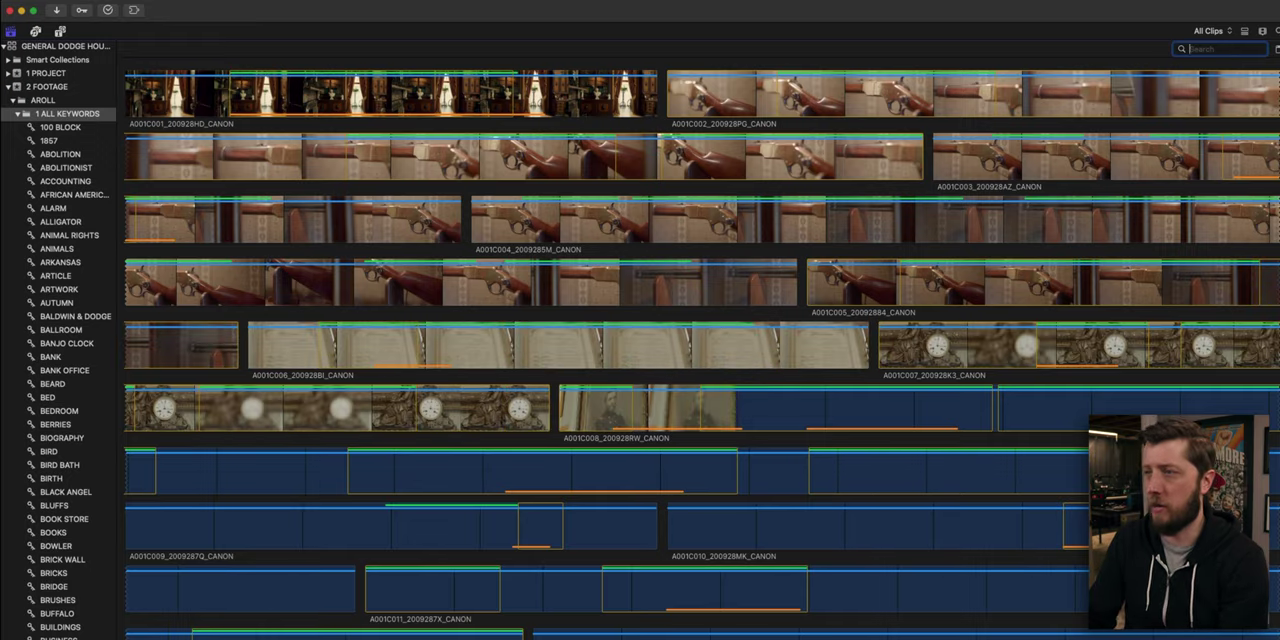
# Search 'typewriter' and scroll down through the long alphabetical list of keyword collections
pyautogui.write('typewriter')
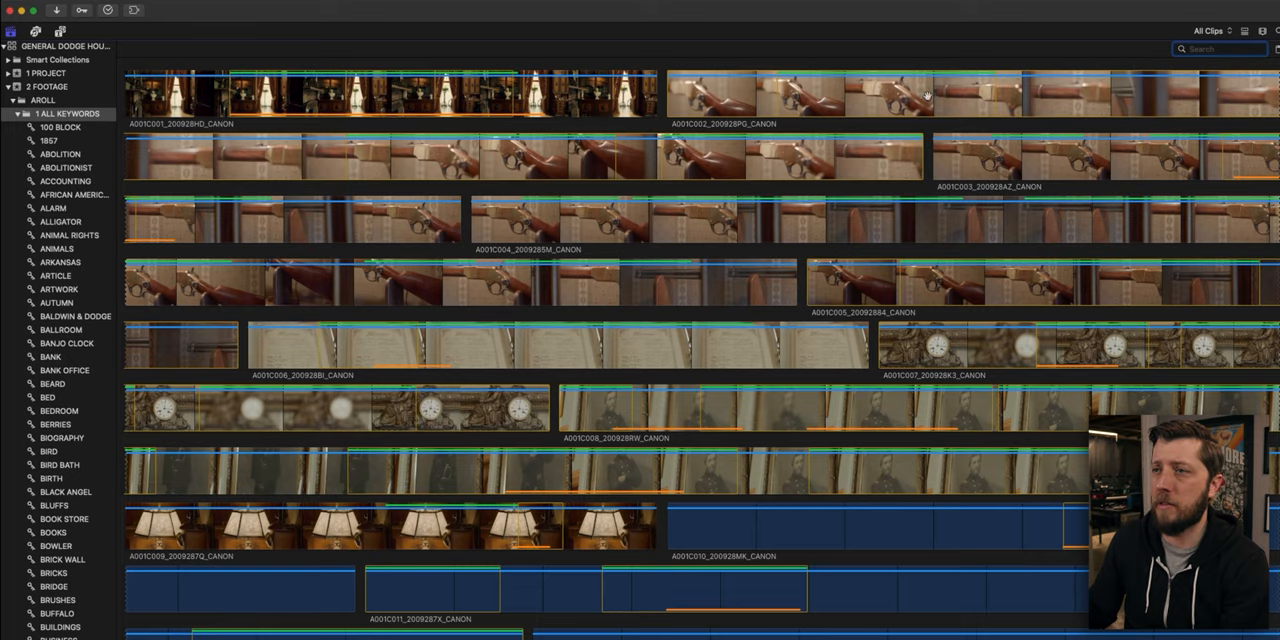
pyautogui.scroll(-3)
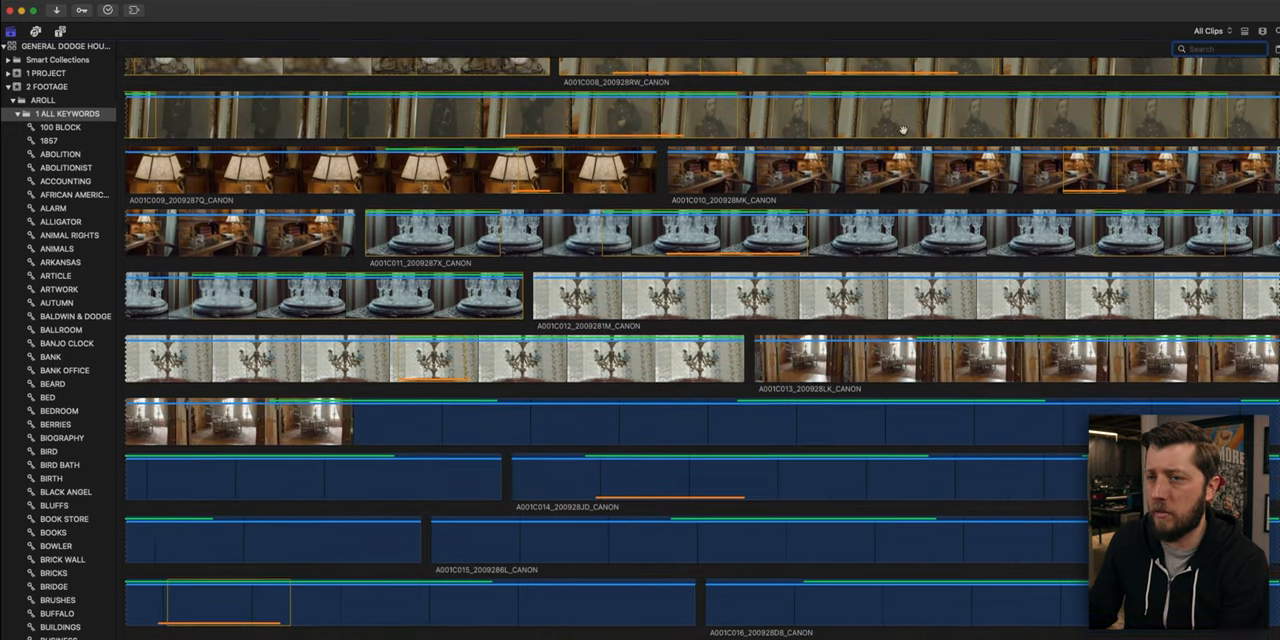
pyautogui.scroll(-3)
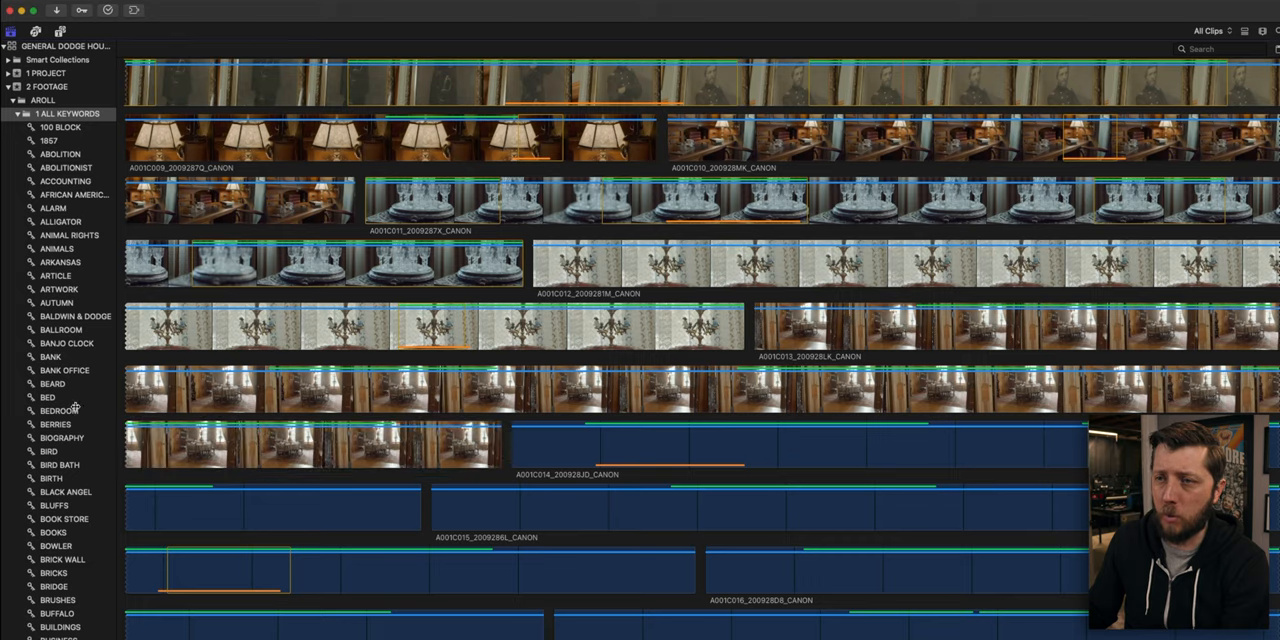
pyautogui.scroll(-3)
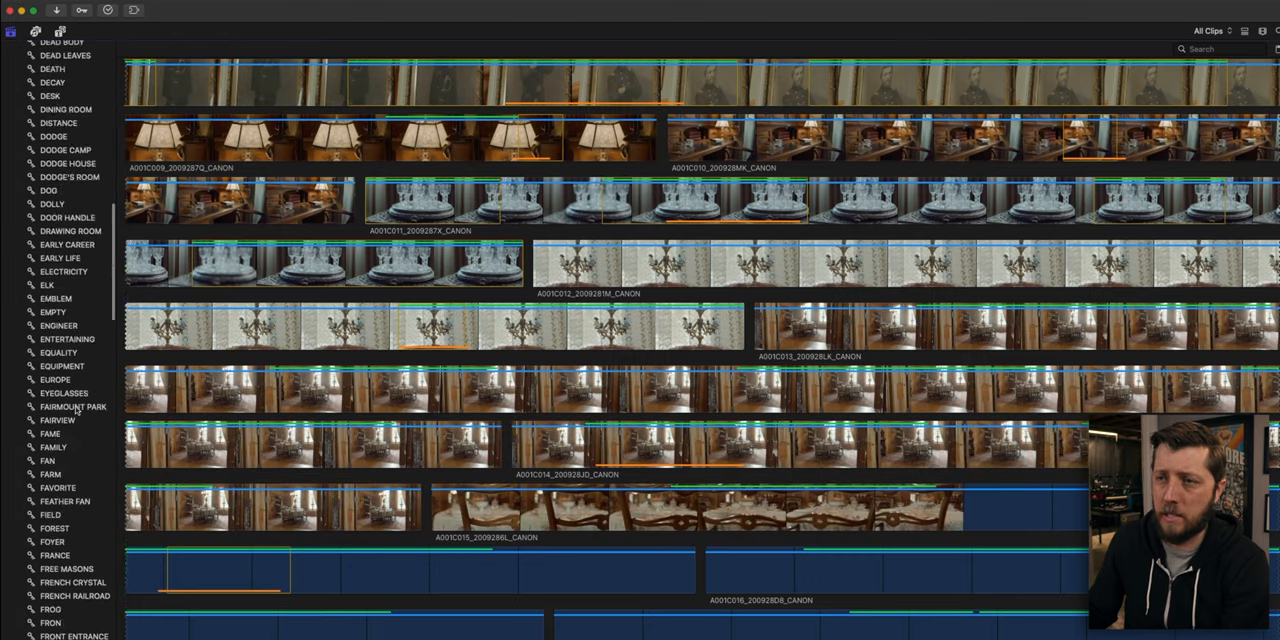
pyautogui.scroll(-3)
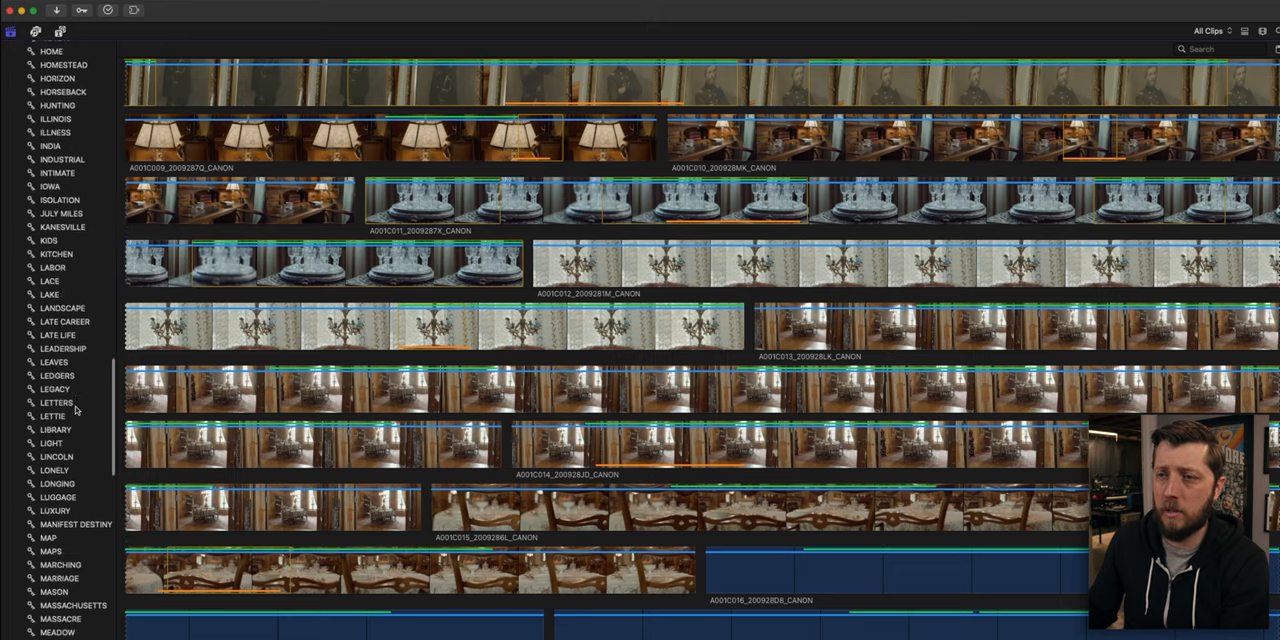
pyautogui.scroll(-3)
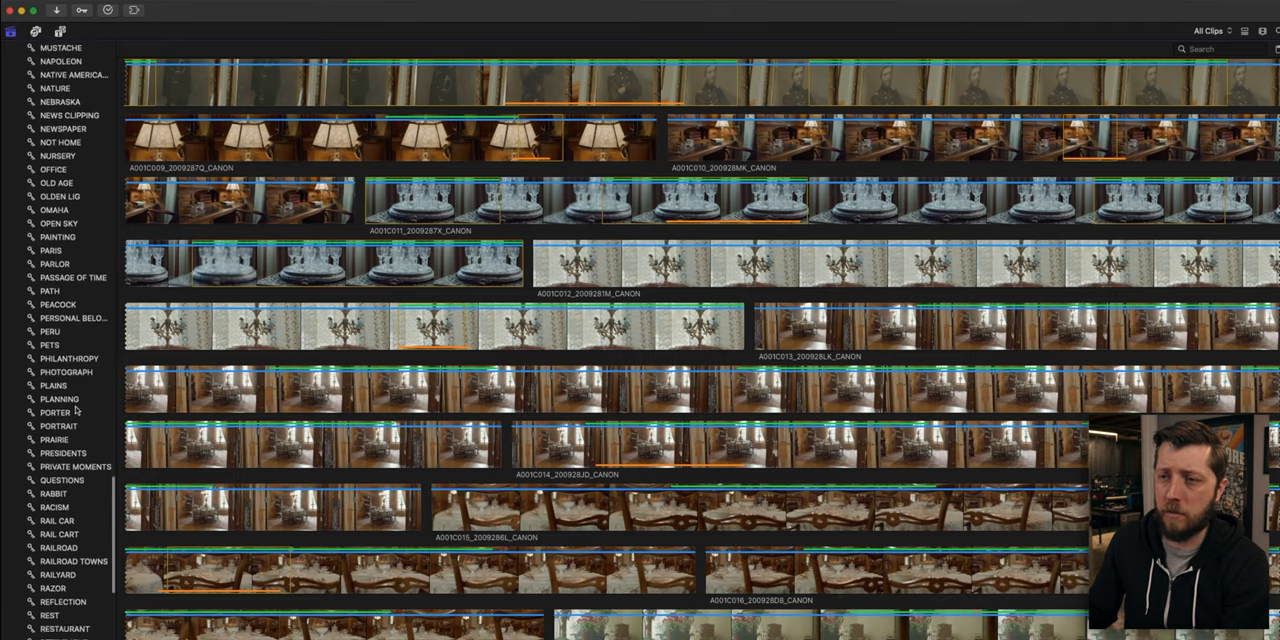
pyautogui.scroll(-3)
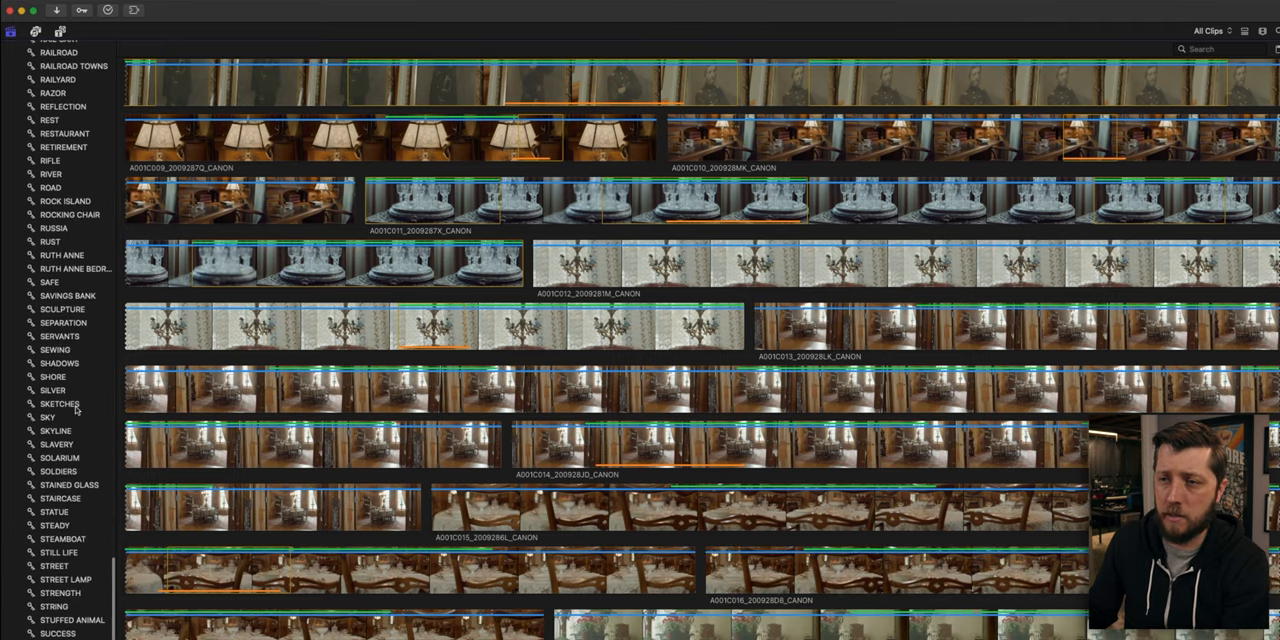
pyautogui.scroll(-3)
pyautogui.write('typewri')
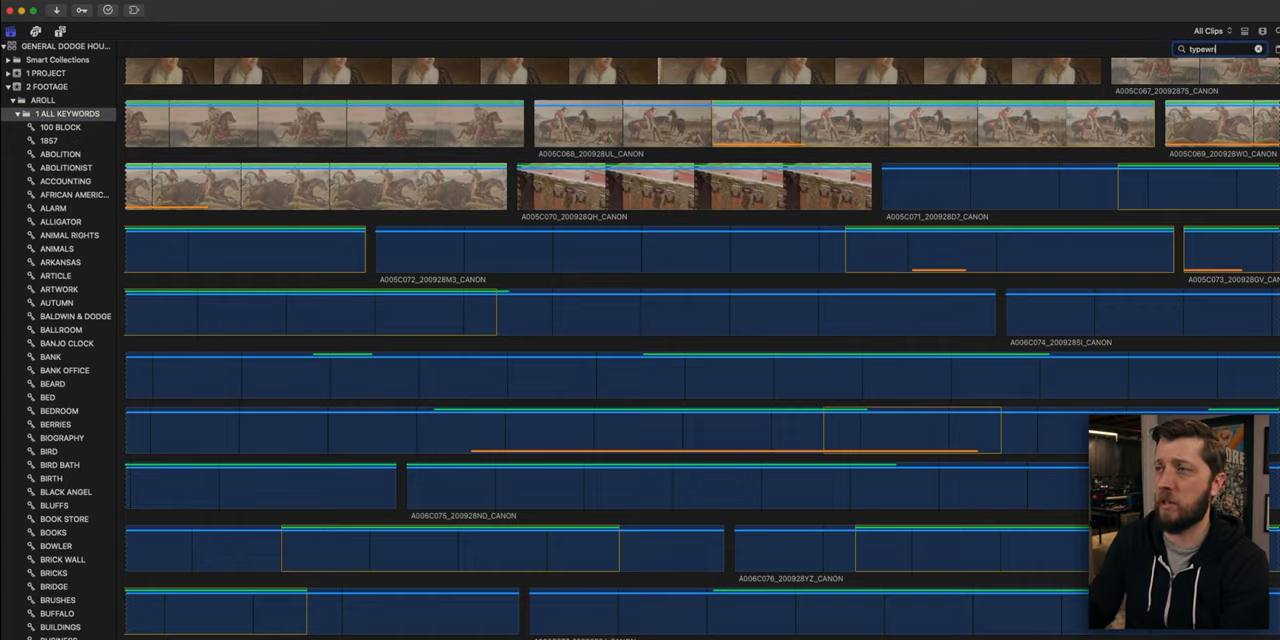
# Search the keyworded footage for 'alligator' and then 'rifle' clips
pyautogui.click(1254, 50)
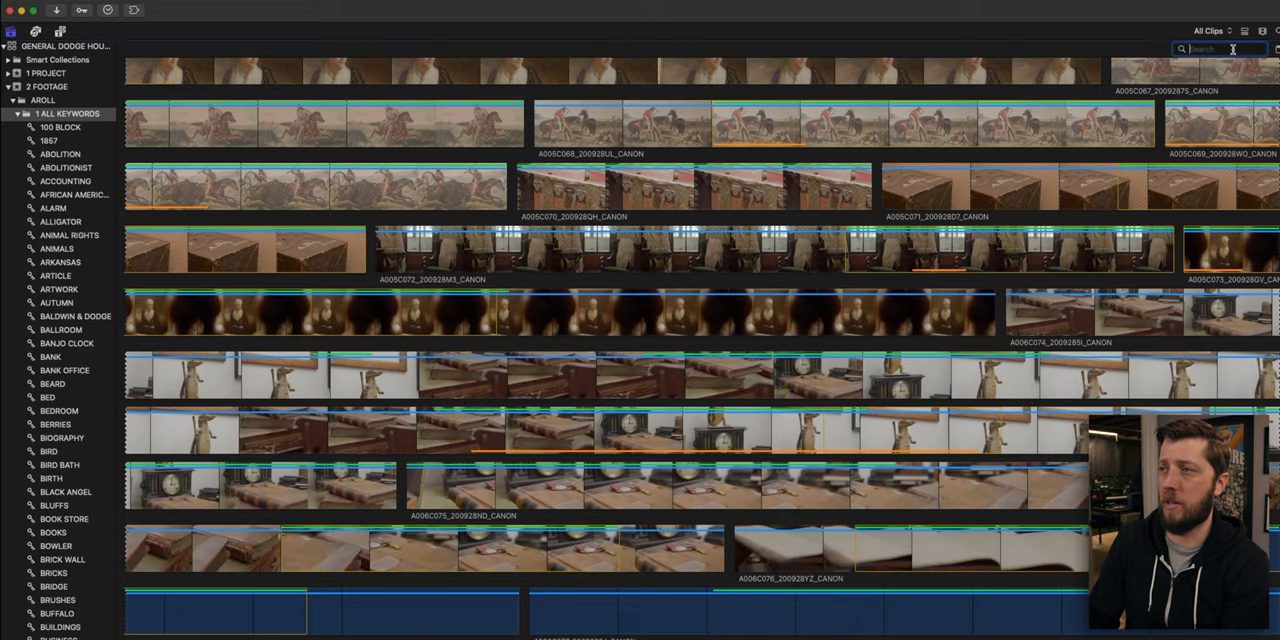
pyautogui.write('alligator')
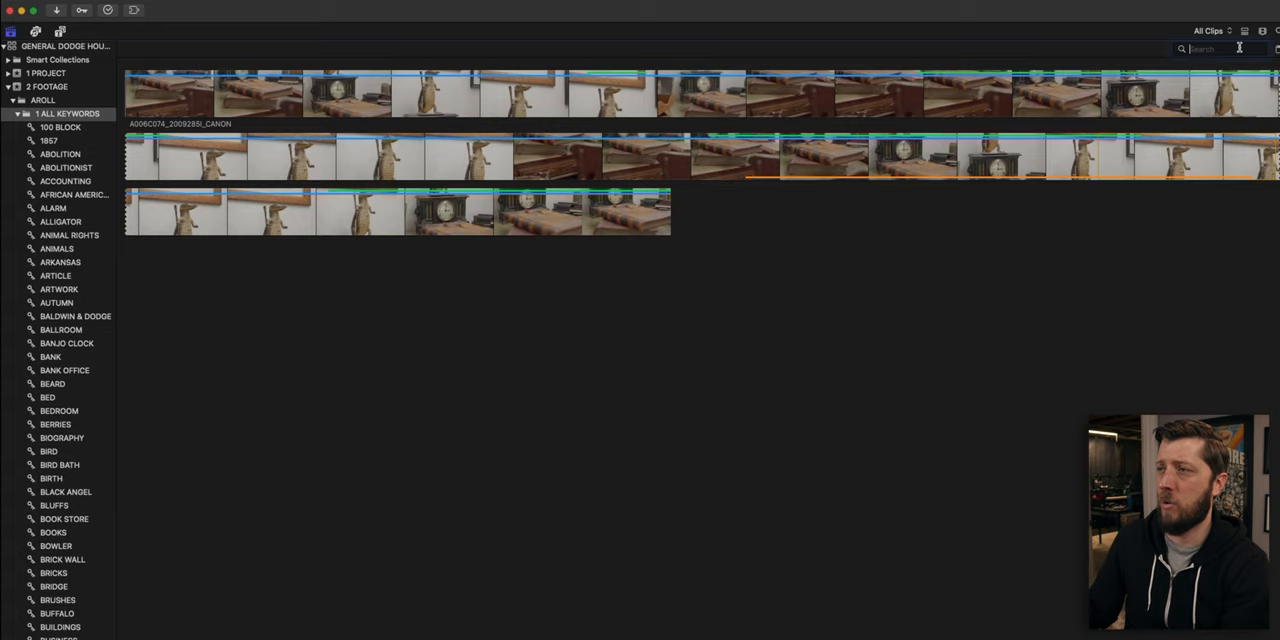
pyautogui.write('rifle')
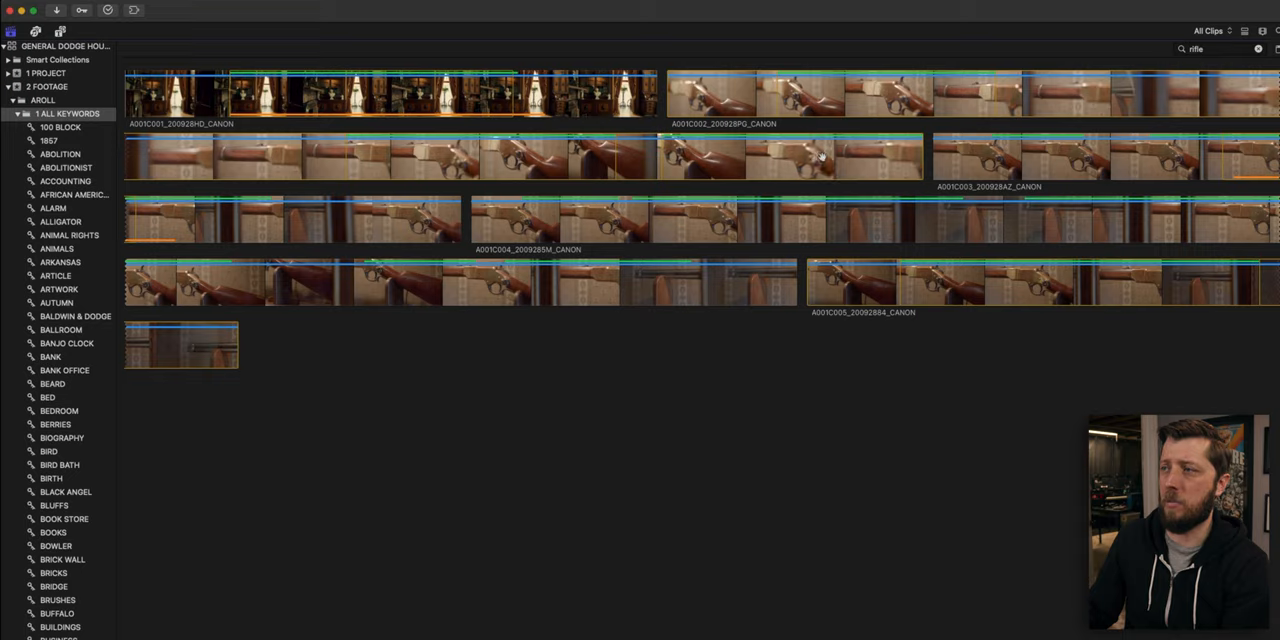
pyautogui.moveTo(1236, 48)
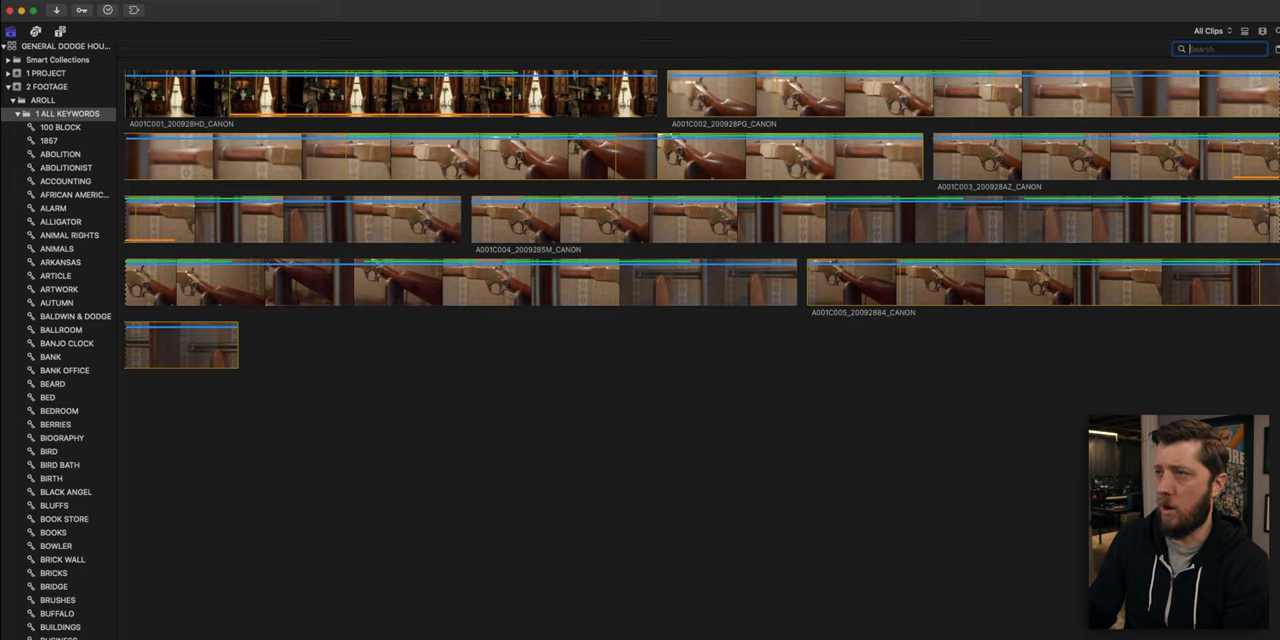
# Search for 'frog' clips, then clear and search 'linco' for the Lincoln footage
pyautogui.scroll(-3)
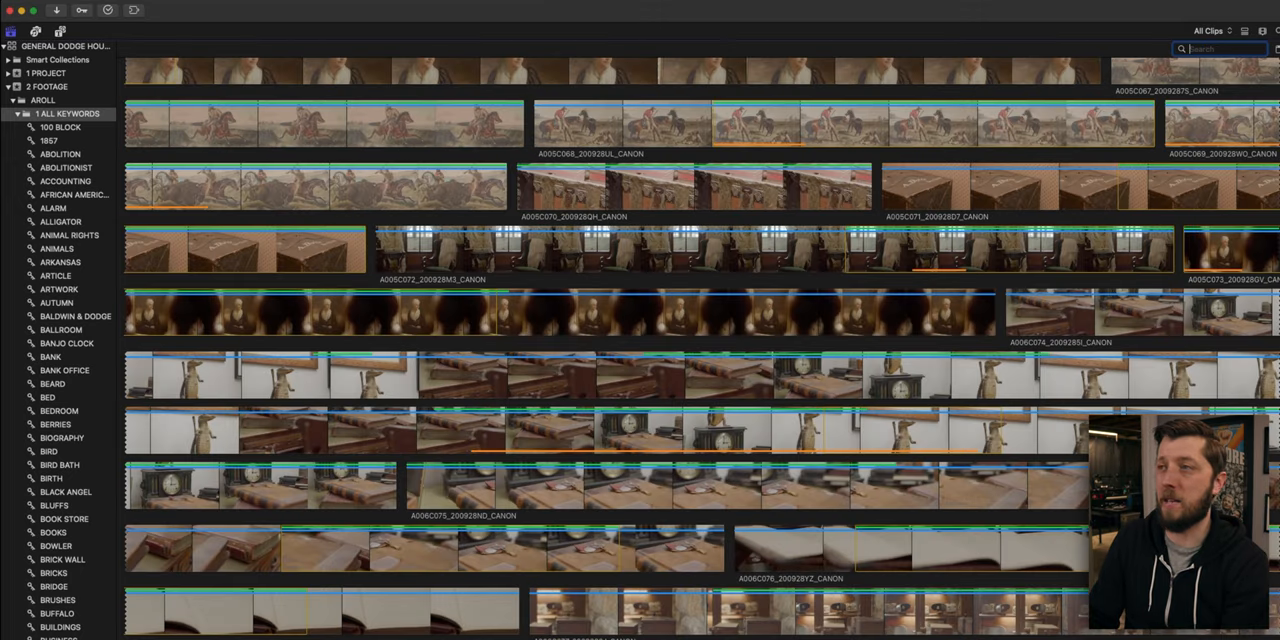
pyautogui.write('frog')
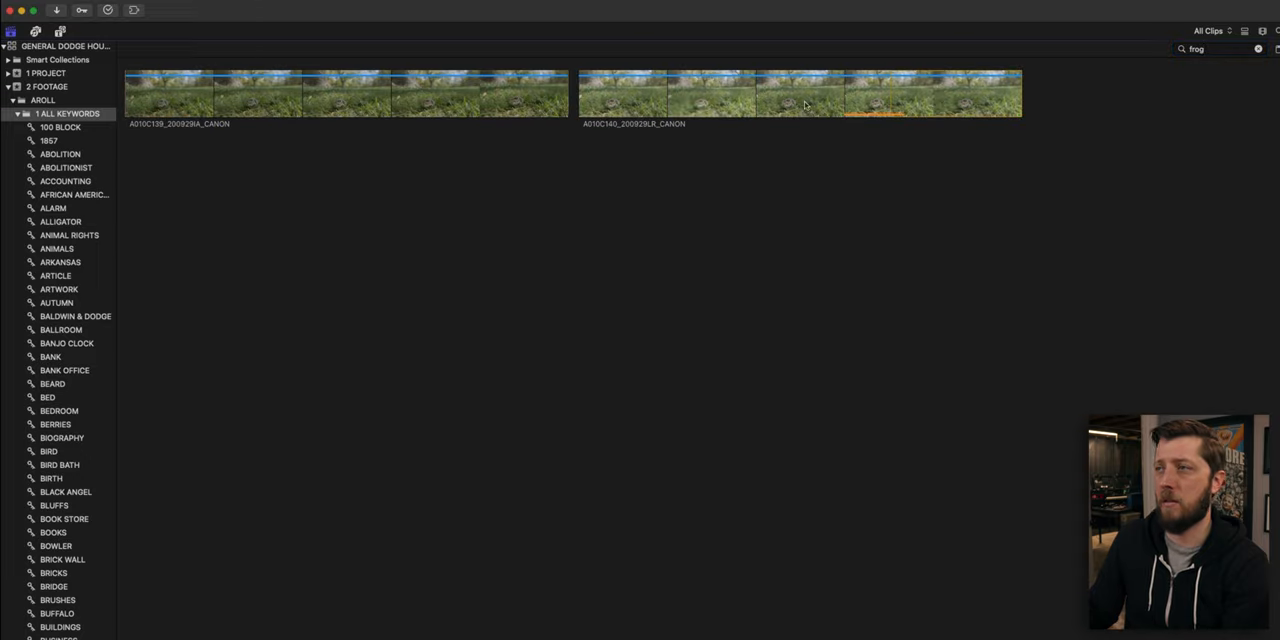
pyautogui.click(1256, 50)
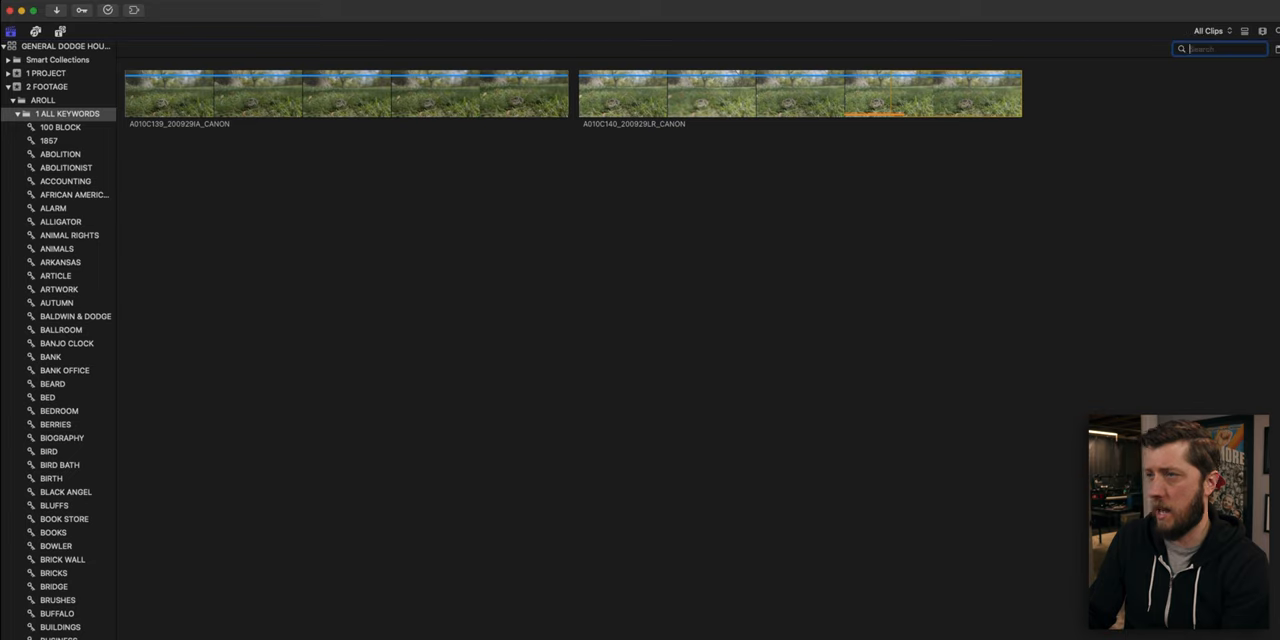
pyautogui.write('linco')
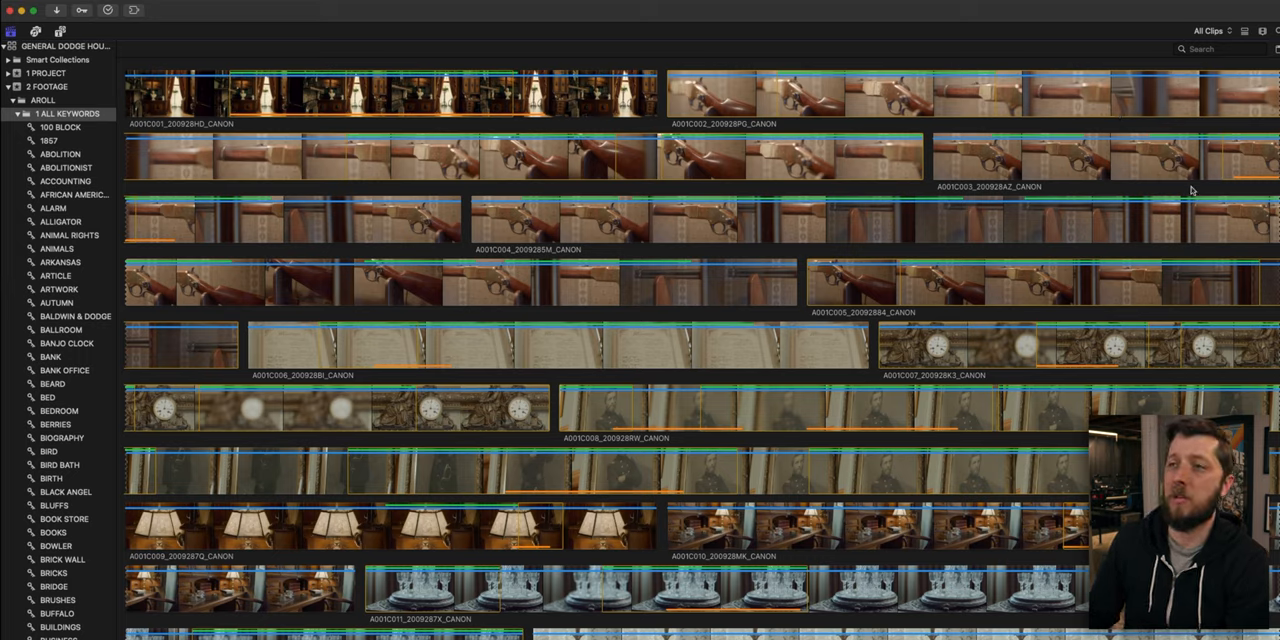
pyautogui.moveTo(908, 272)
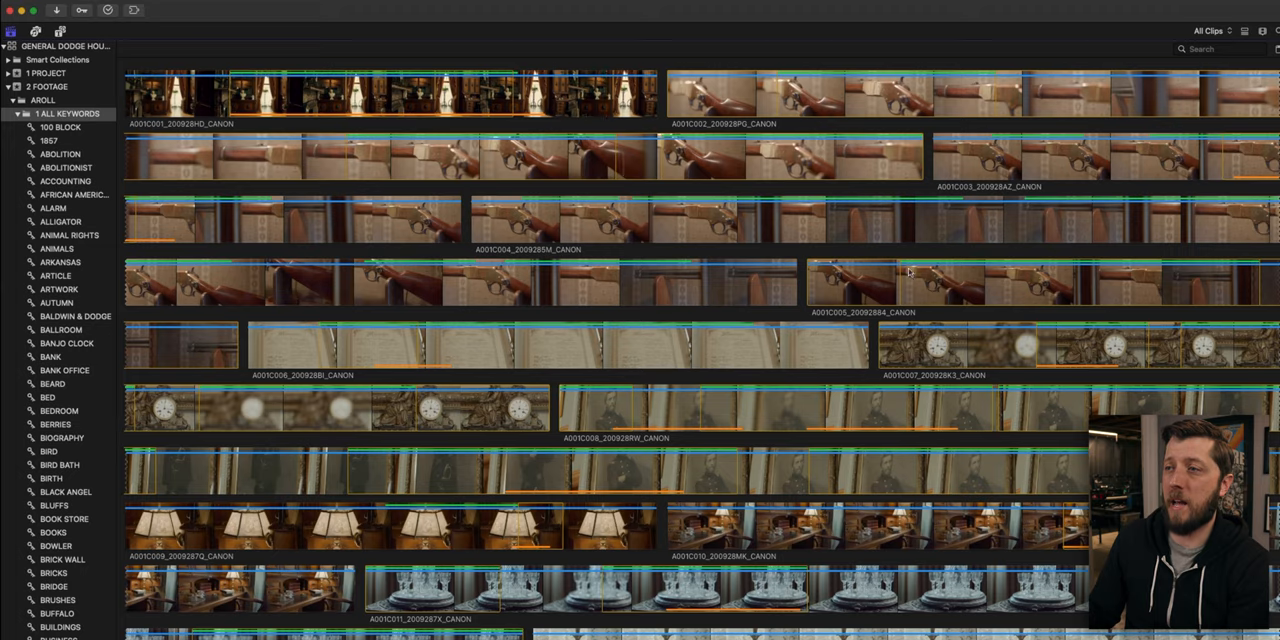
pyautogui.moveTo(1230, 34)
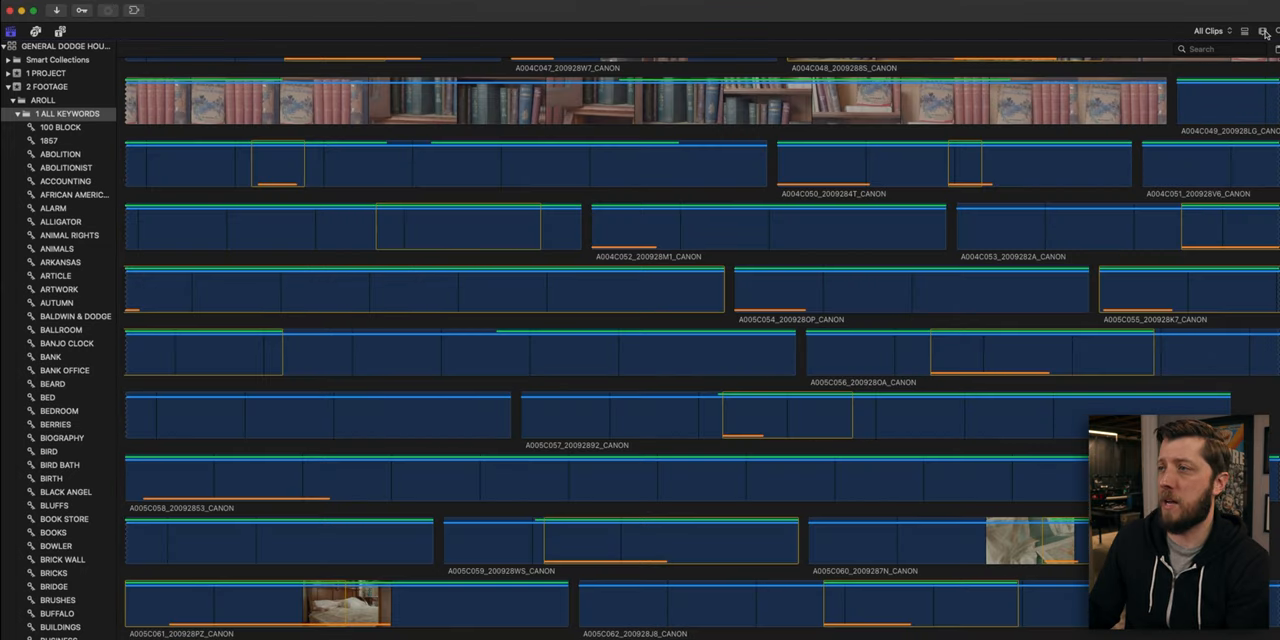
# Switch the browser from filmstrips to a thumbnail grid via the clip appearance popover, then reach the clip filter menu
pyautogui.click(1262, 28)
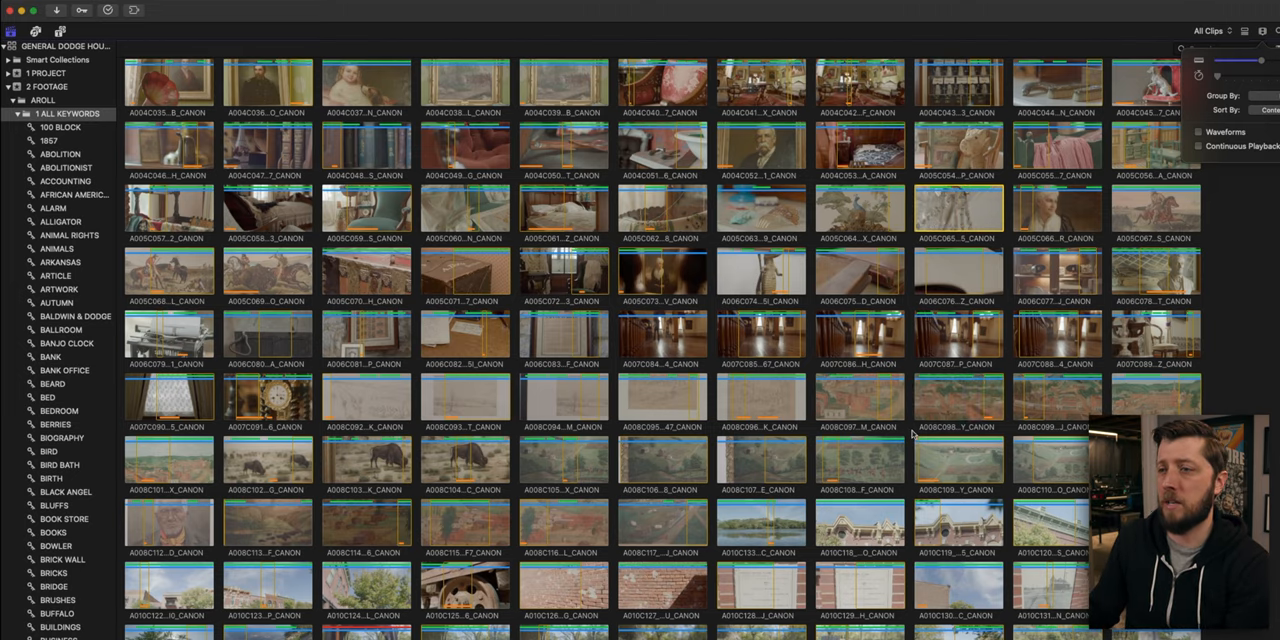
pyautogui.scroll(-3)
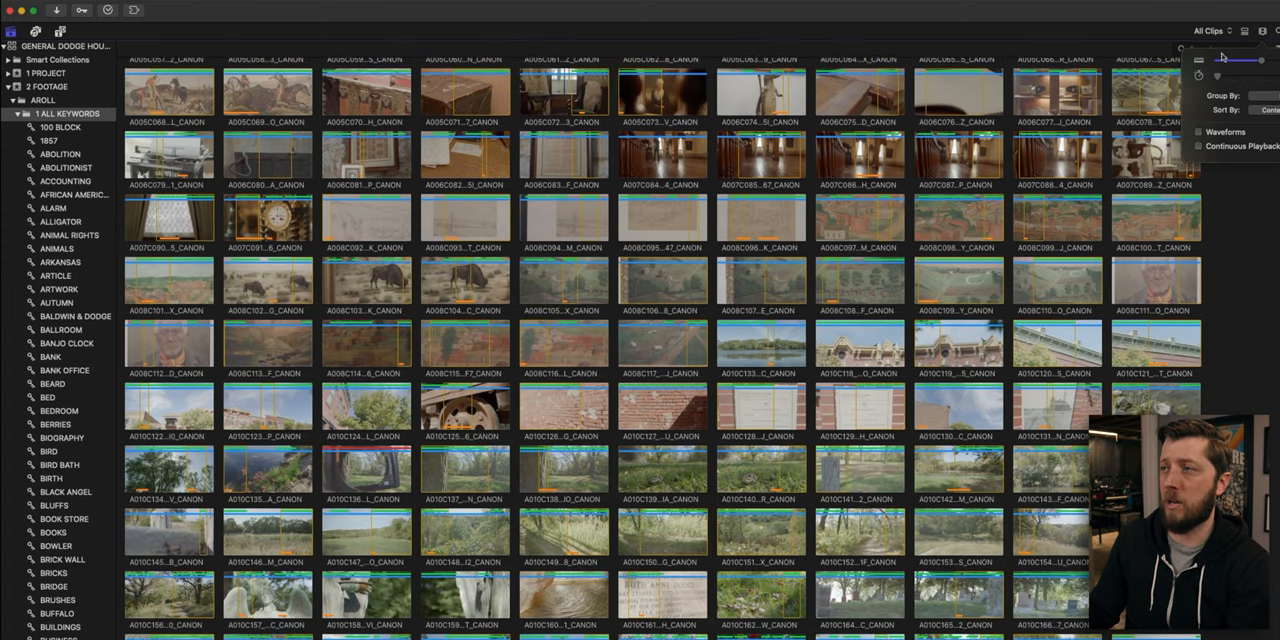
pyautogui.click(1234, 32)
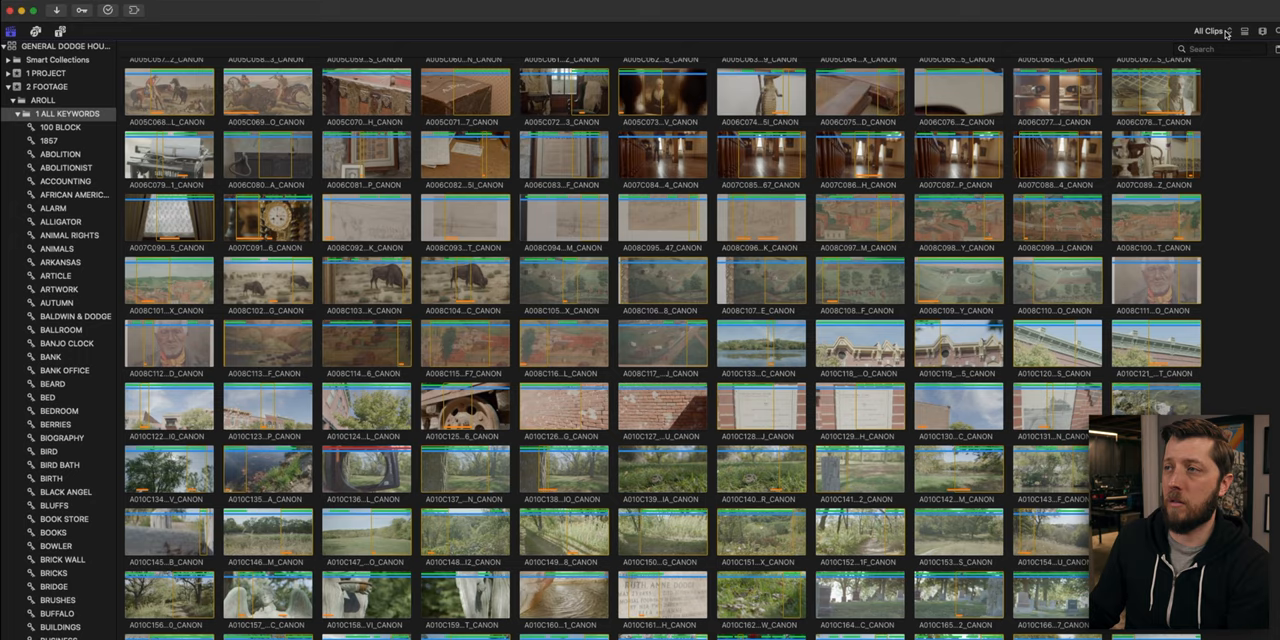
pyautogui.click(1220, 30)
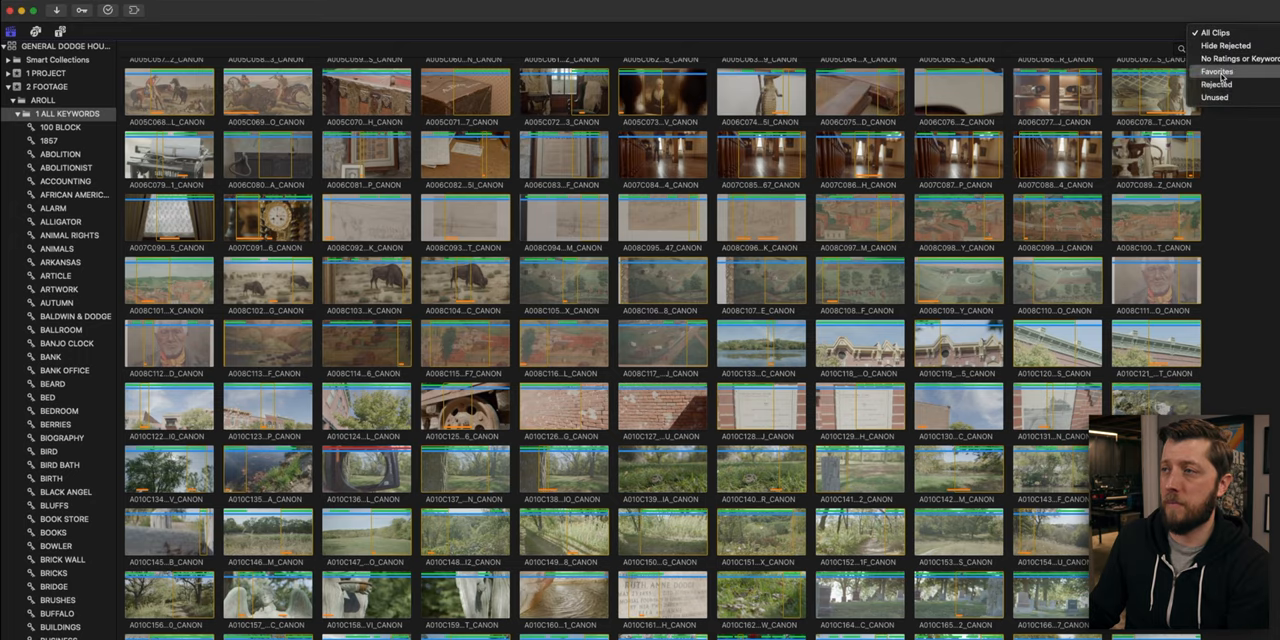
# Filter the browser to Favorites only and display them as a list with notes
pyautogui.click(1212, 72)
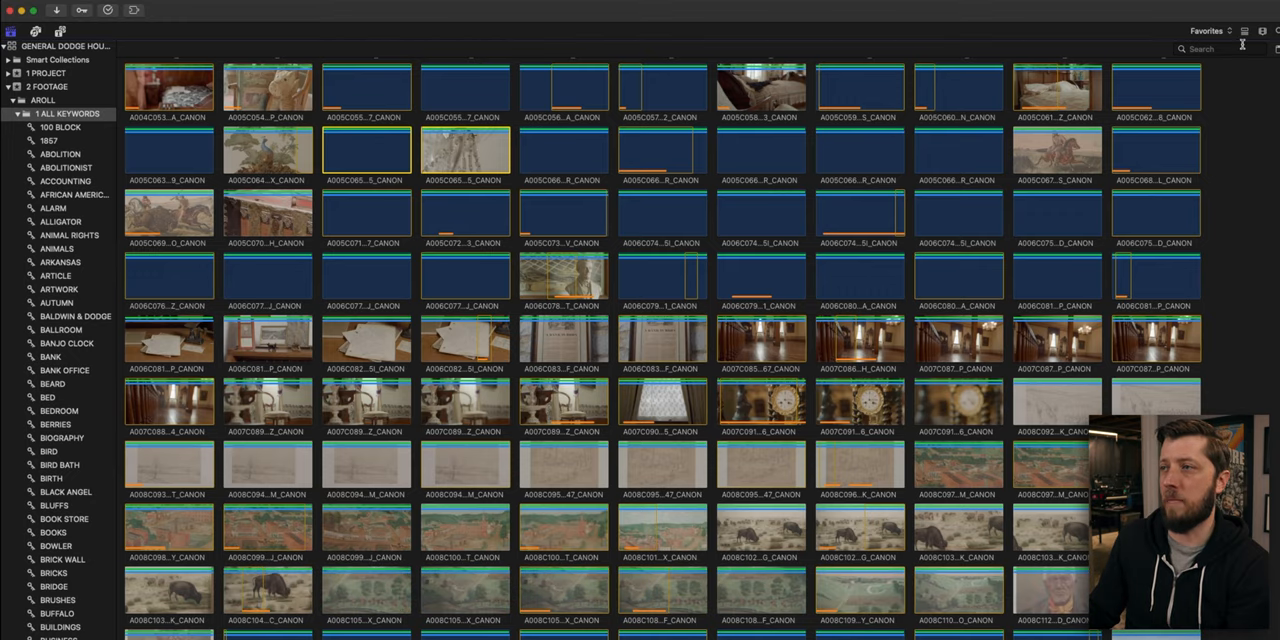
pyautogui.click(1240, 28)
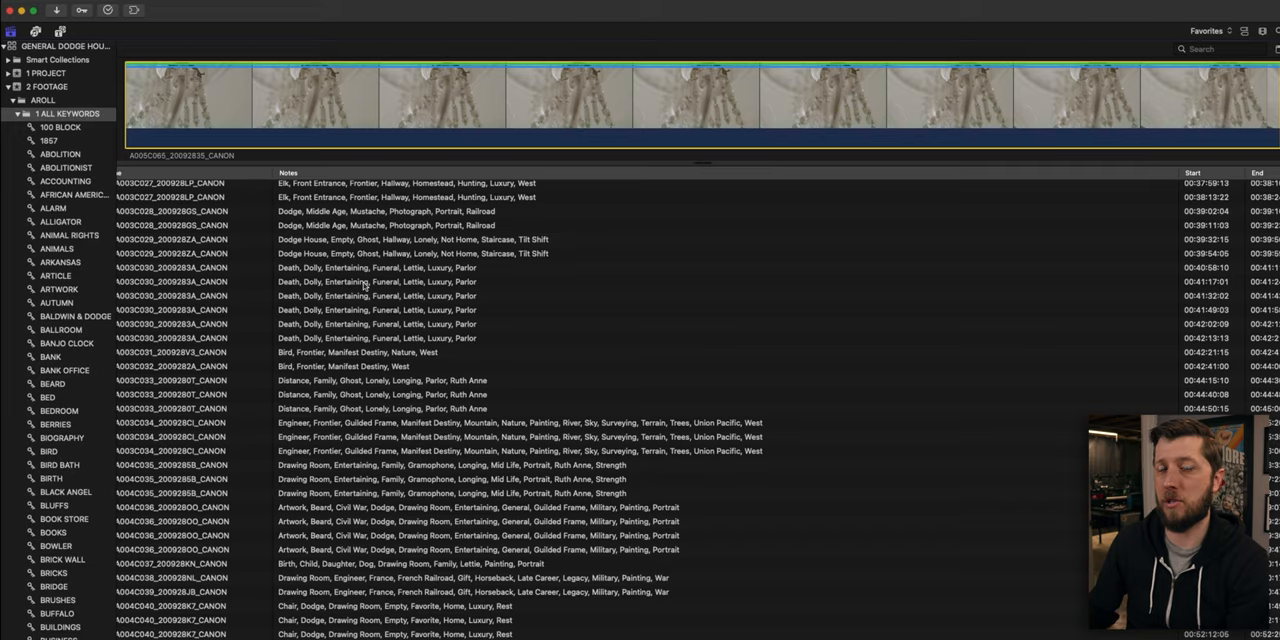
pyautogui.moveTo(332, 296)
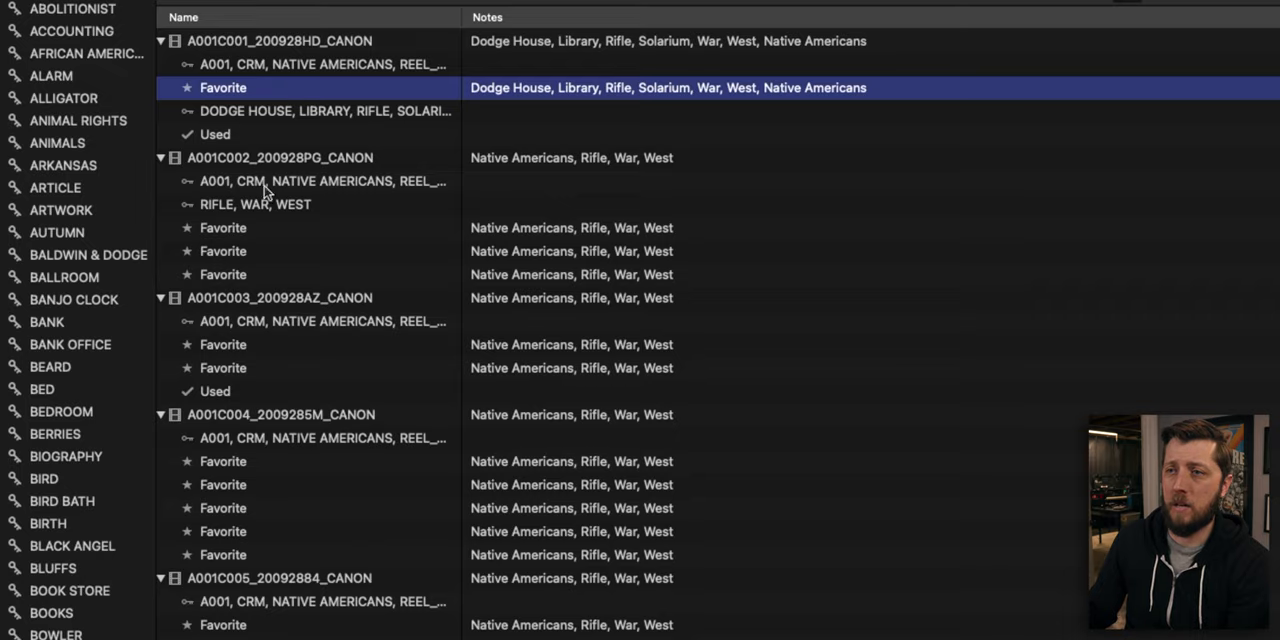
# Preview two favorite ranges of the second expanded clip in the filmstrip
pyautogui.click(222, 228)
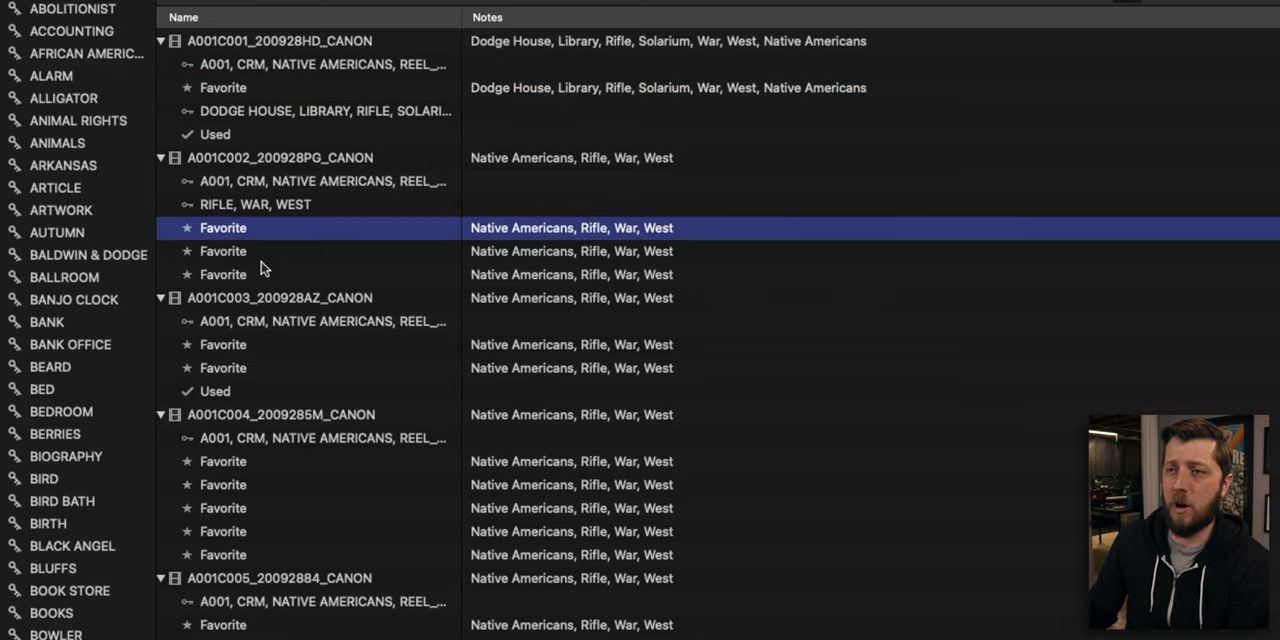
pyautogui.click(224, 274)
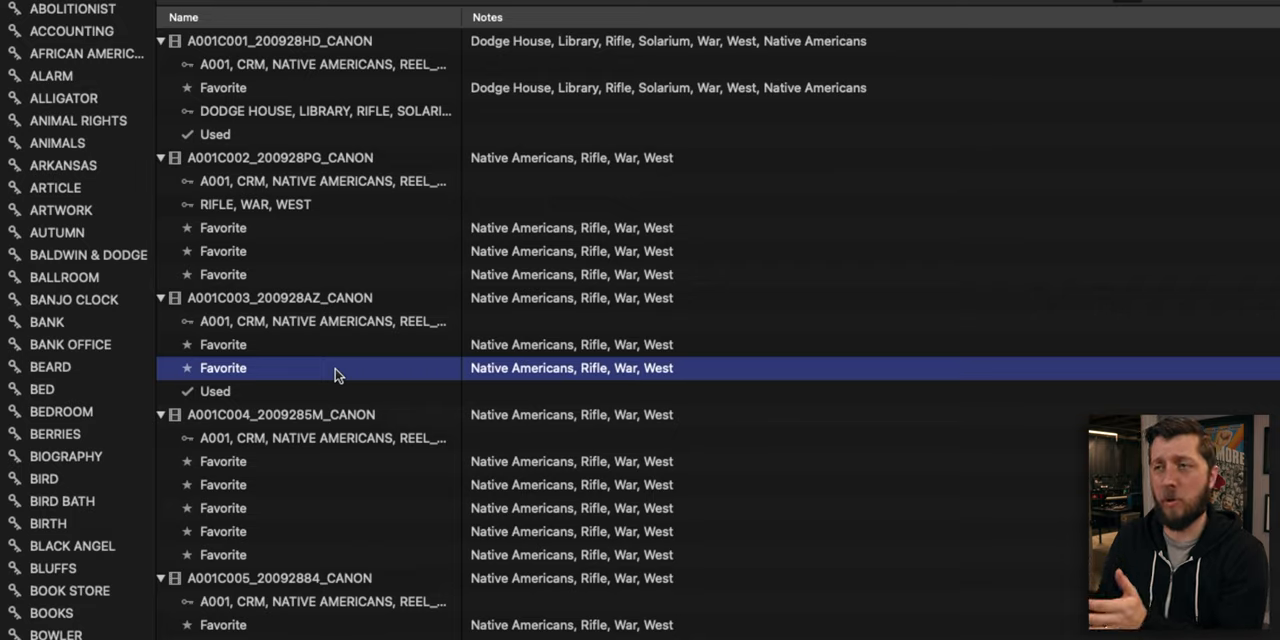
pyautogui.moveTo(520, 332)
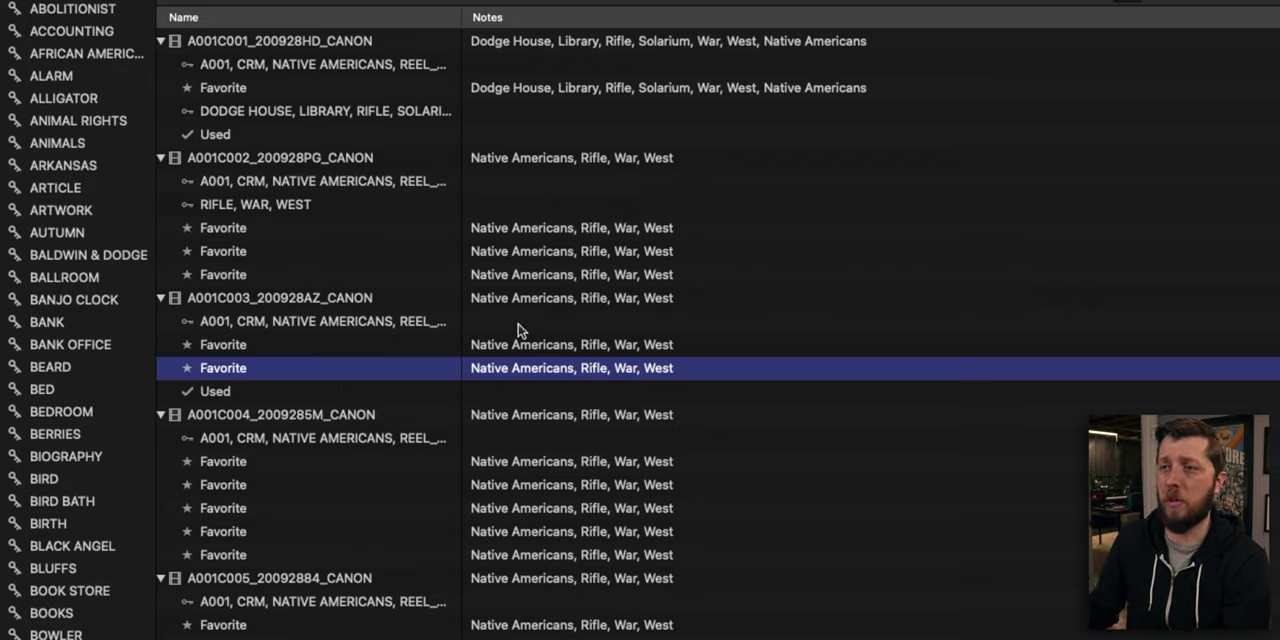
pyautogui.moveTo(548, 258)
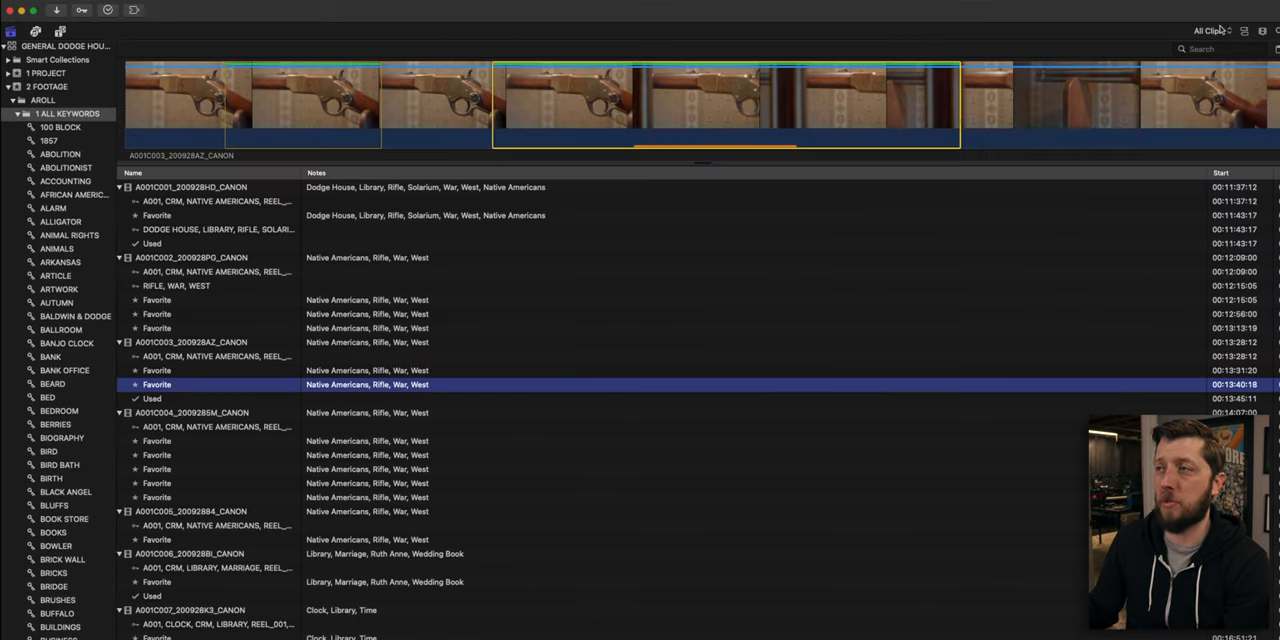
# Collapse the clip details, then search the favorites for 'rifl' and 'razor', clearing between searches
pyautogui.click(1214, 26)
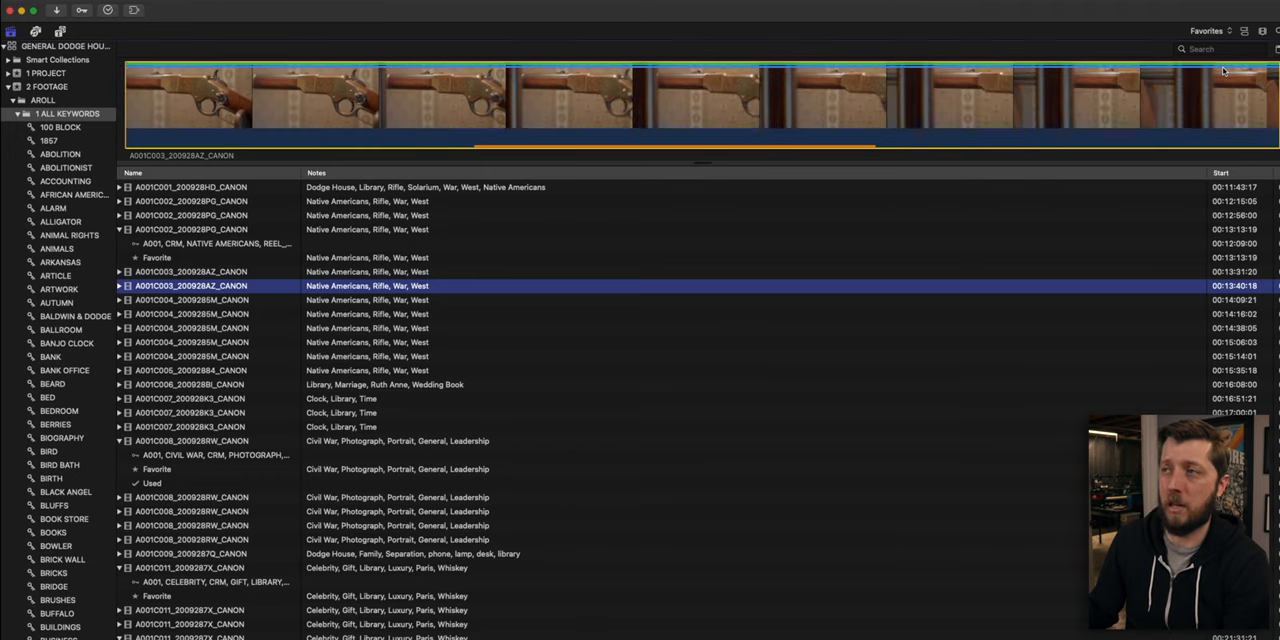
pyautogui.moveTo(1242, 32)
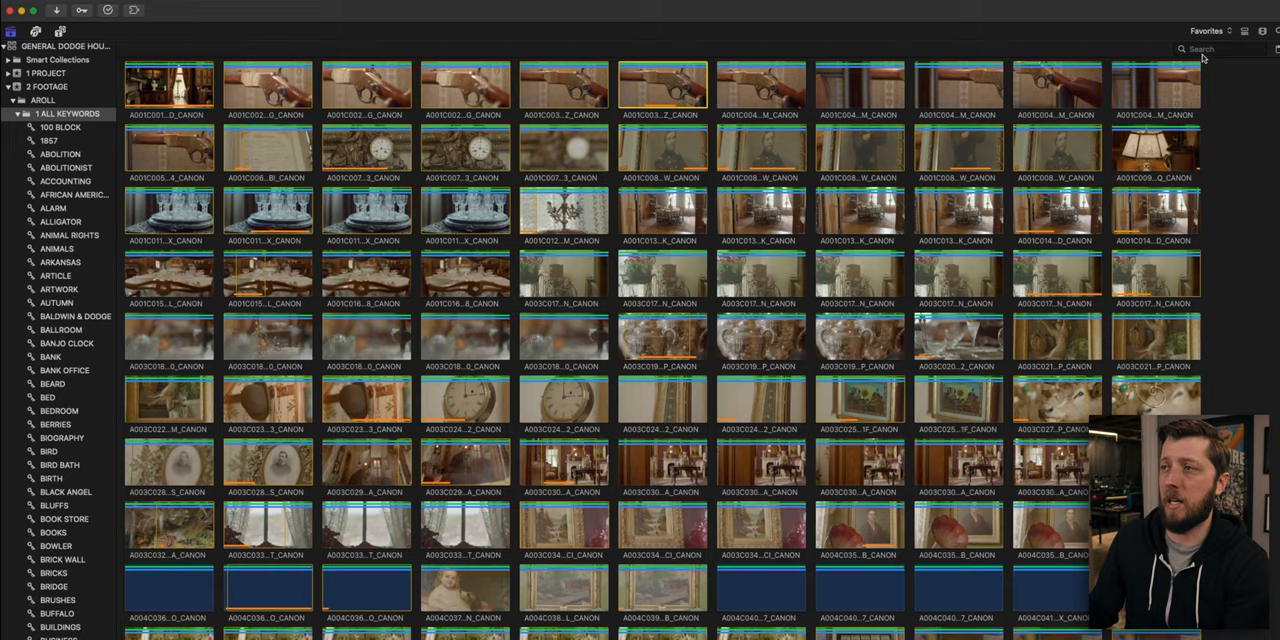
pyautogui.write('rifle')
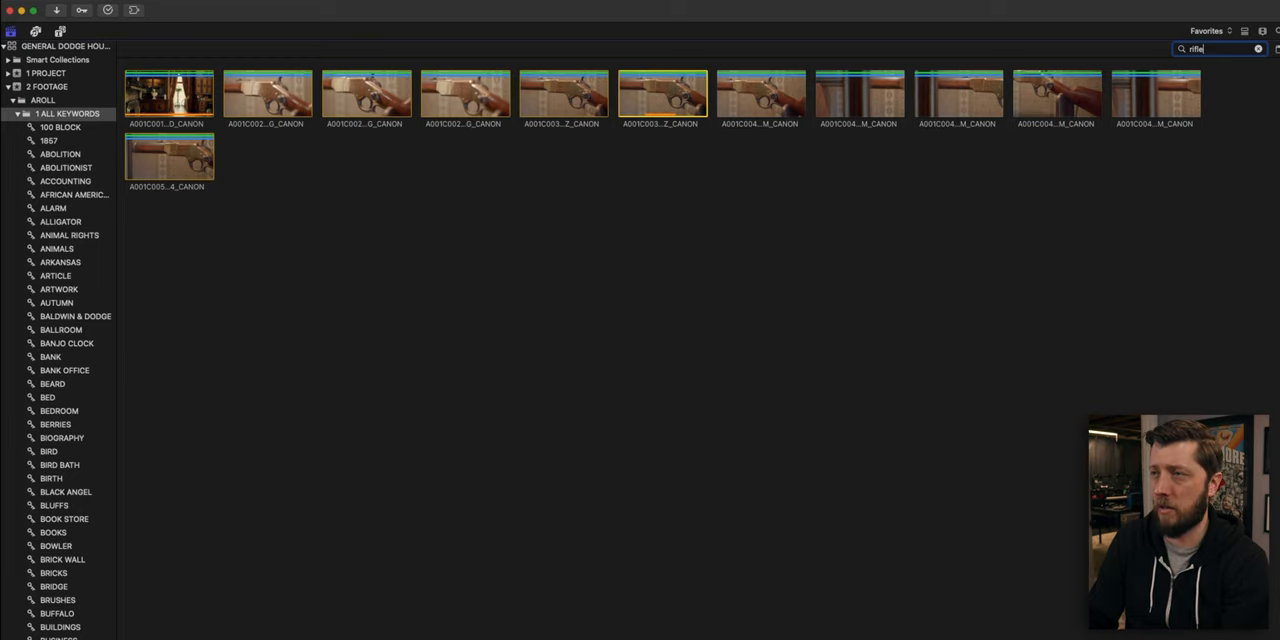
pyautogui.click(1256, 50)
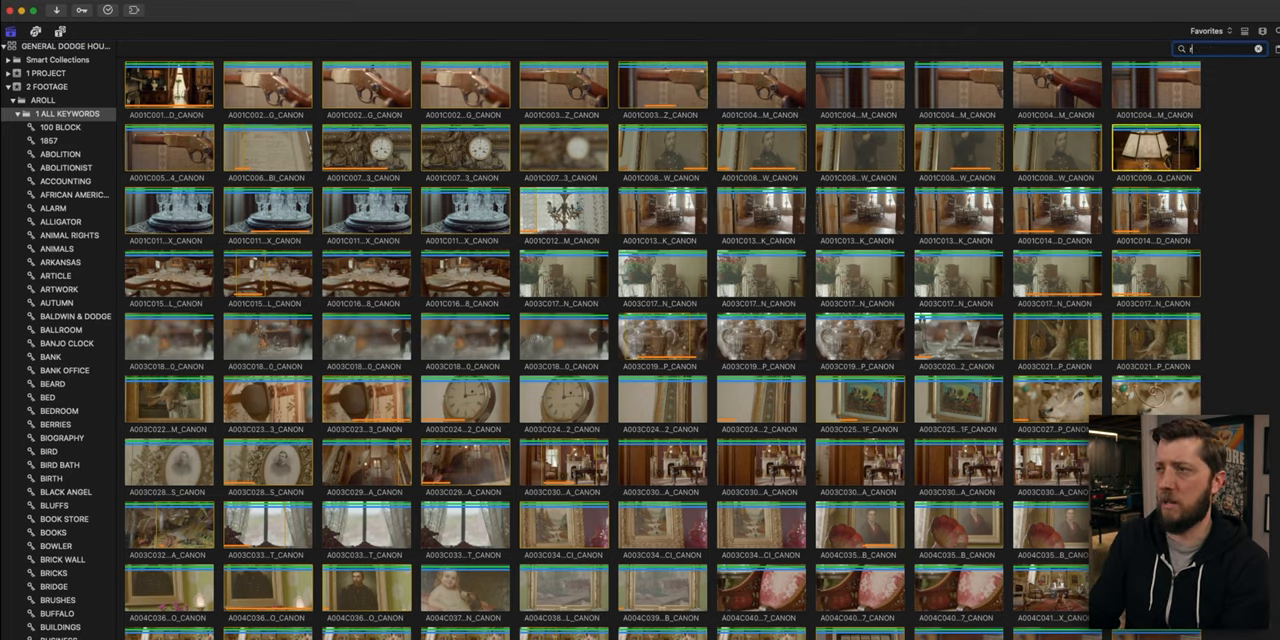
pyautogui.write('razor')
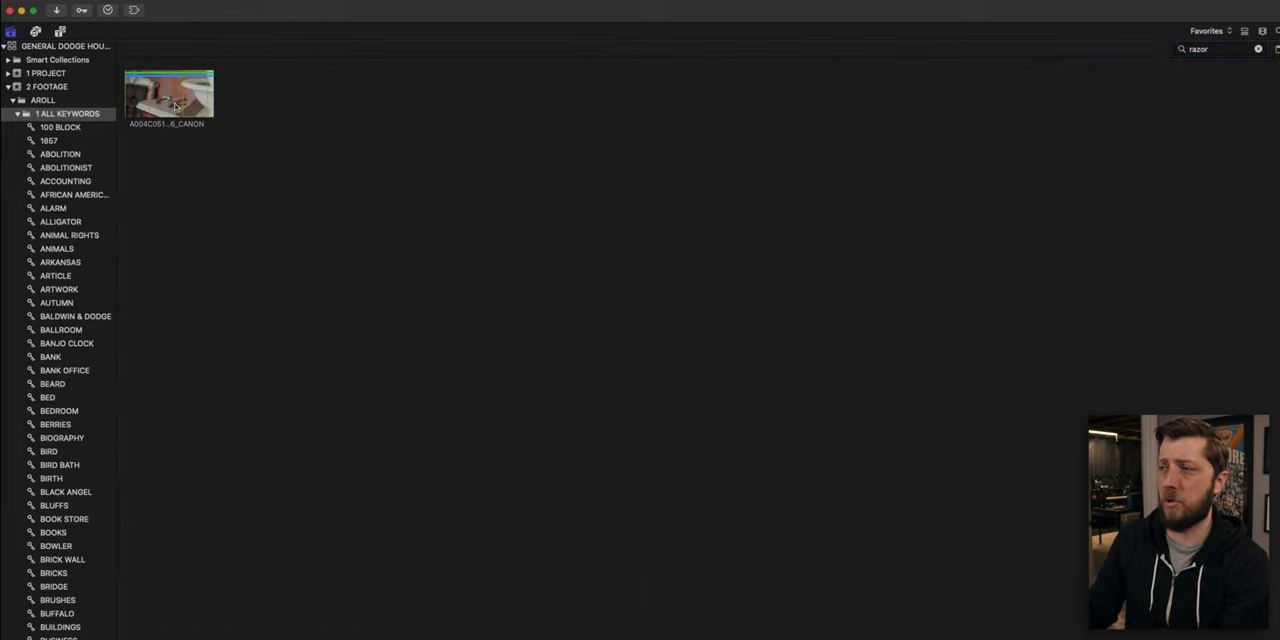
pyautogui.click(1256, 52)
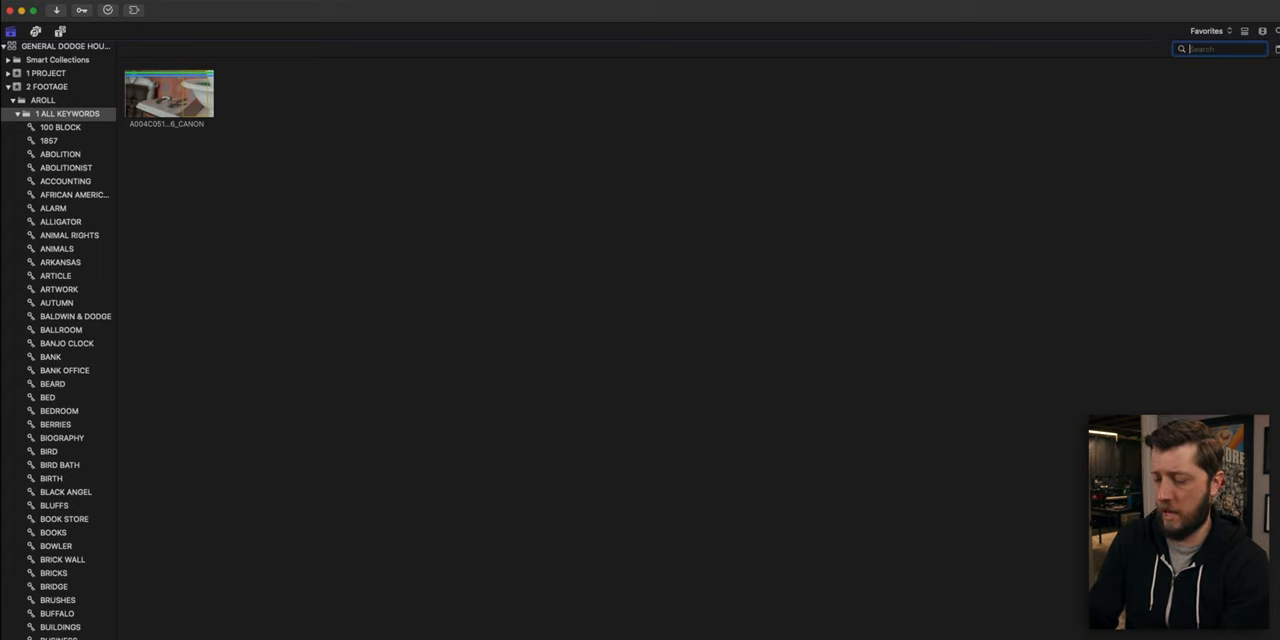
# Search 'ca' and then 'peacock', narrowing the browser to the single peacock clip
pyautogui.write('ca')
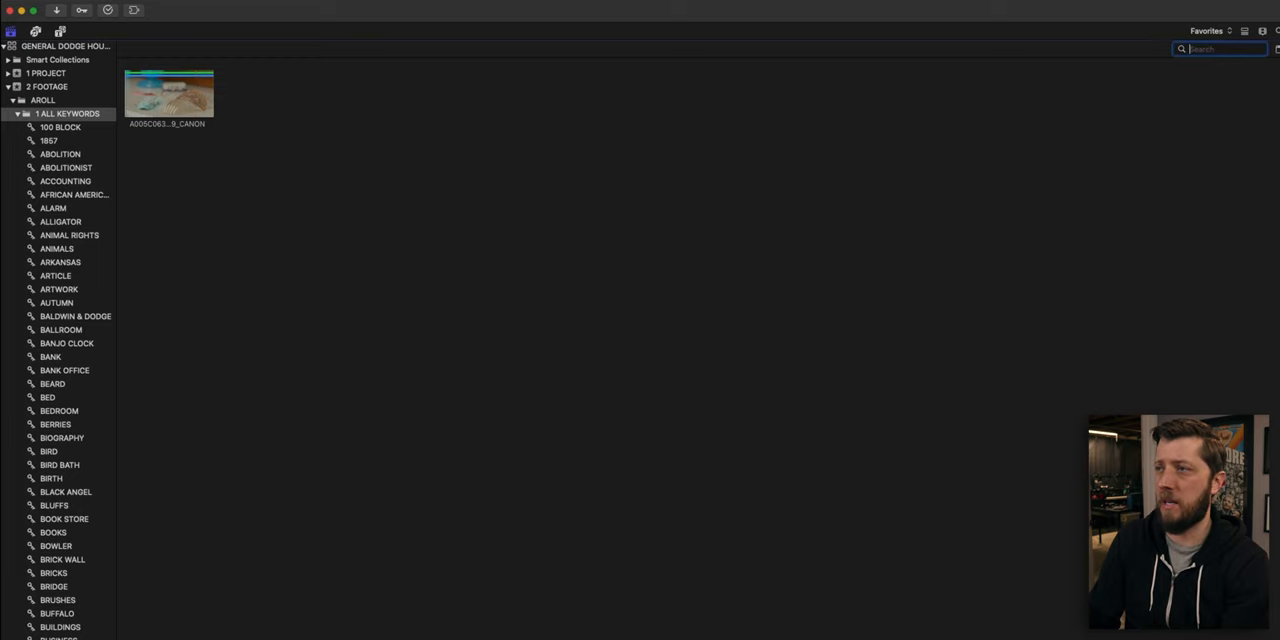
pyautogui.write('peacock')
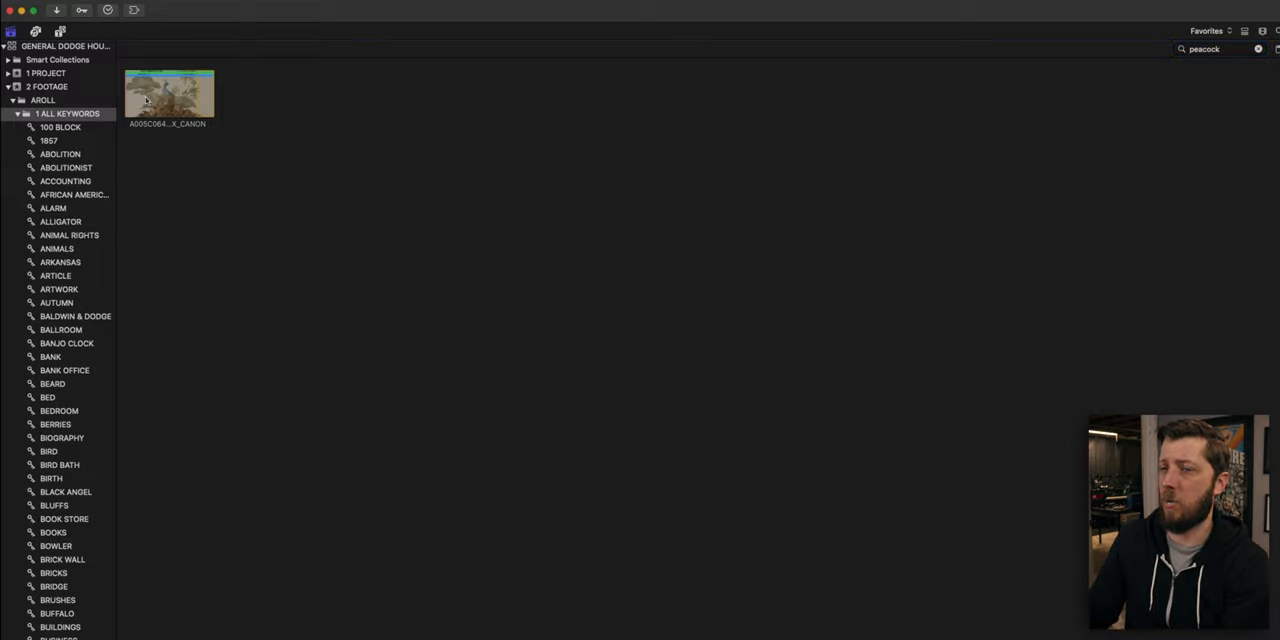
pyautogui.moveTo(172, 100)
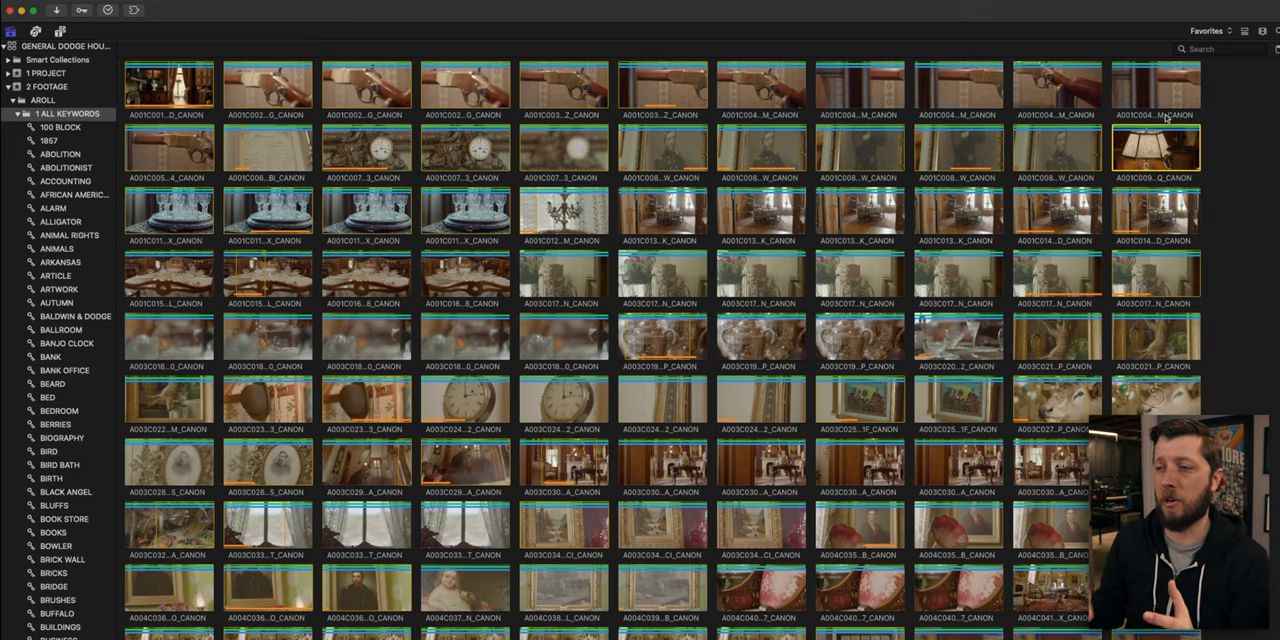
# Search 'military' to narrow the browser to six clips, then clear it so every clip shows again
pyautogui.scroll(-3)
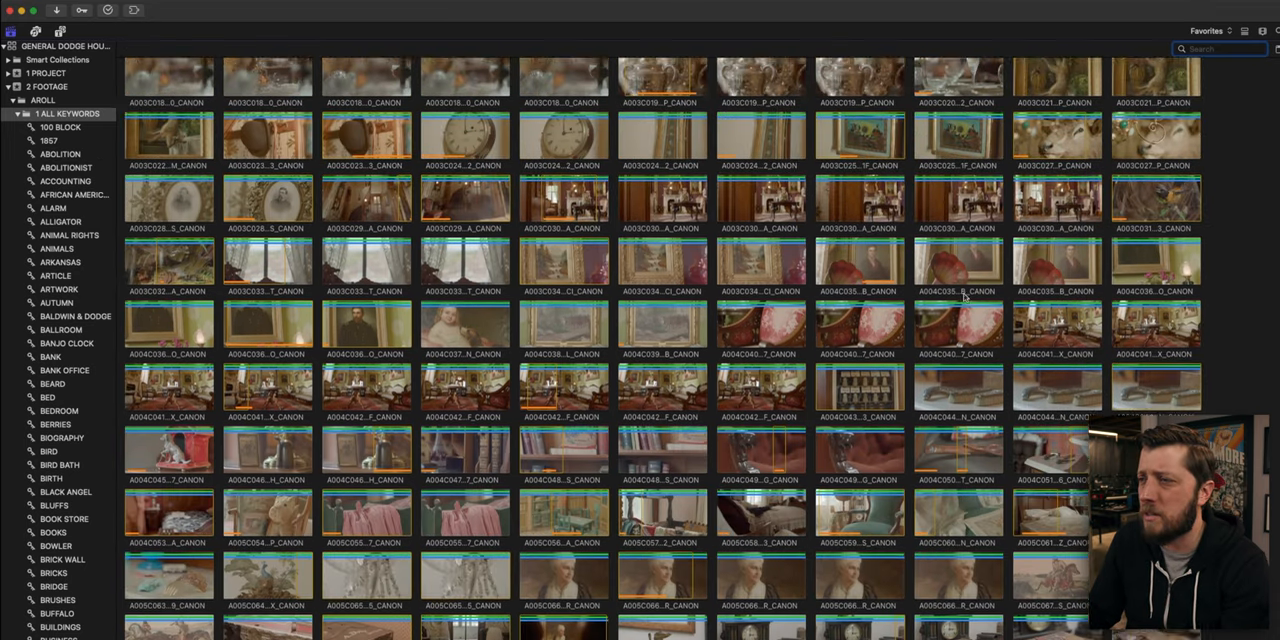
pyautogui.scroll(-3)
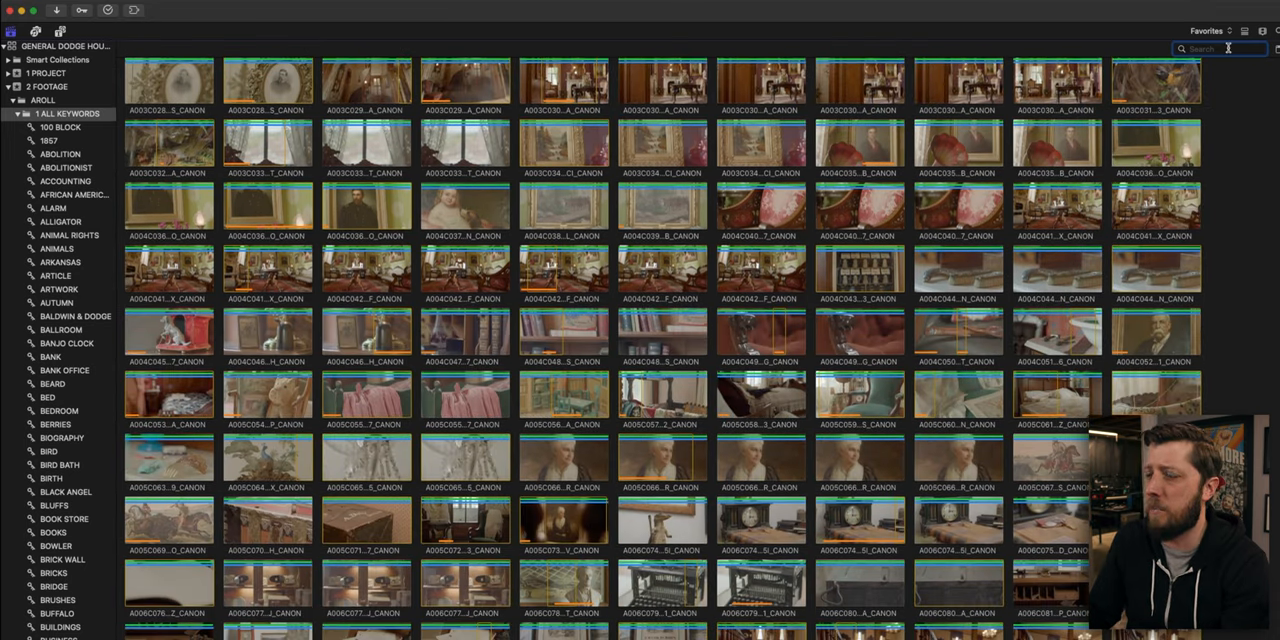
pyautogui.write('military')
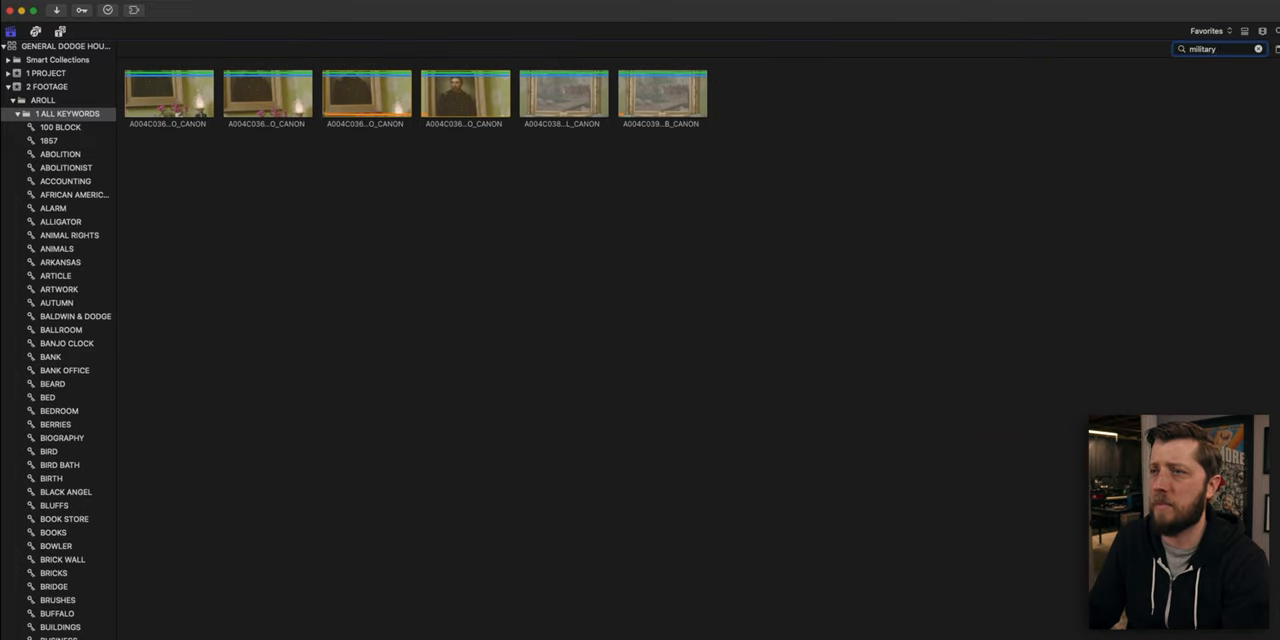
pyautogui.click(1258, 50)
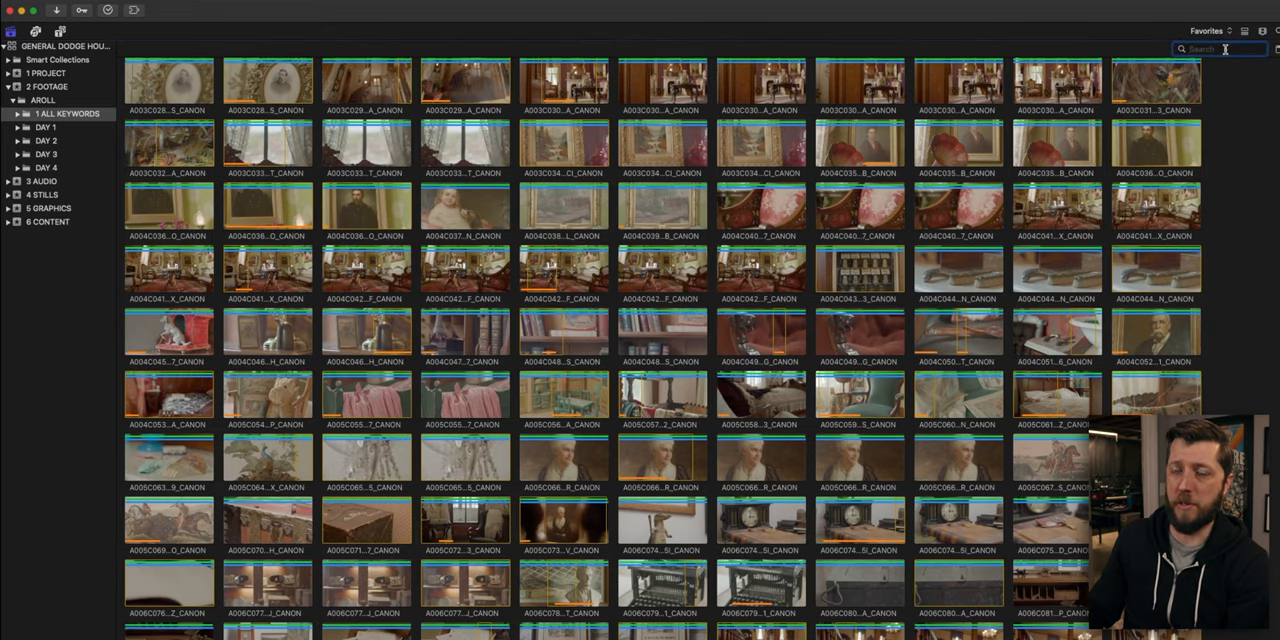
# Search the list for mustache clips, preview the second result, then clear the search
pyautogui.write('nyust')
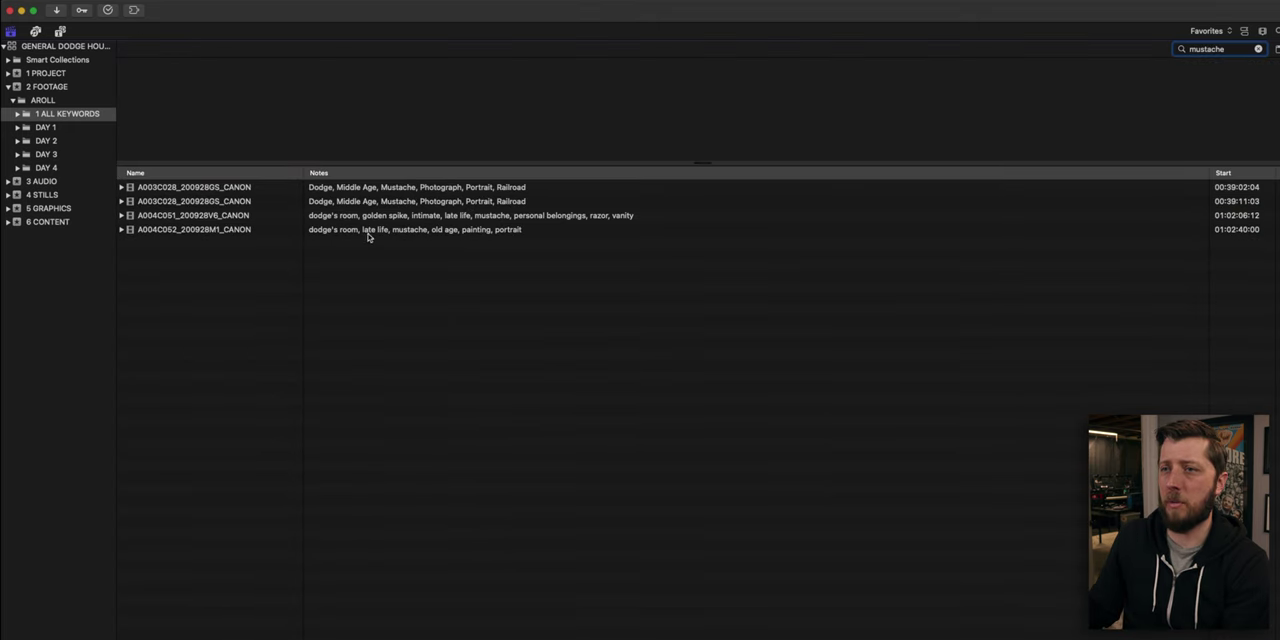
pyautogui.click(192, 228)
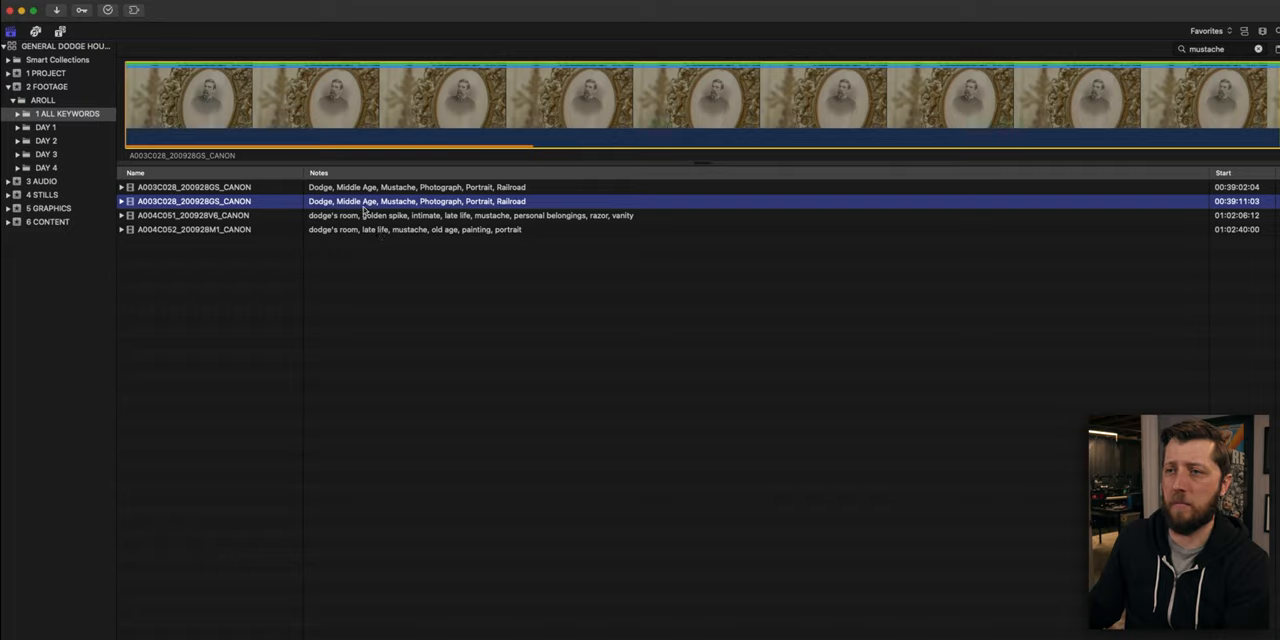
pyautogui.moveTo(450, 236)
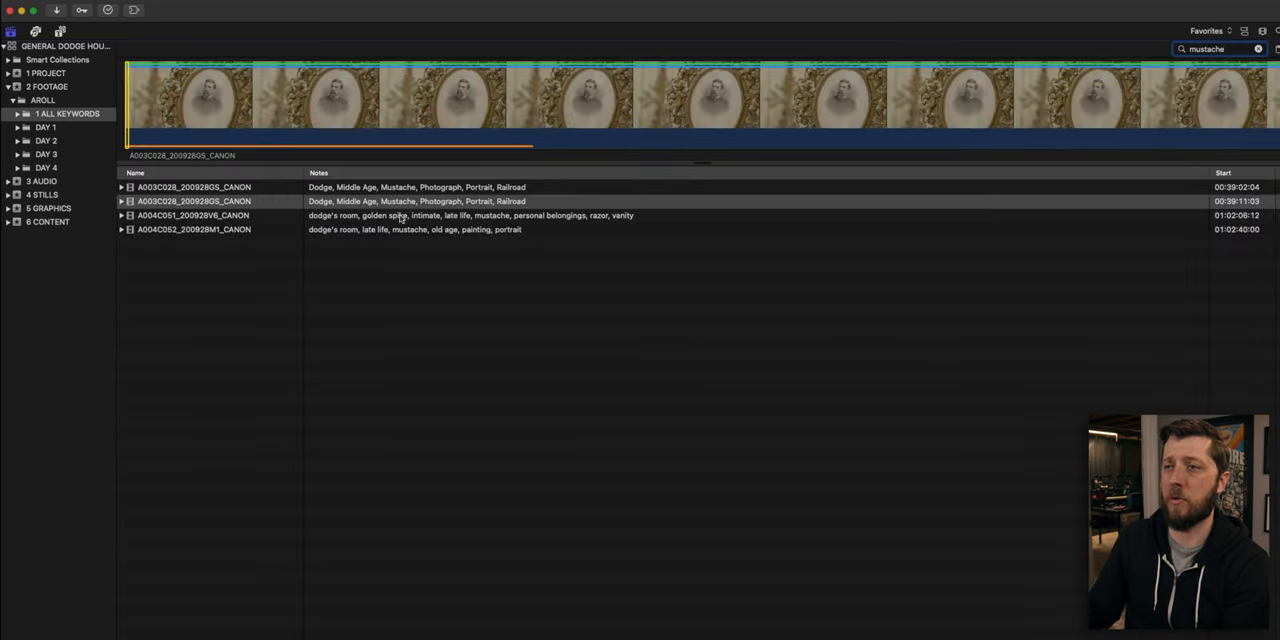
pyautogui.moveTo(440, 230)
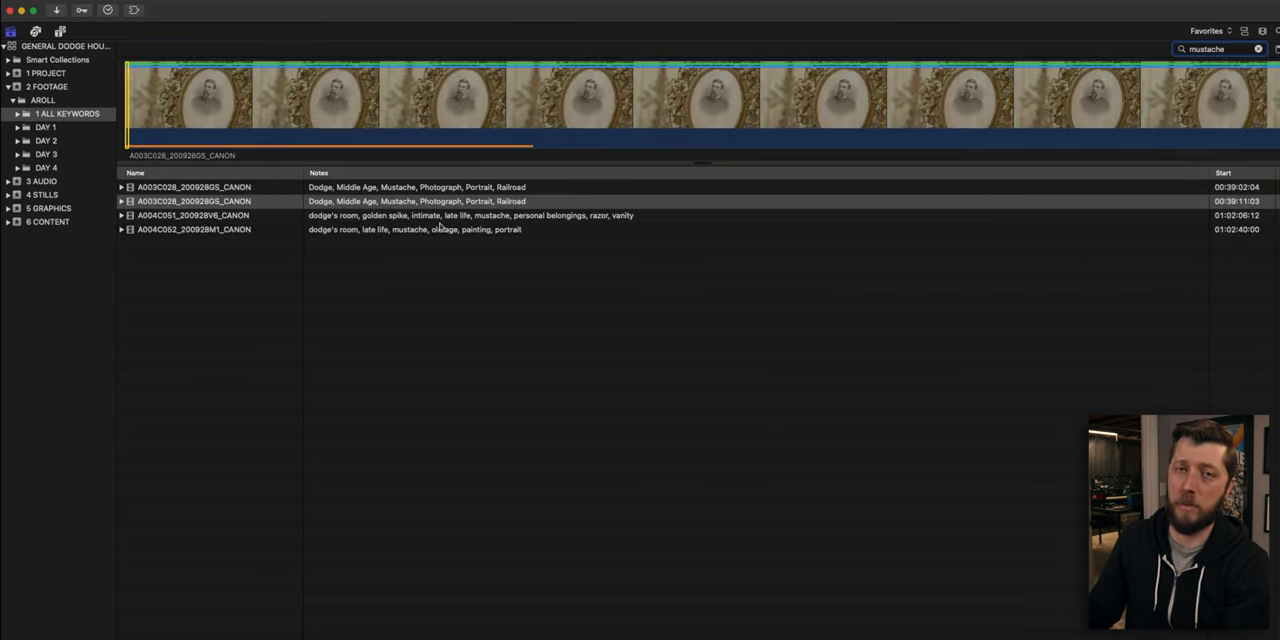
pyautogui.click(1260, 50)
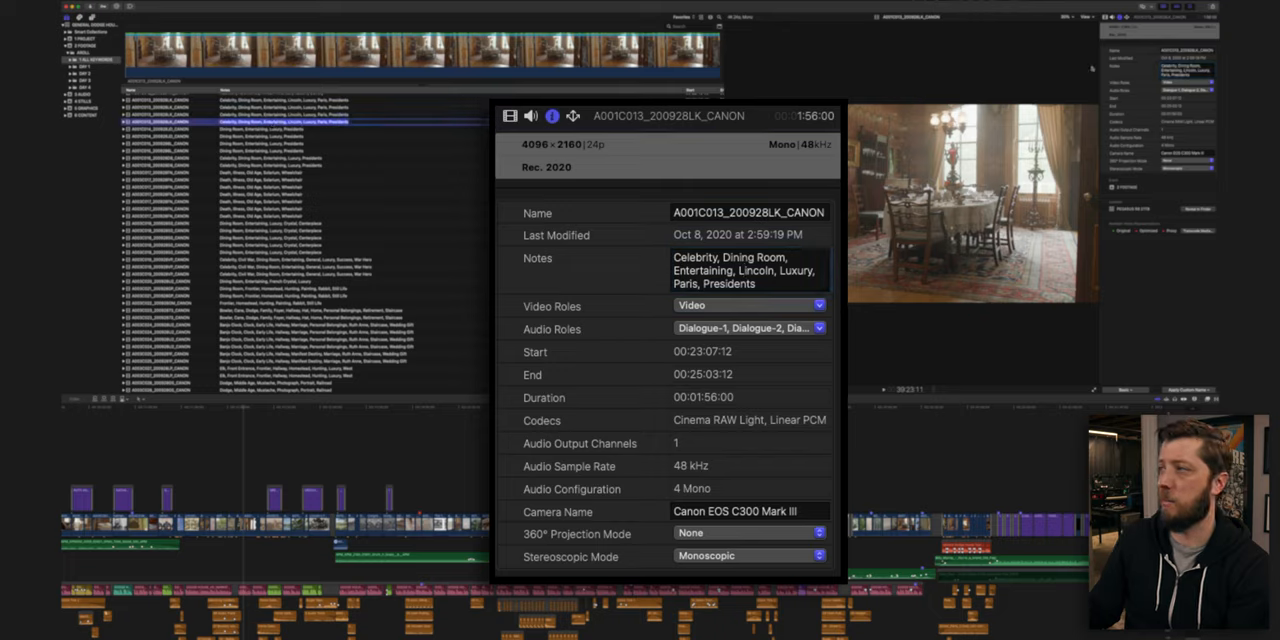
# Select the clip's Notes keywords: Celebrity, Dining Room, Lincoln, Paris
pyautogui.tripleClick(750, 270)
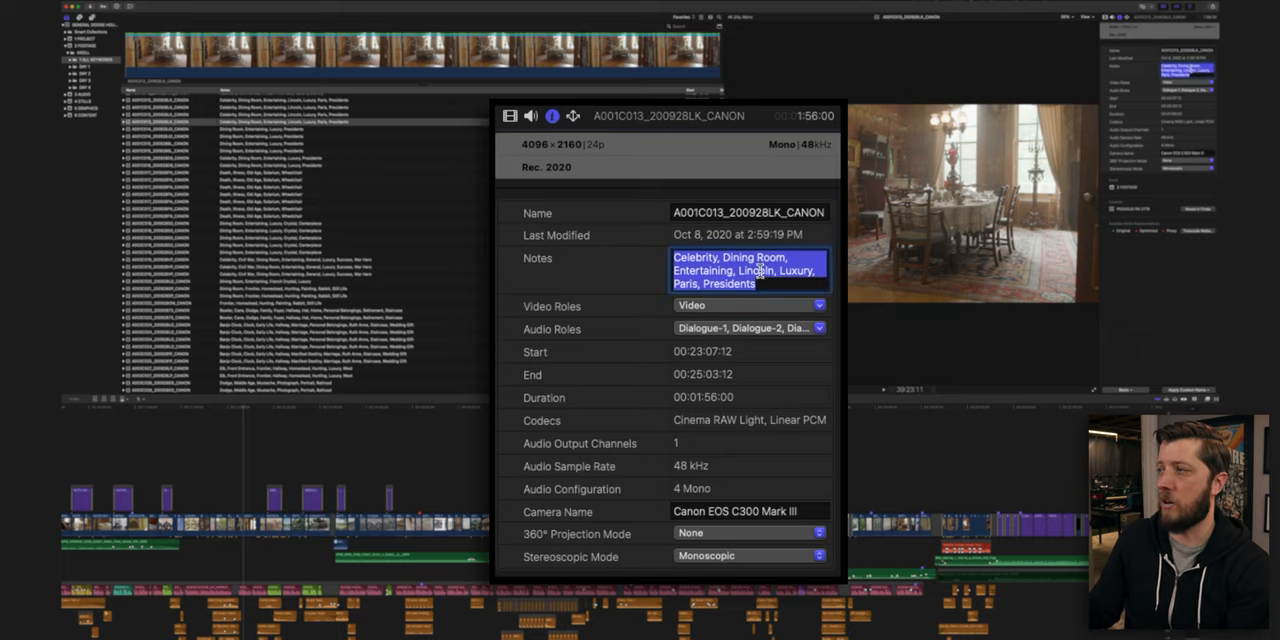
pyautogui.moveTo(740, 290)
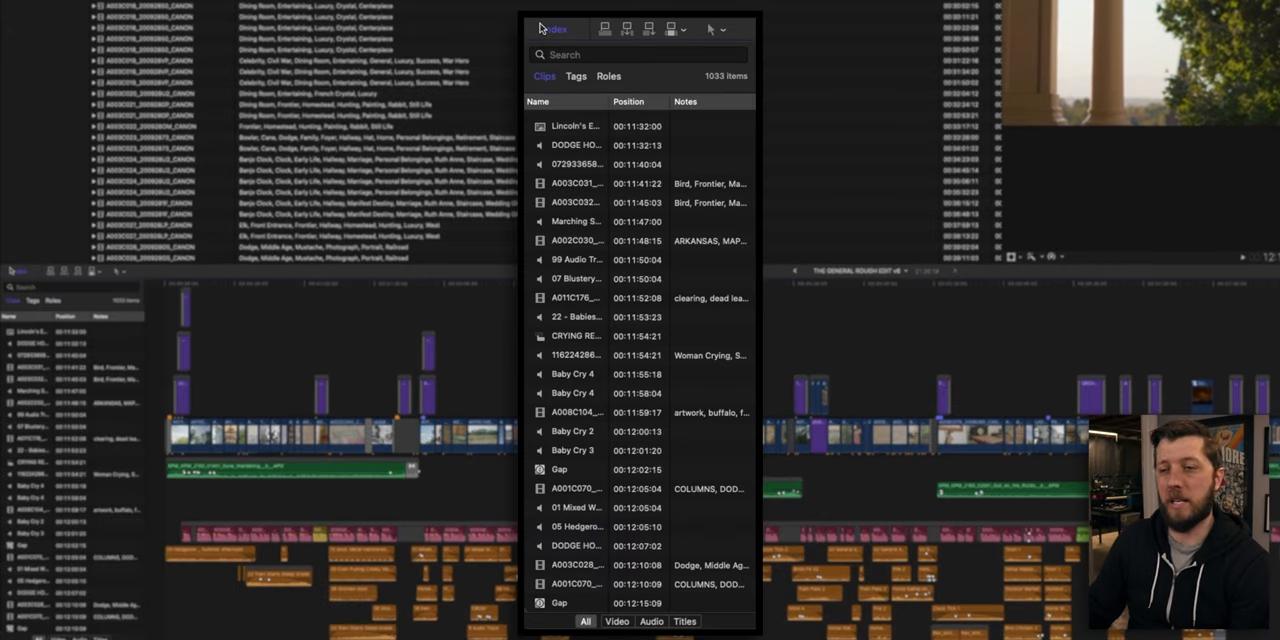
pyautogui.moveTo(704, 284)
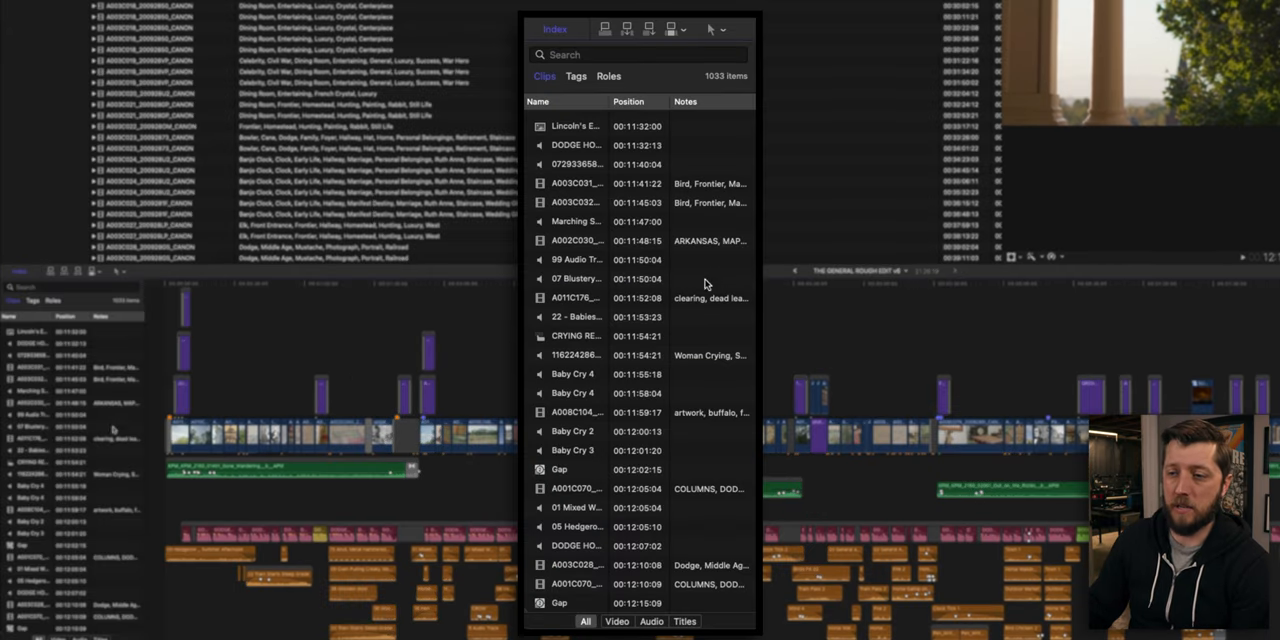
pyautogui.moveTo(716, 298)
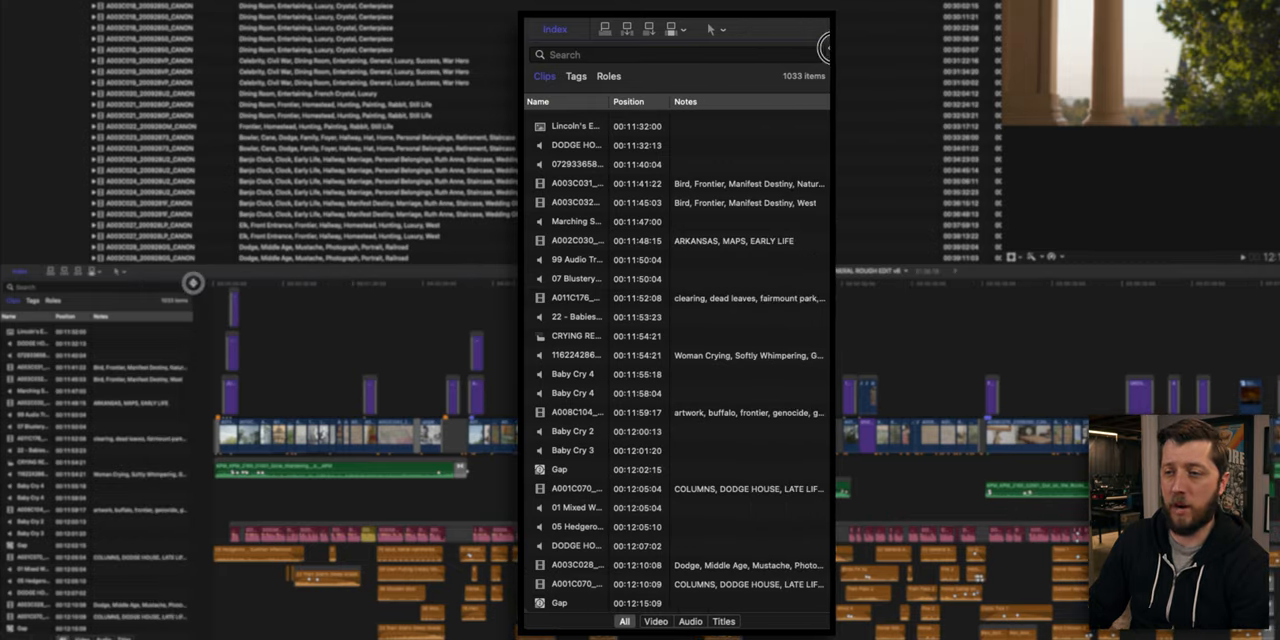
# Search the Timeline Index for 'mustache', 'typewriter' and 'dog', jumping to the mustache clip
pyautogui.click(680, 56)
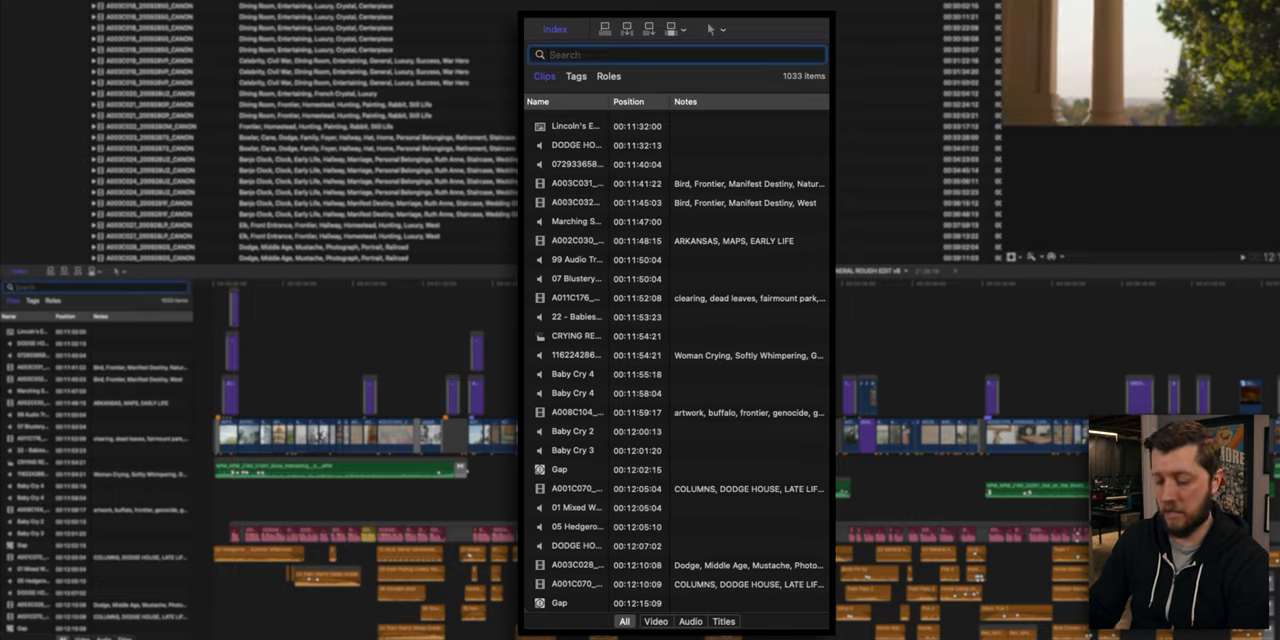
pyautogui.write('mustache')
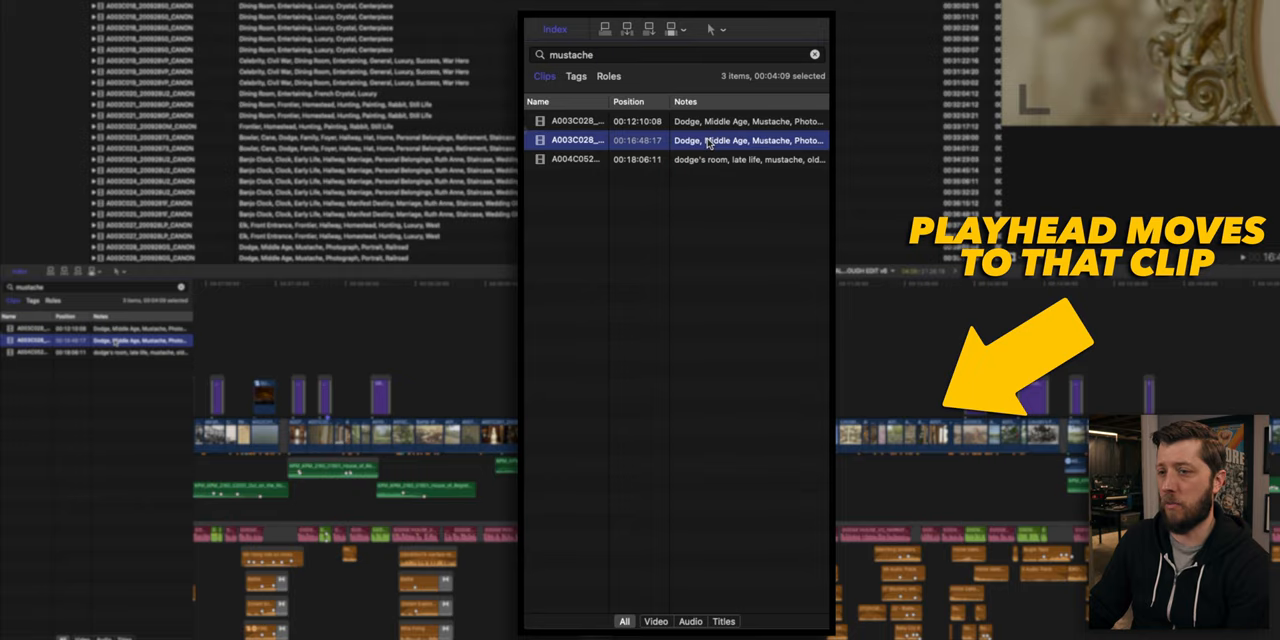
pyautogui.click(710, 160)
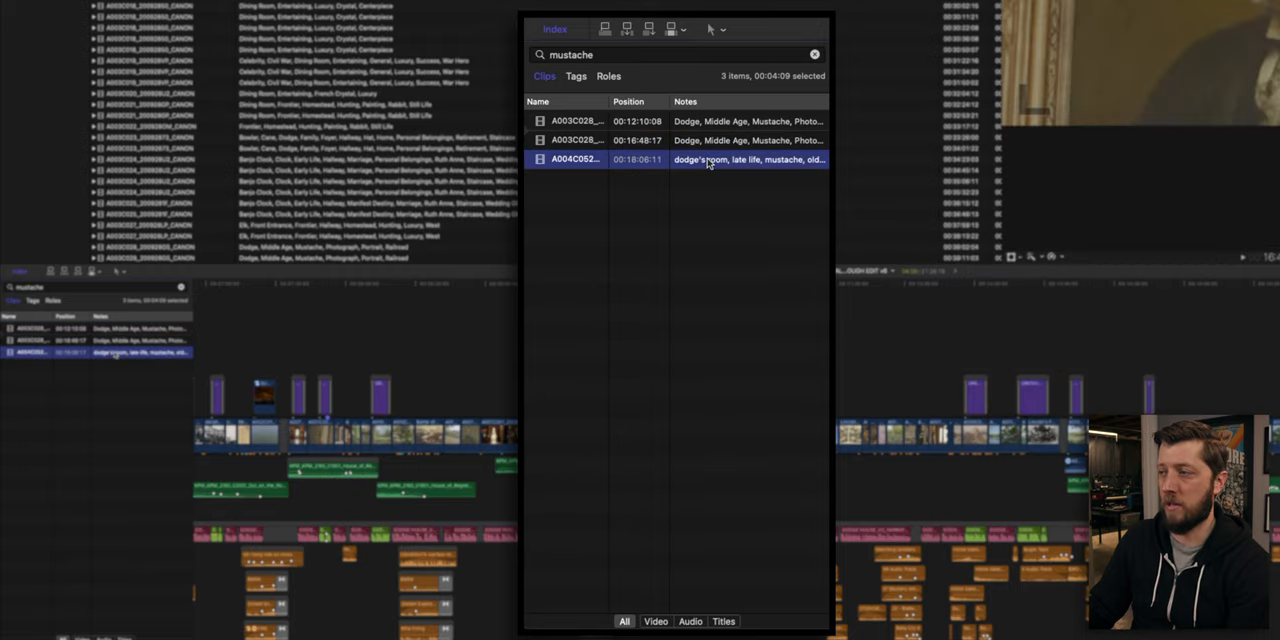
pyautogui.write('typewriter')
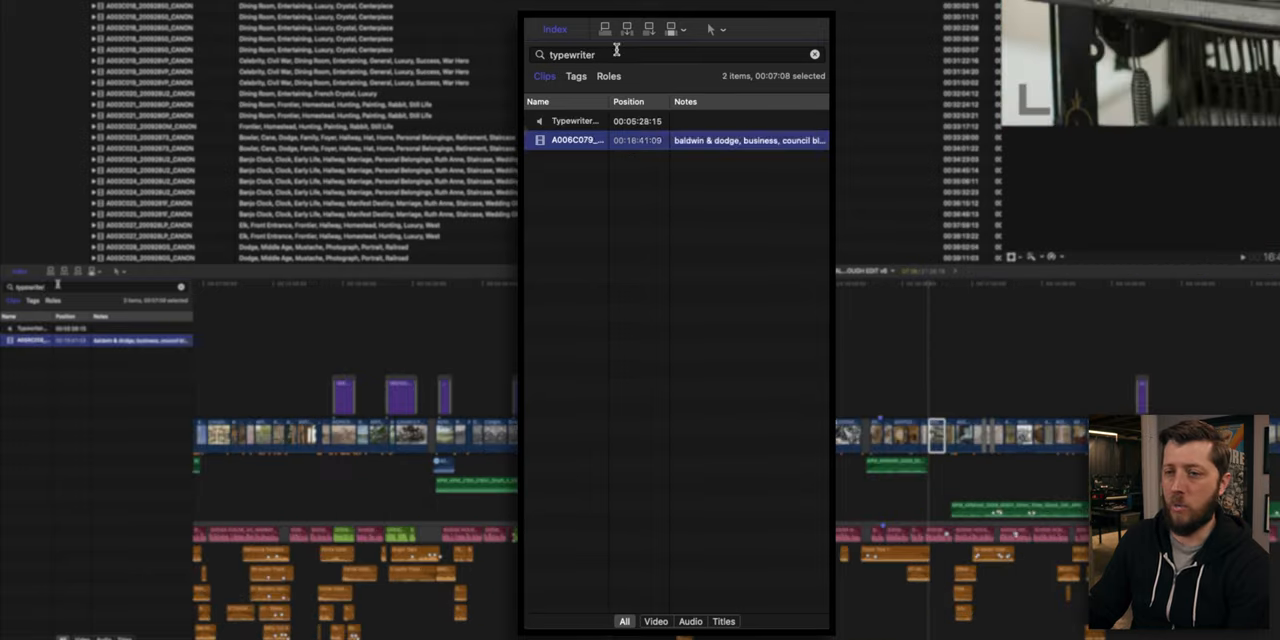
pyautogui.write('dog')
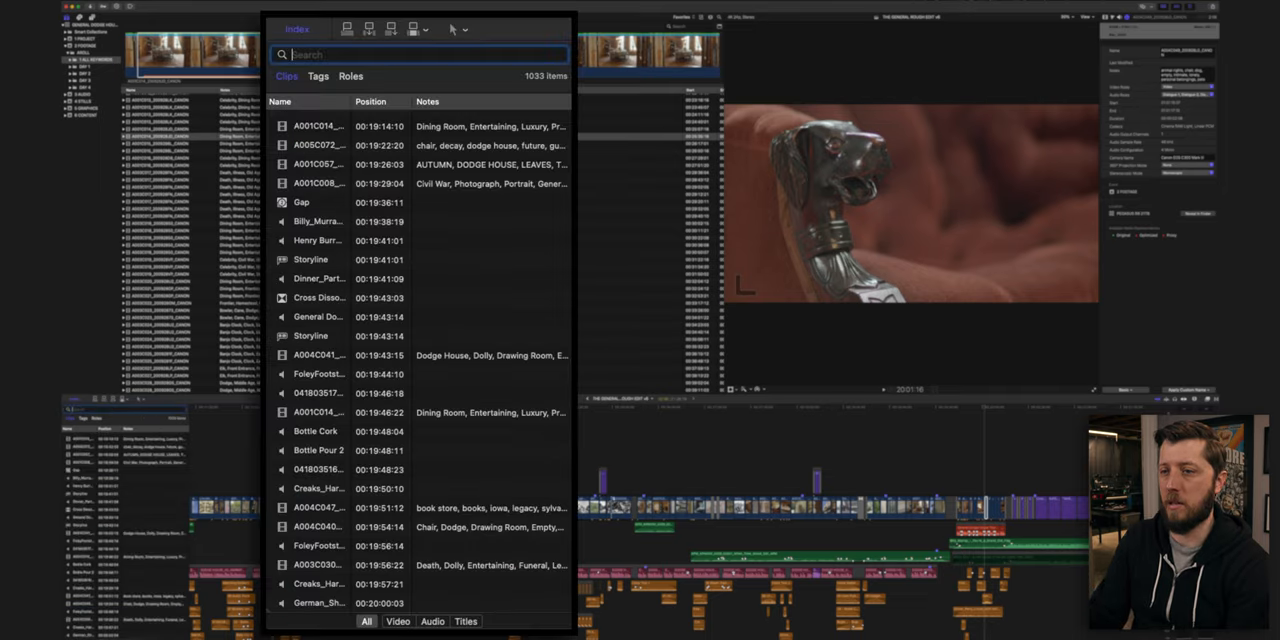
# Search the Timeline Index for 'dining room' and step through two matching clips
pyautogui.write('dining room')
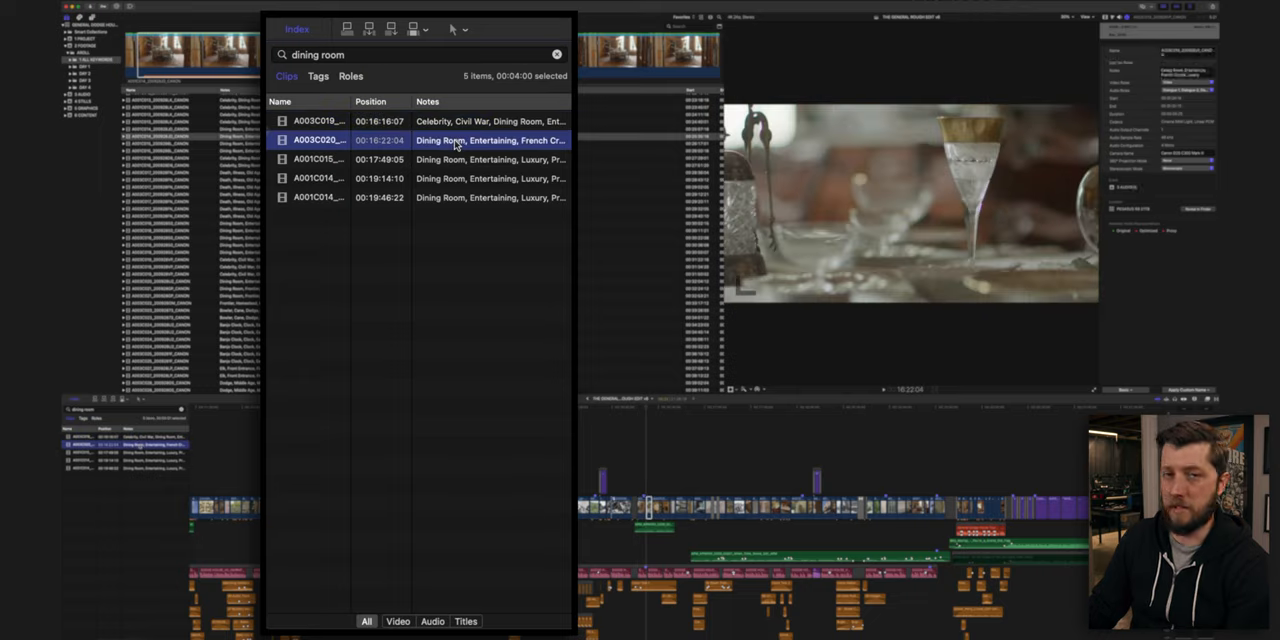
pyautogui.click(458, 160)
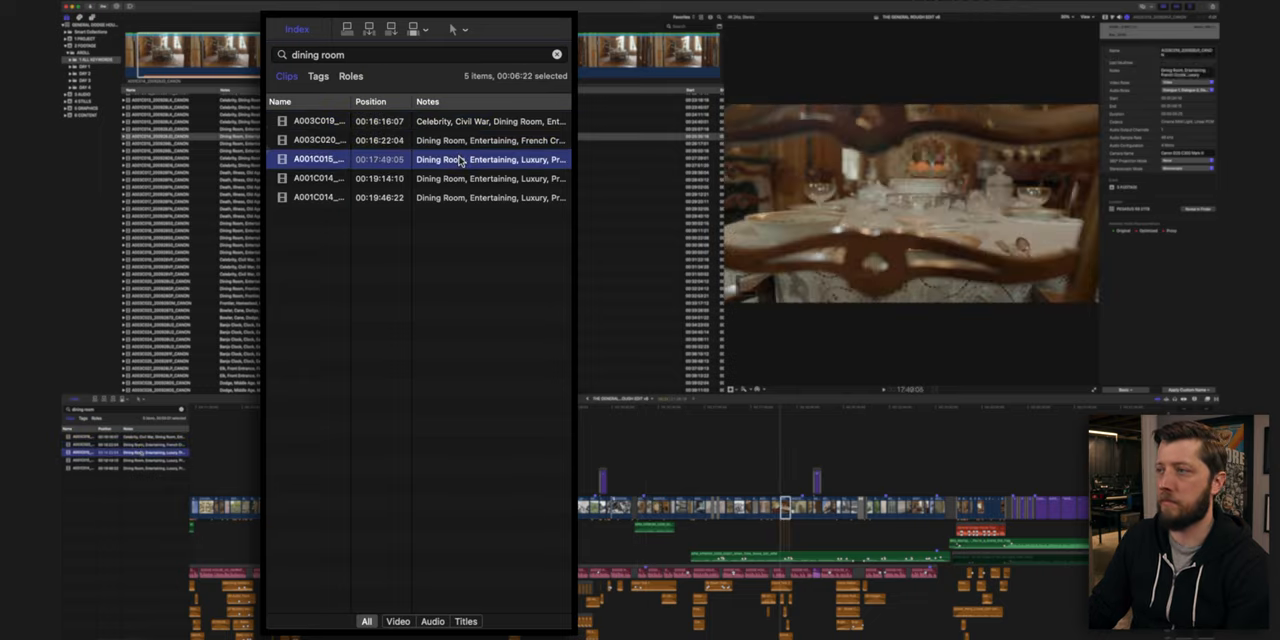
pyautogui.click(456, 178)
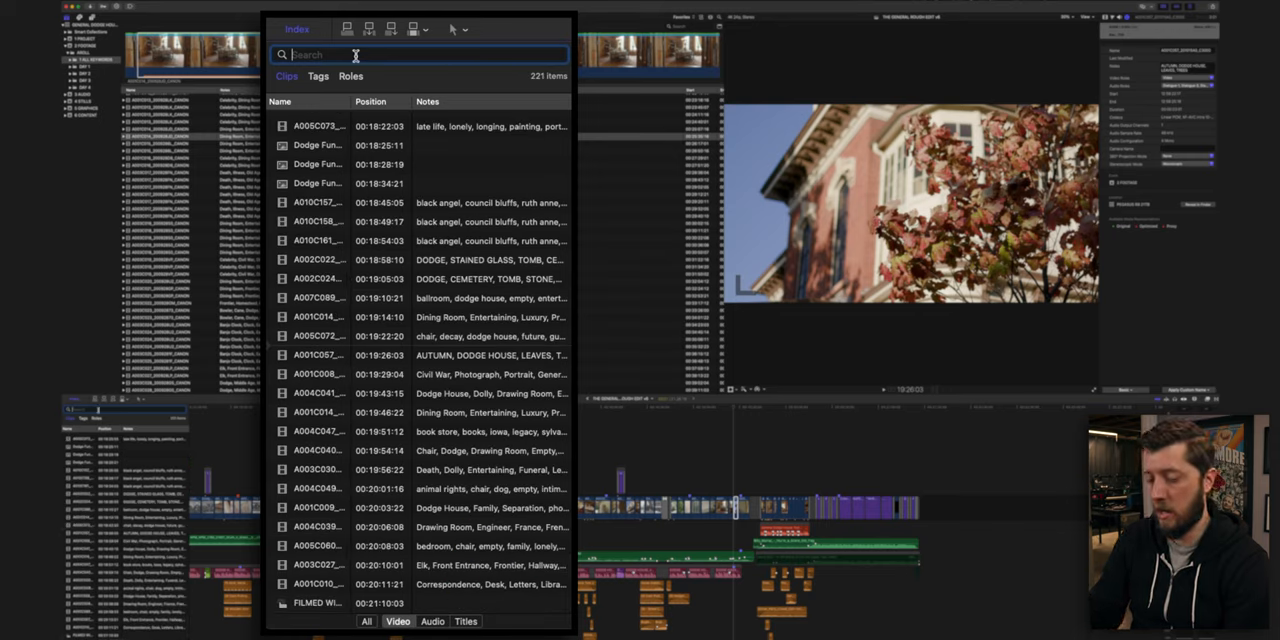
# Search the Timeline Index video clips for 'rifle', then filter to audio clips
pyautogui.write('rifle')
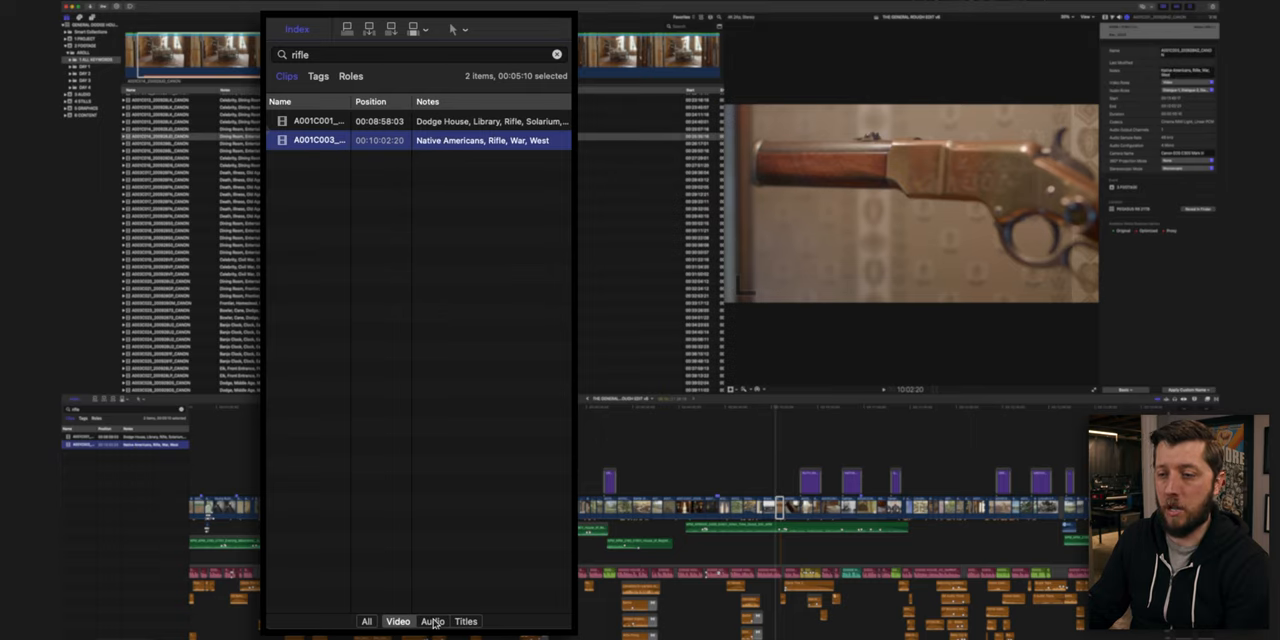
pyautogui.click(432, 622)
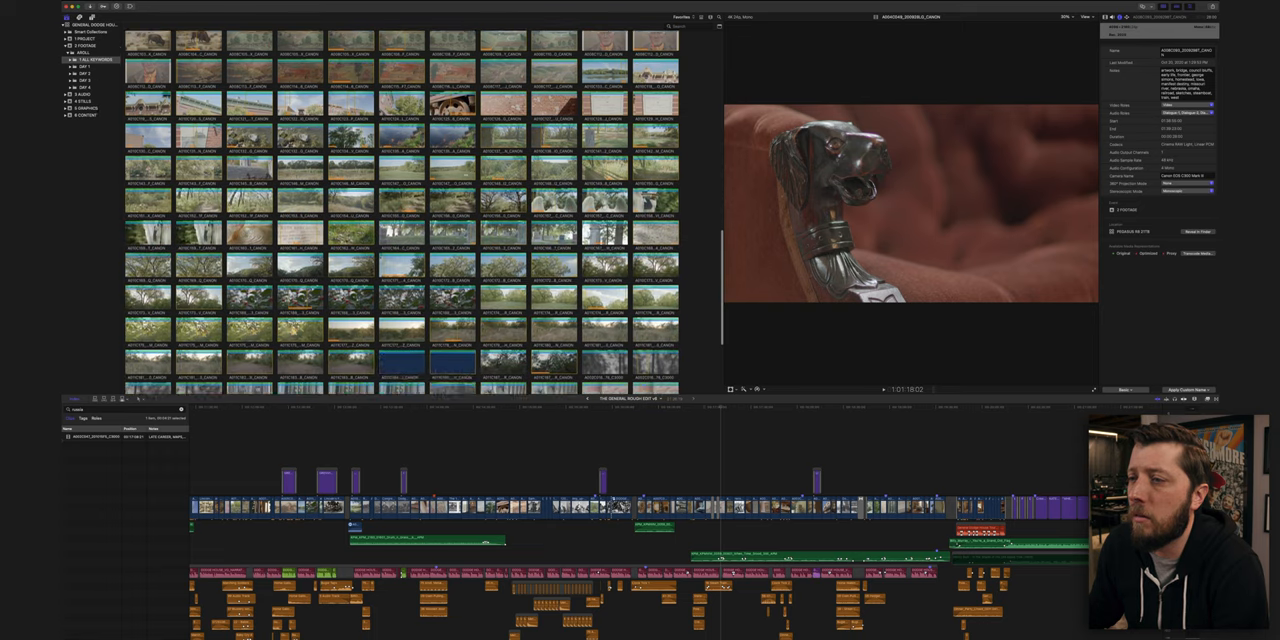
pyautogui.scroll(-3)
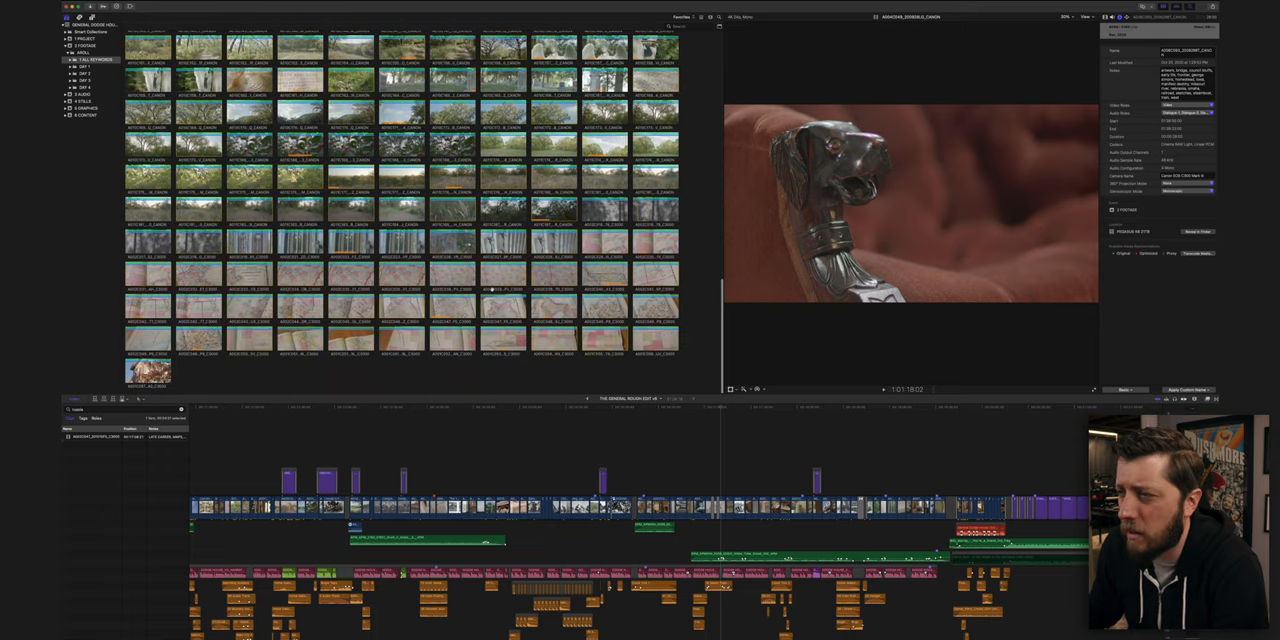